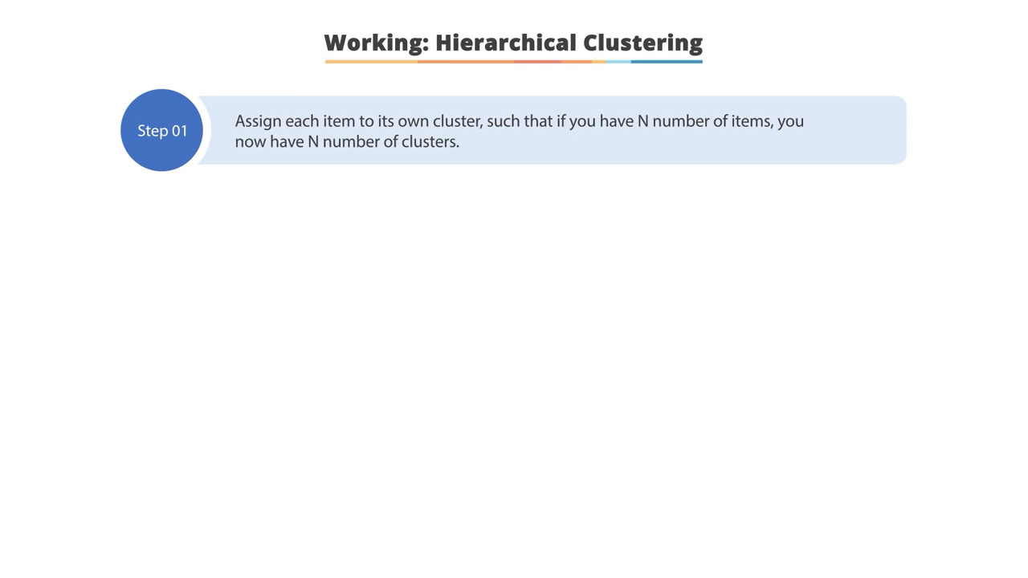
# Step: Advance past the last slide to leave the slideshow for the Untitled2 notebook
pyautogui.press('Right')
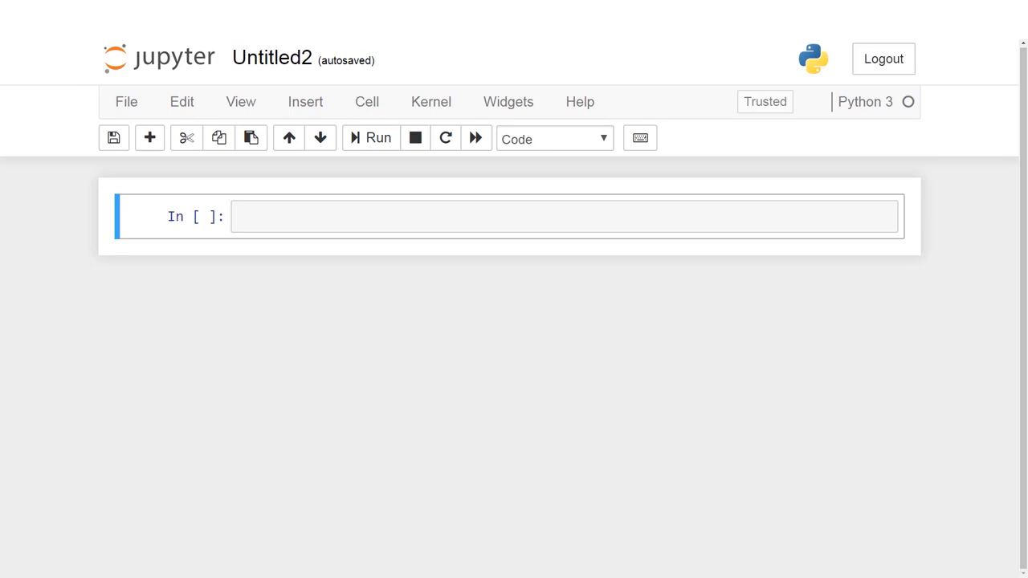
# Step: Import pandas, read zoo.csv into data, and show data.info() listing 101 entries, 18 columns
pyautogui.click(562, 215)
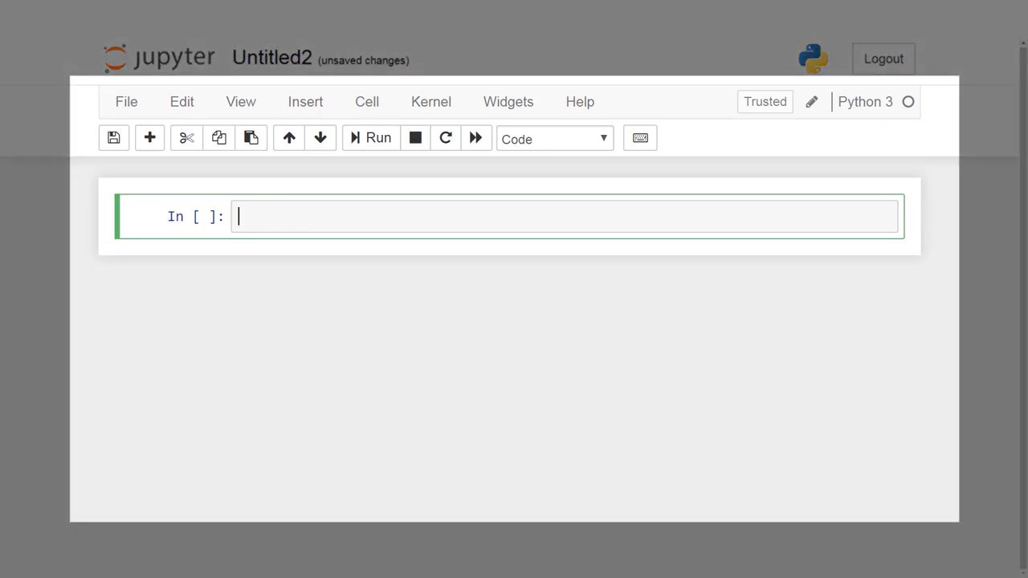
pyautogui.write('import pan')
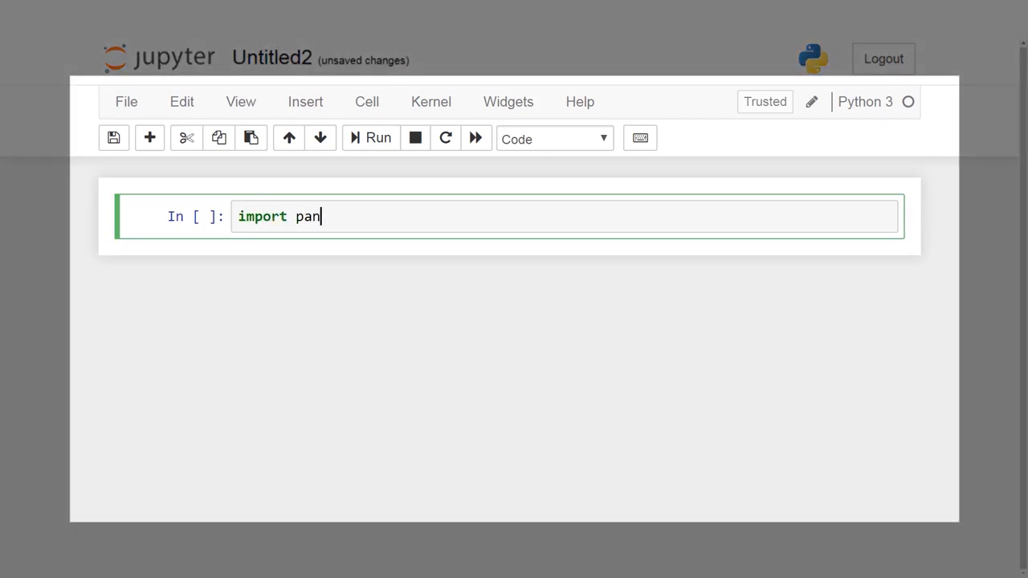
pyautogui.write('das as pd')
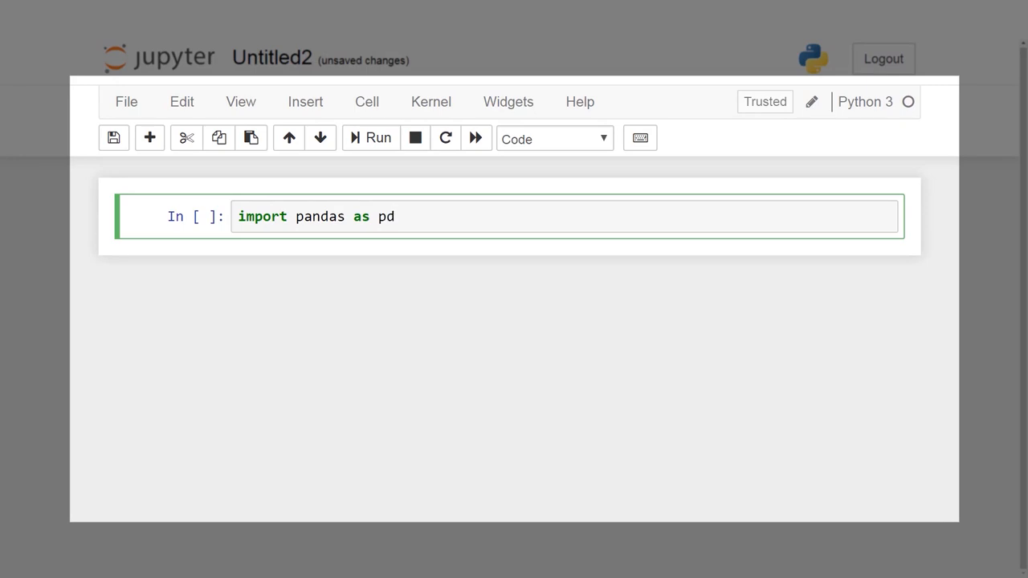
pyautogui.write('data =')
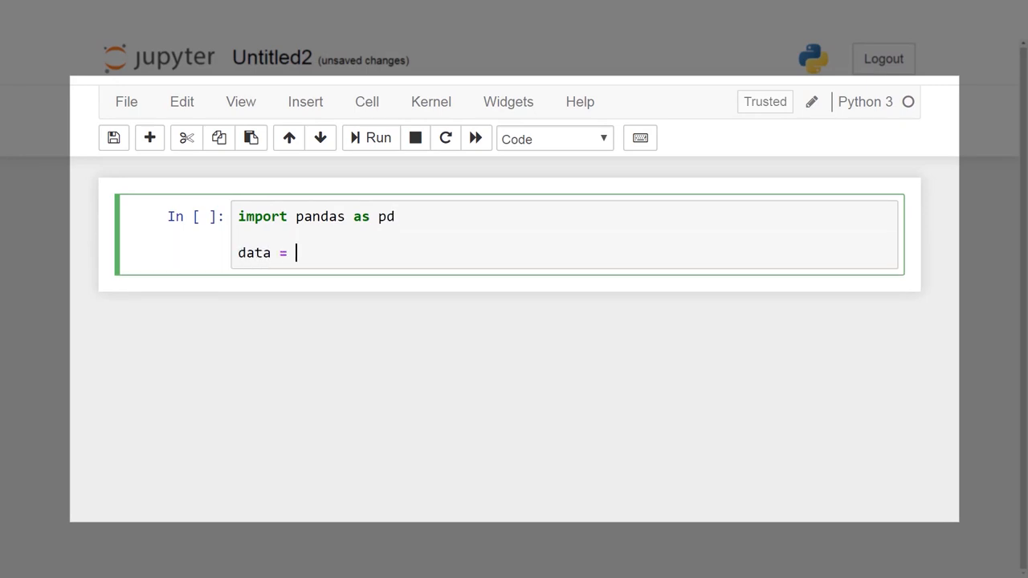
pyautogui.write('pd.read_csv(')
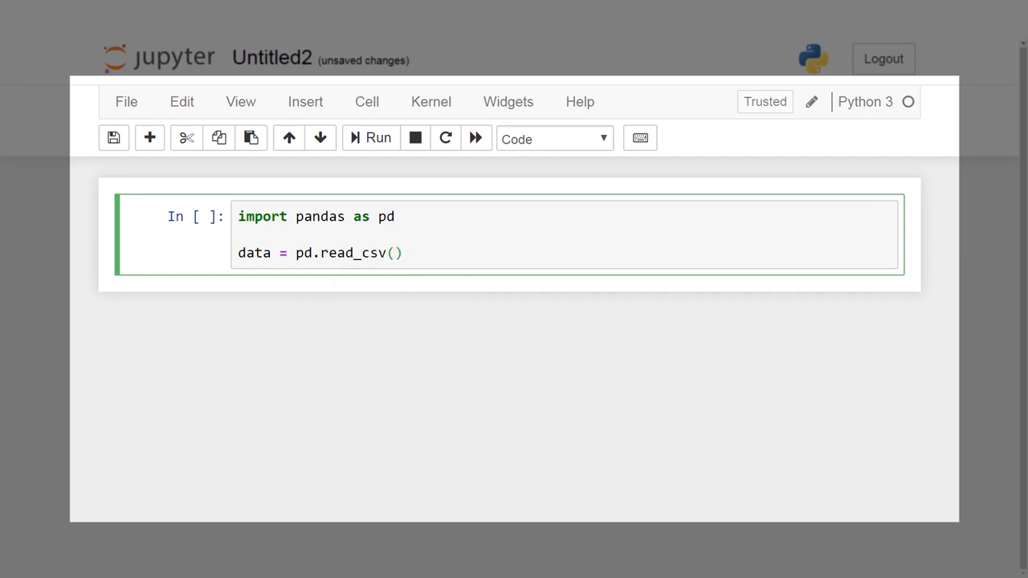
pyautogui.write('"zoo"')
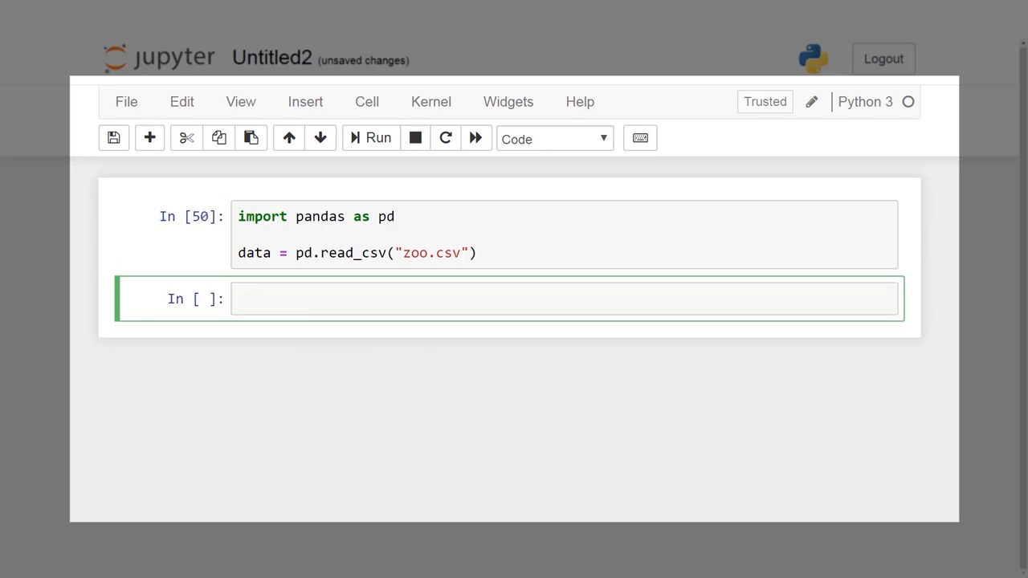
pyautogui.write('data.')
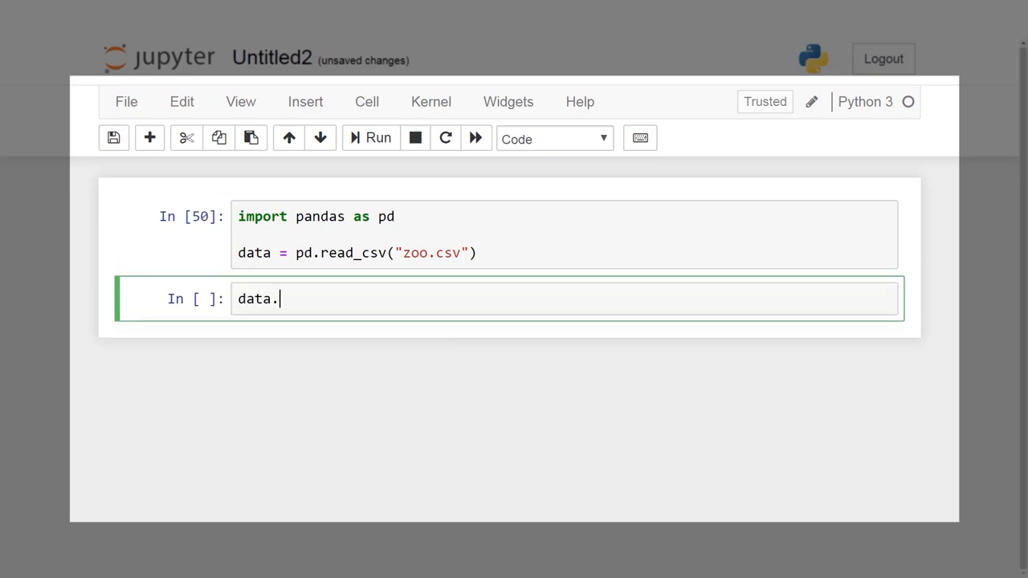
pyautogui.write('info(')
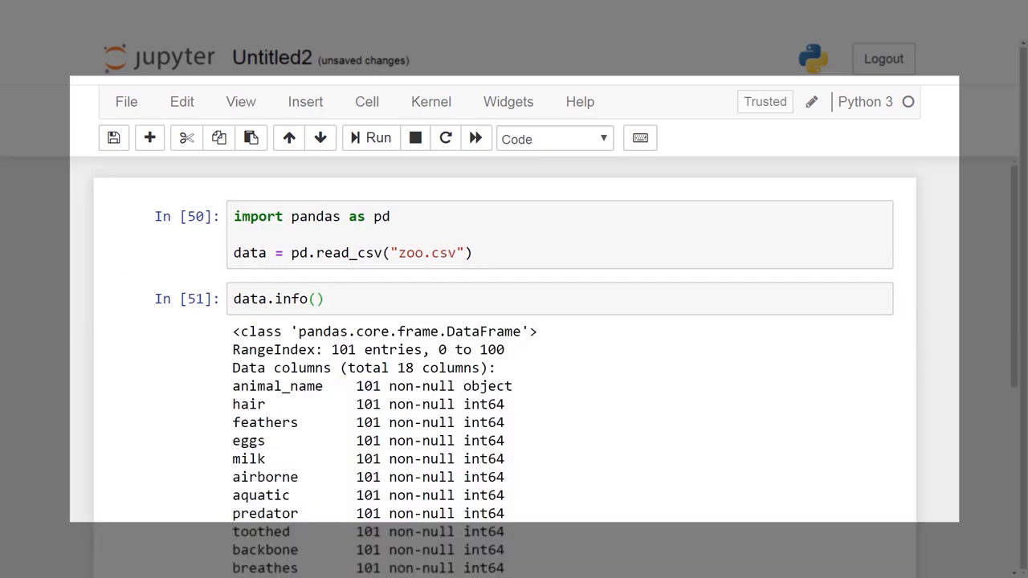
pyautogui.scroll(-3)
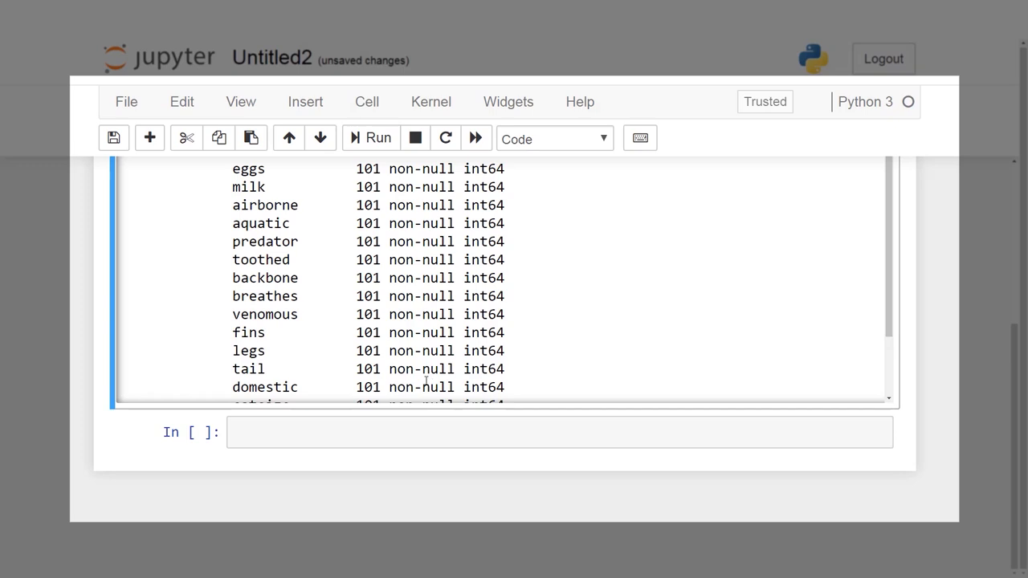
# Step: Import numpy as np and assign labels = data['class_type']
pyautogui.write('import')
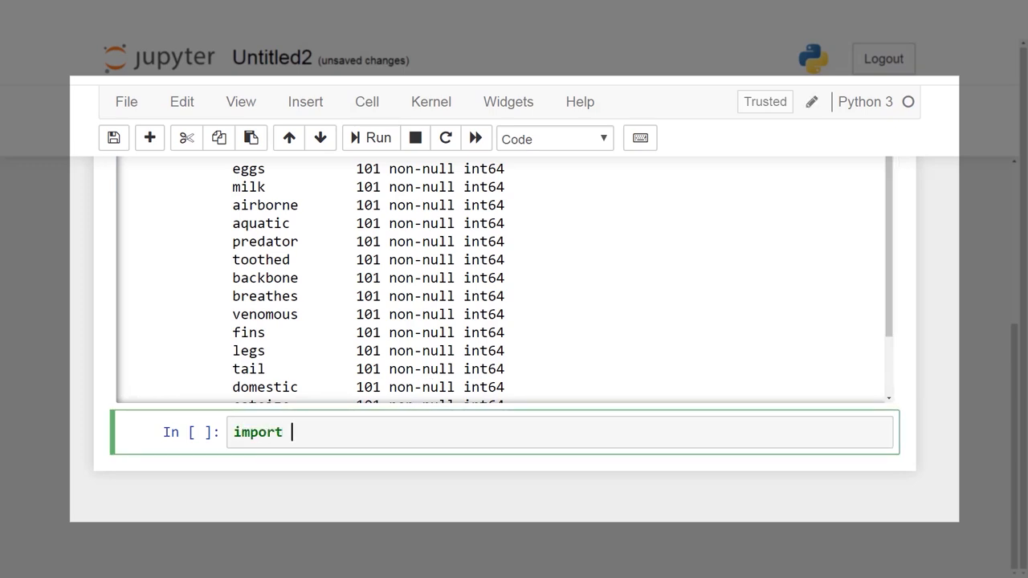
pyautogui.write('numpy')
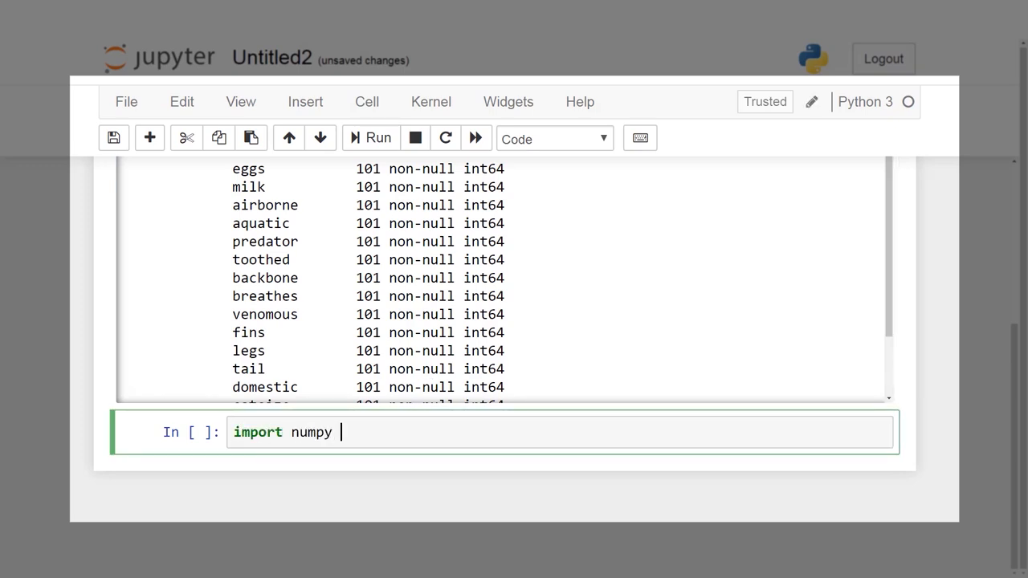
pyautogui.write('as np')
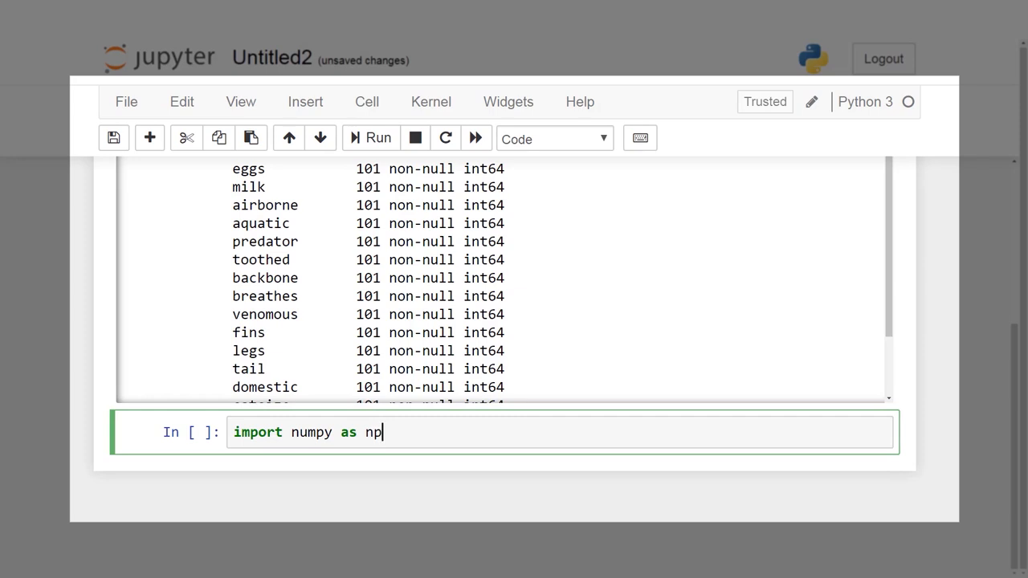
pyautogui.write('labe')
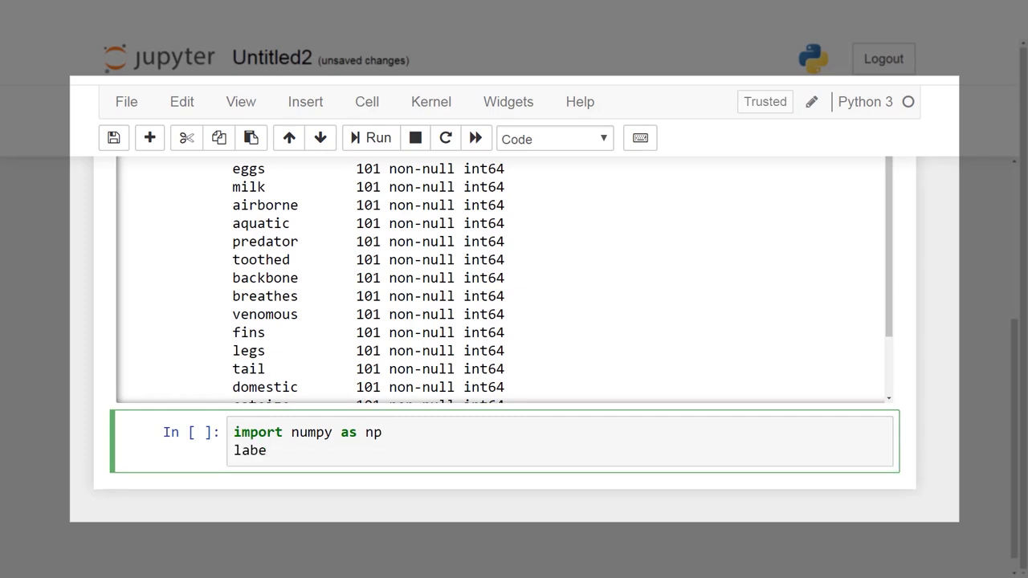
pyautogui.write('ls = data')
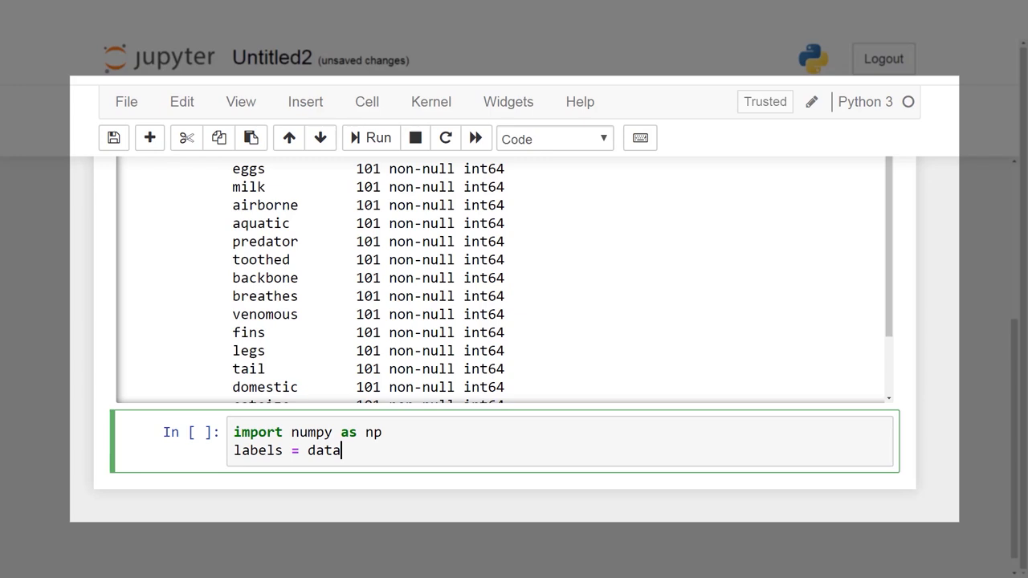
pyautogui.write("['cla']")
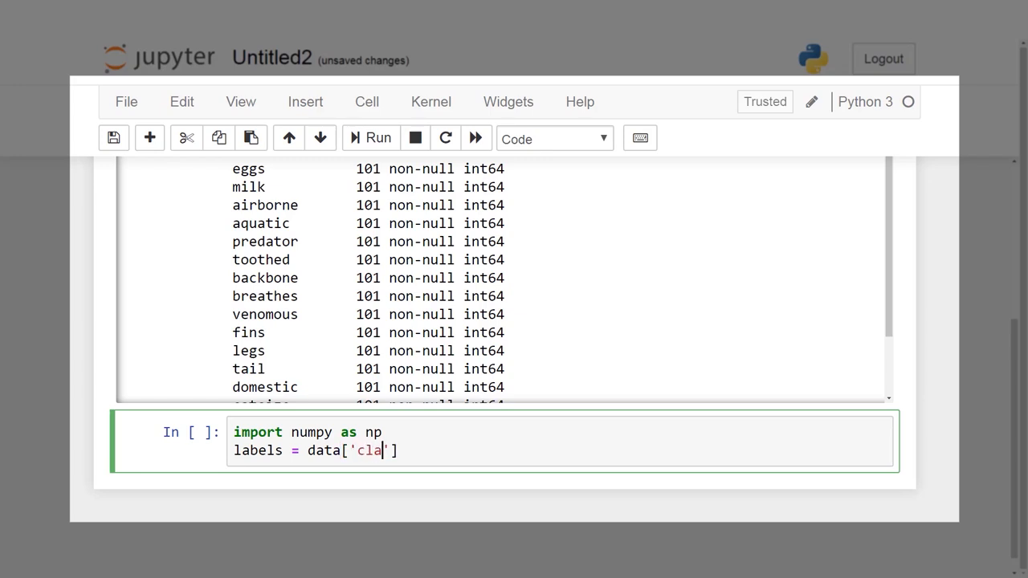
pyautogui.write('ss_type')
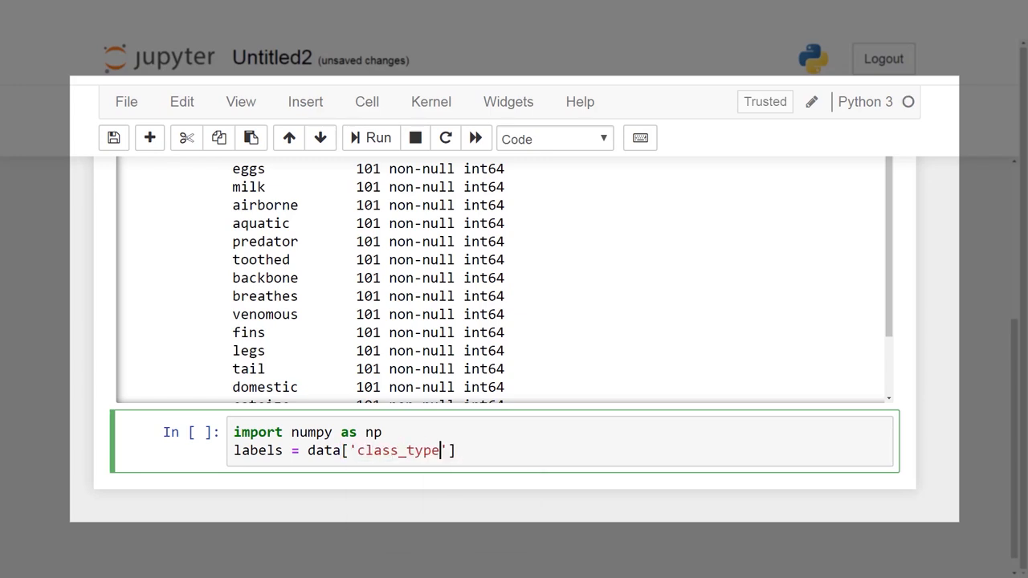
# Step: Add print(np.unique(labels.values)) to list the distinct class_type values
pyautogui.write('print')
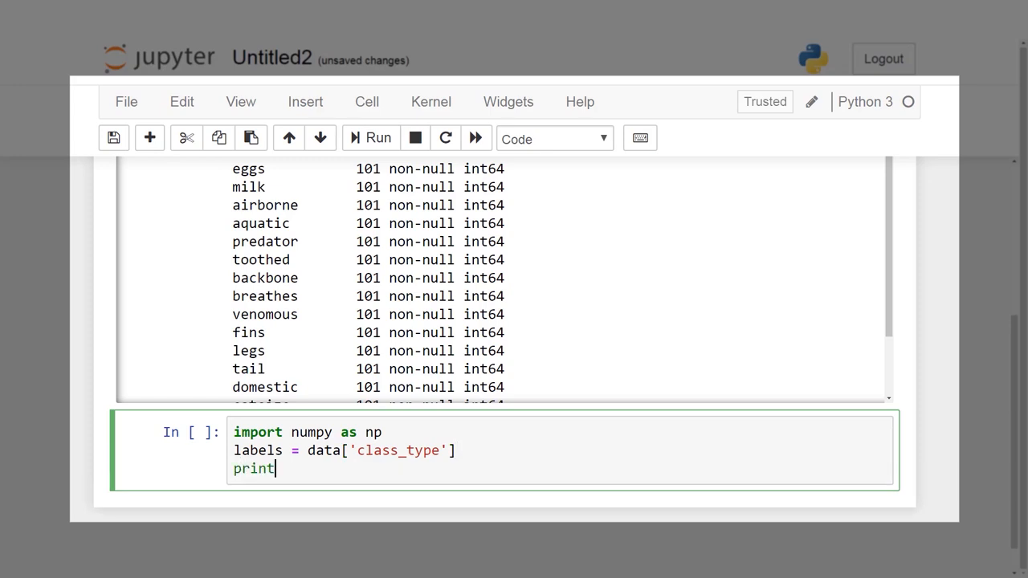
pyautogui.write('(np)')
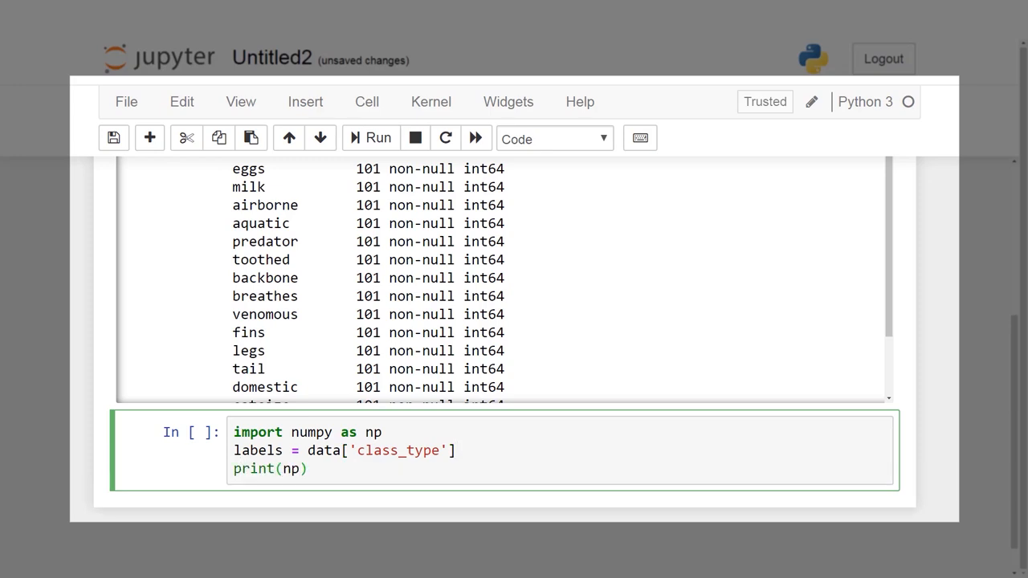
pyautogui.write('.unique')
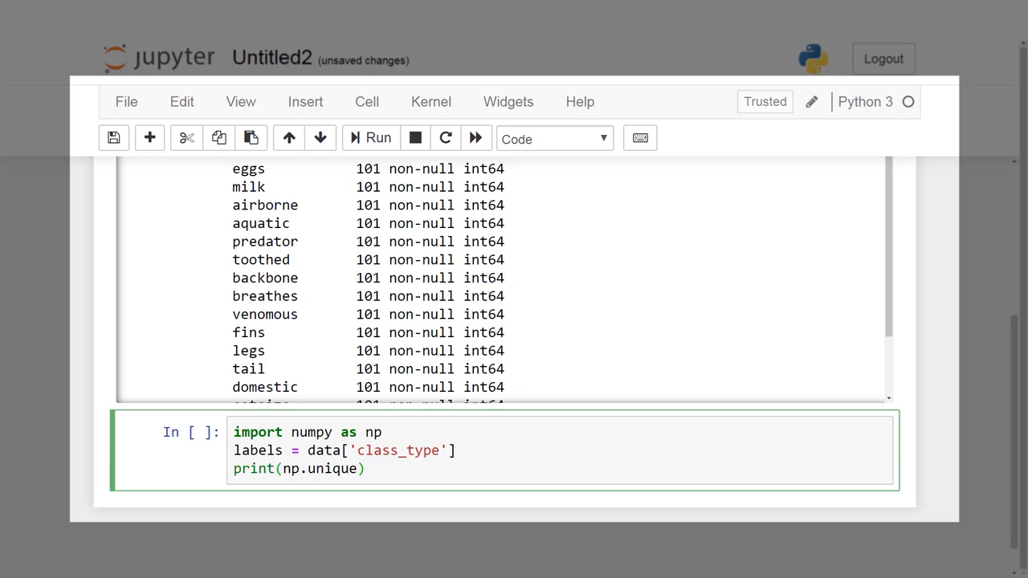
pyautogui.write('labels/')
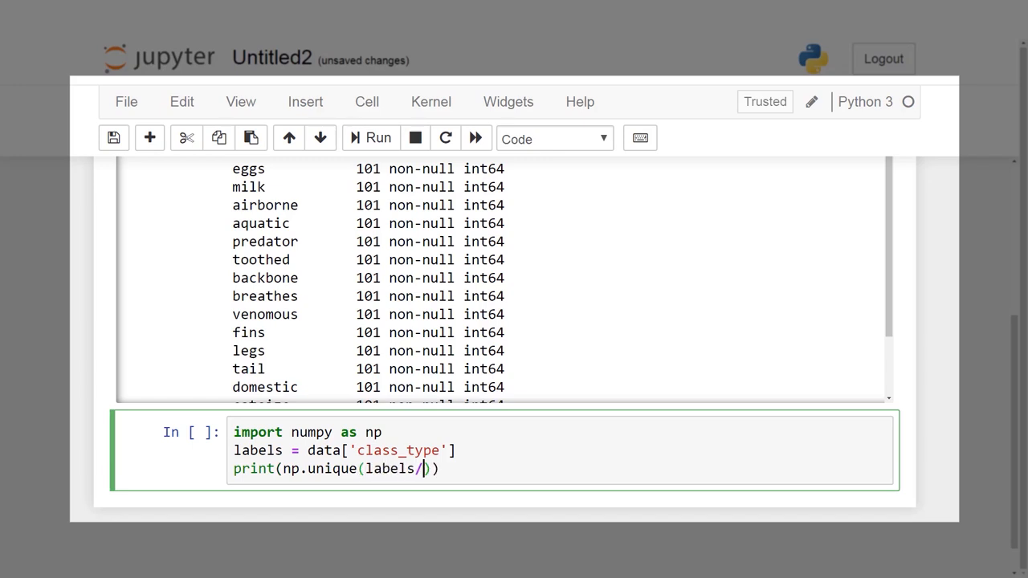
pyautogui.write('.val')
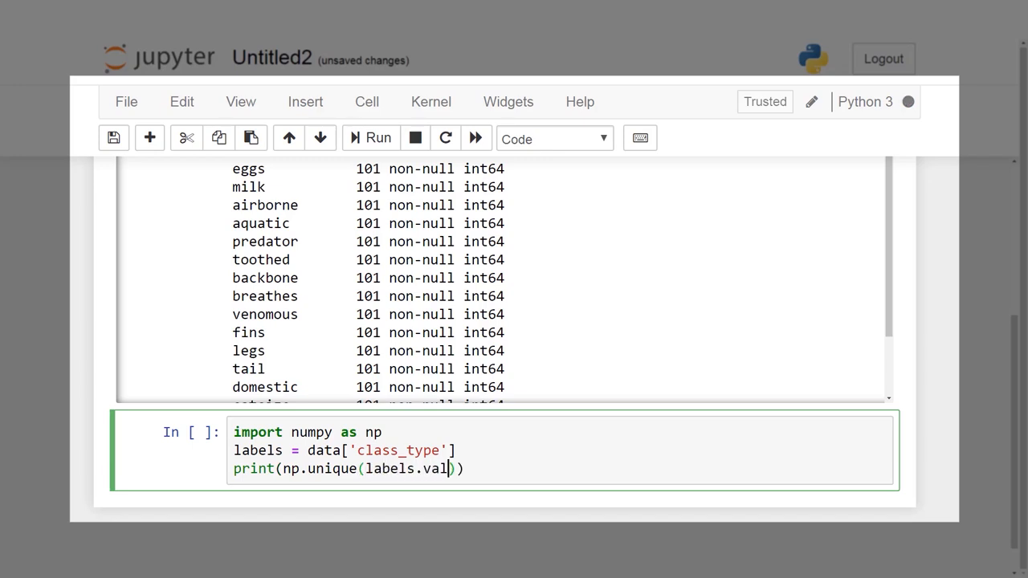
pyautogui.write('ues')
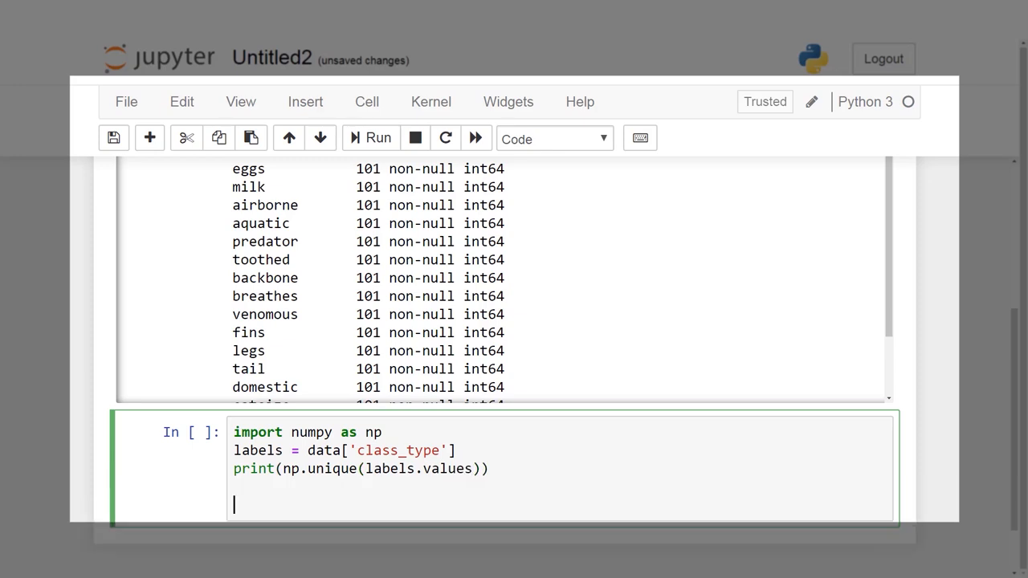
# Step: Import matplotlib.pyplot as plt, enable inline plots, and create fig, axes with plt.subplots
pyautogui.write('from')
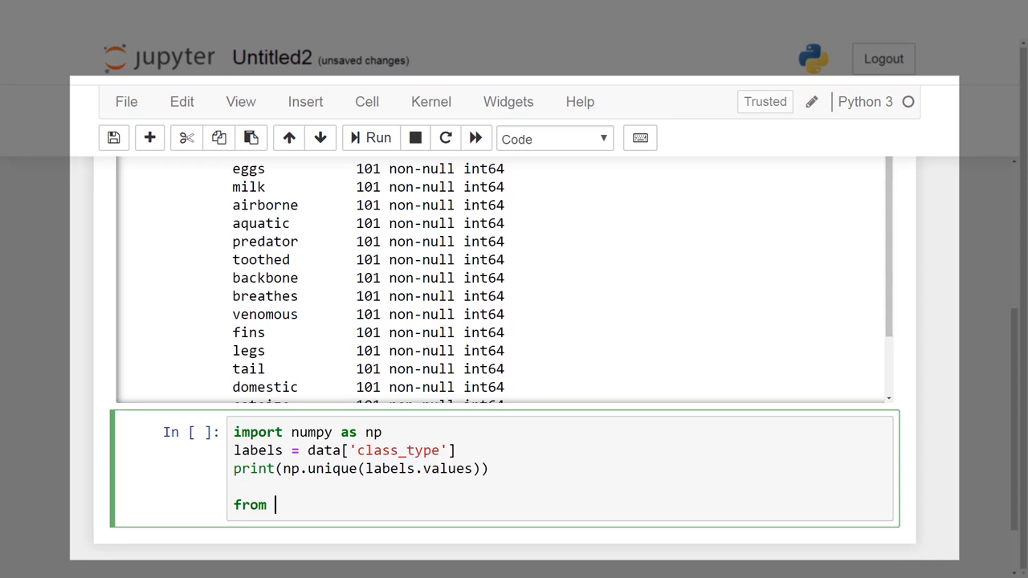
pyautogui.write('matplotlib import')
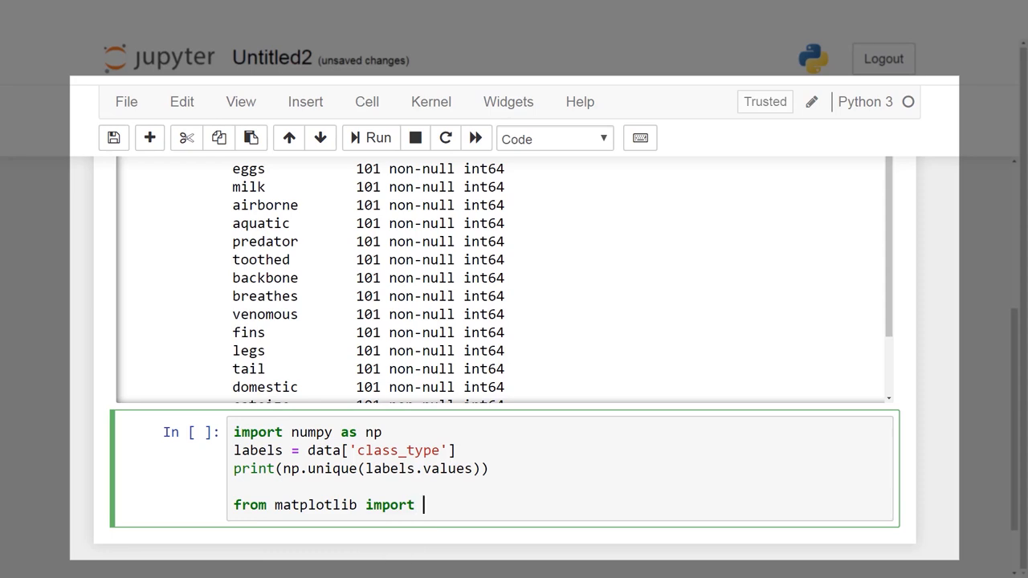
pyautogui.write('pyplot')
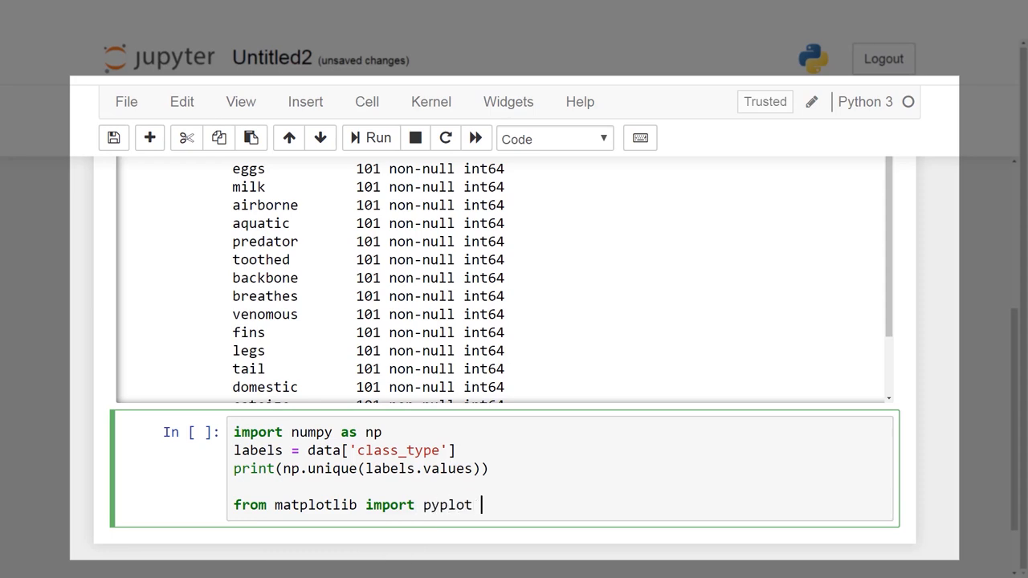
pyautogui.write('as plt')
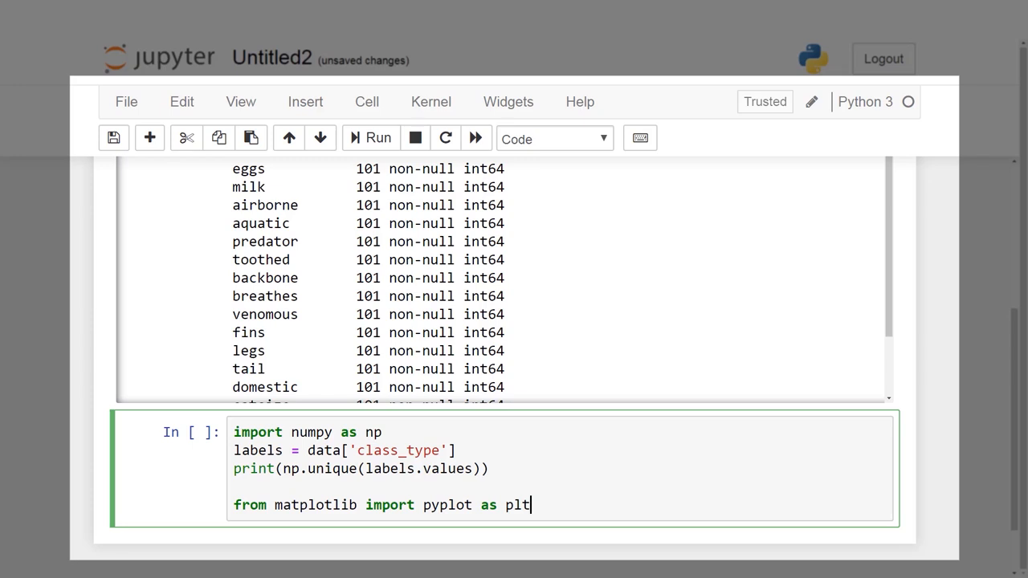
pyautogui.write('%mat')
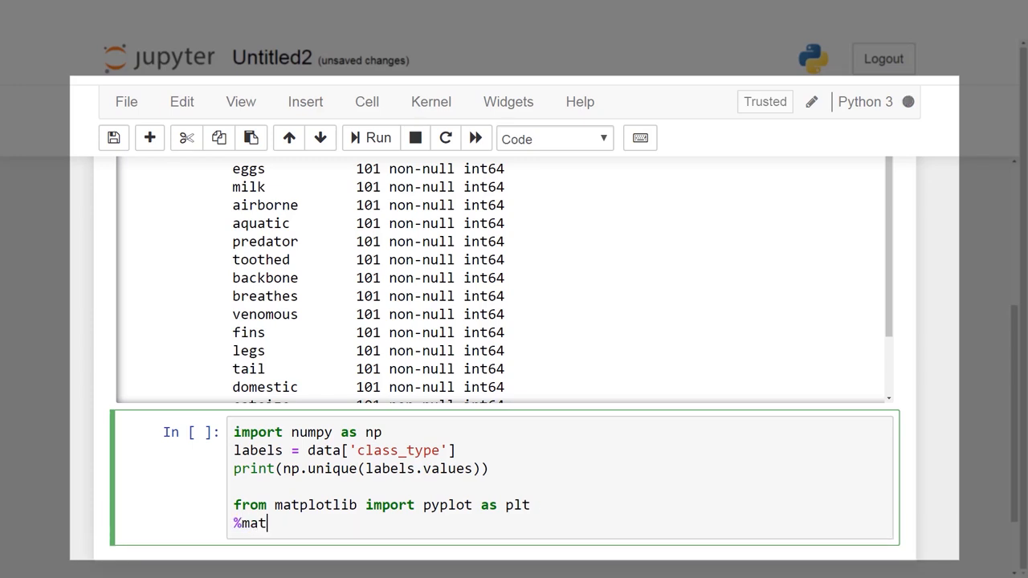
pyautogui.write('plotlib inline')
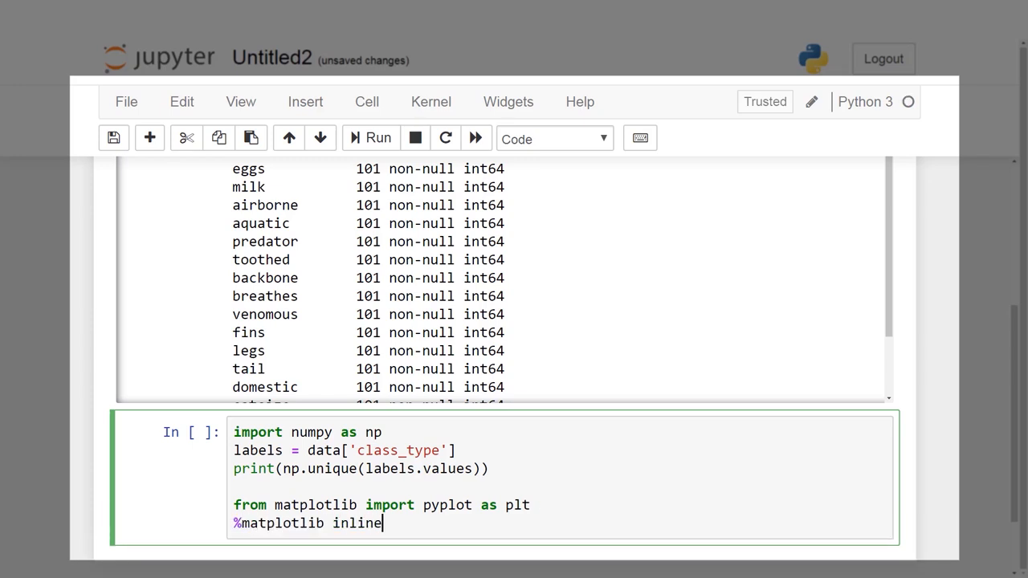
pyautogui.write('fig')
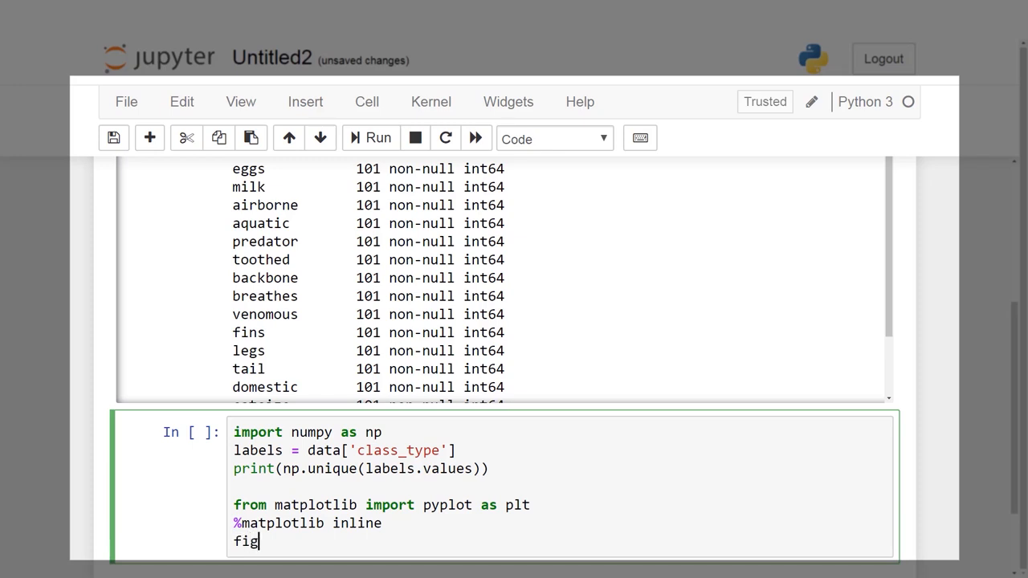
pyautogui.write(',axes = plot')
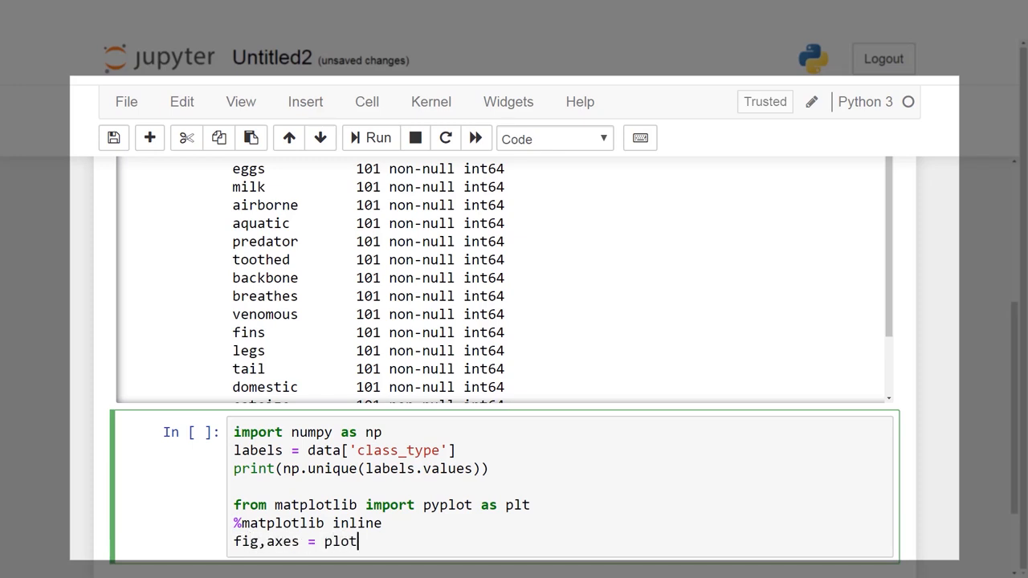
pyautogui.write('.subplots(')
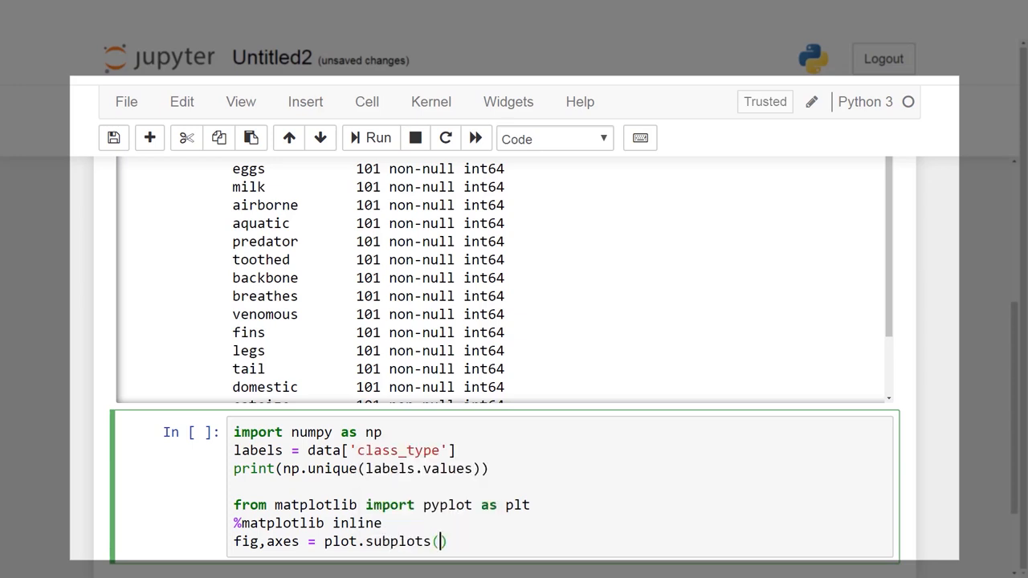
# Step: Plot labels.value_counts() as a bar chart on ax, renaming axes to ax to fix the NameError
pyautogui.write('labels)')
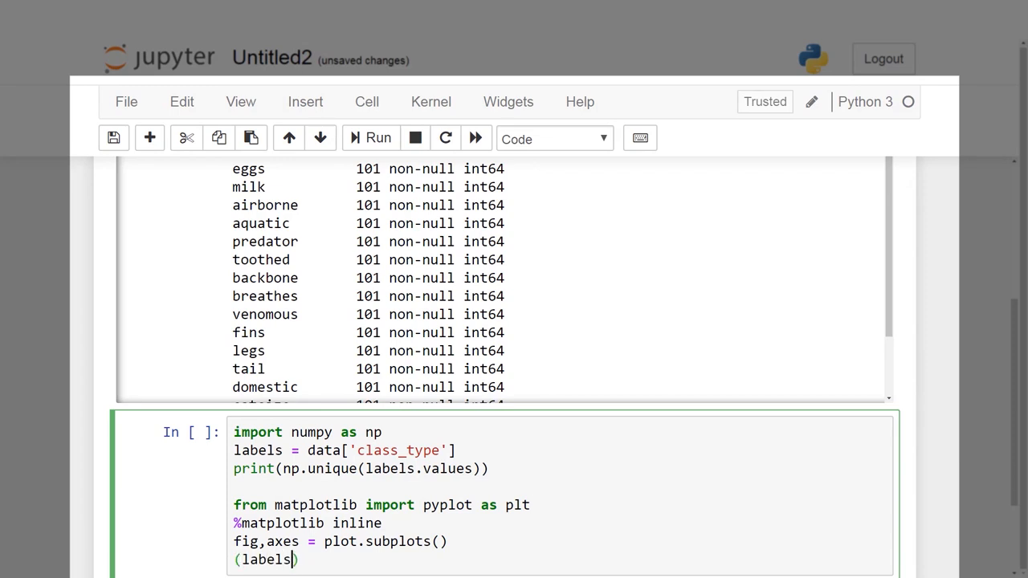
pyautogui.write('.value')
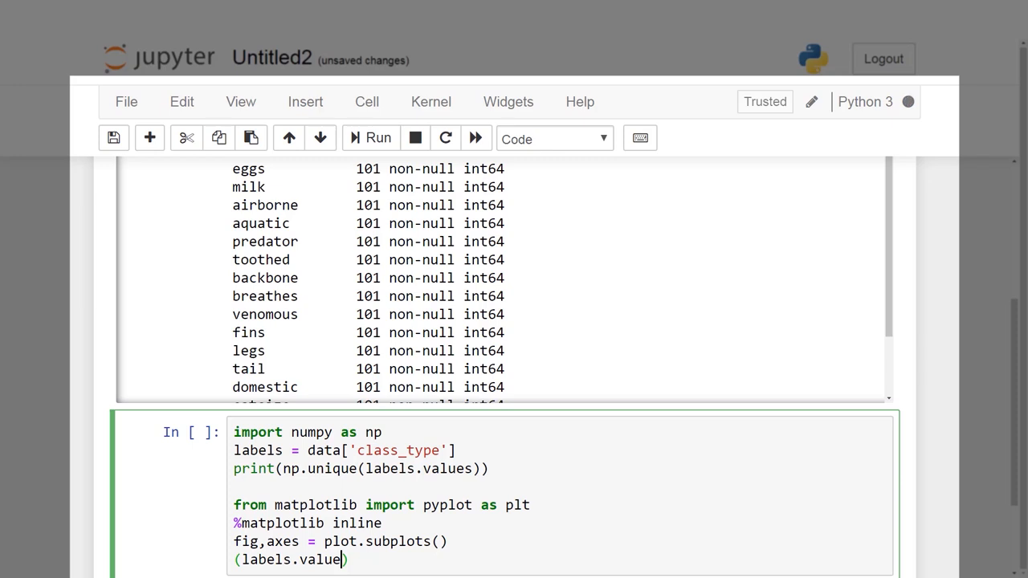
pyautogui.write('_counts')
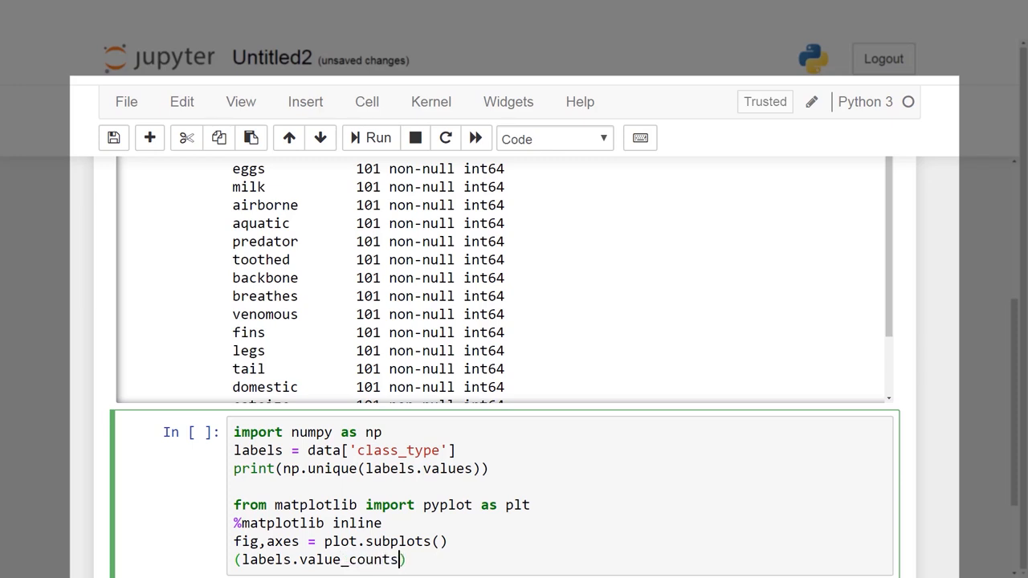
pyautogui.write(').')
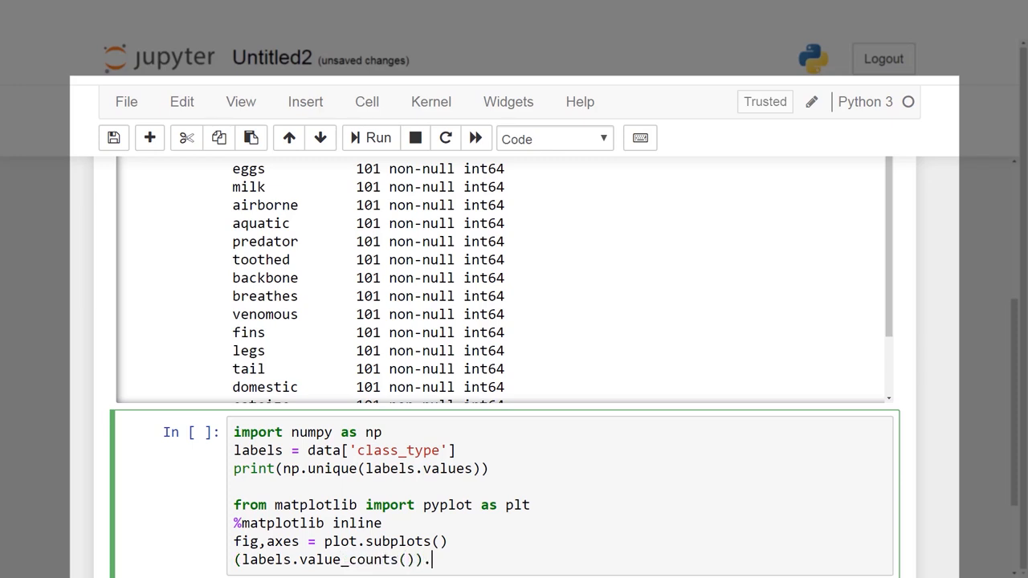
pyautogui.write('plot(ax=ax)')
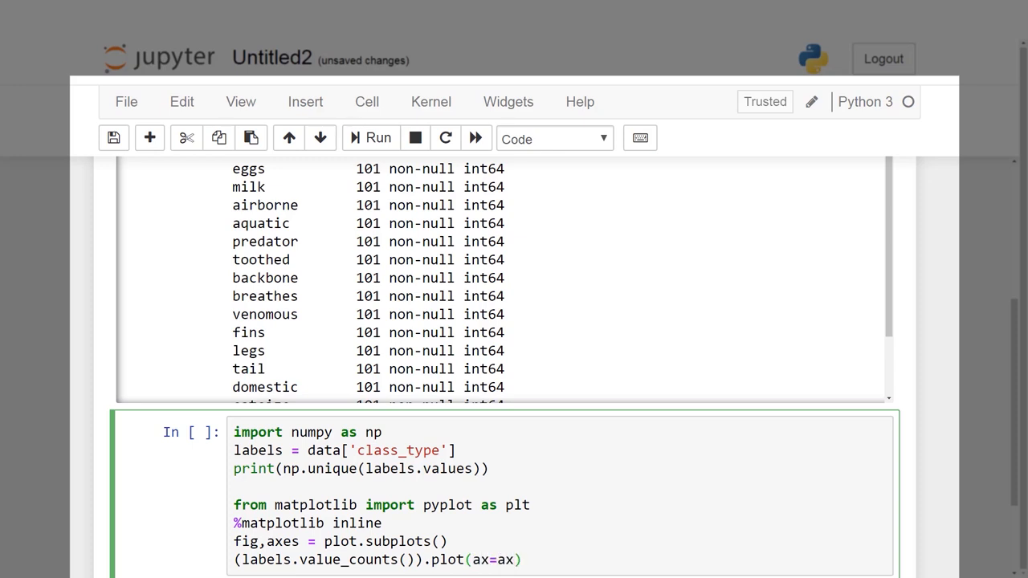
pyautogui.write(",kind=''")
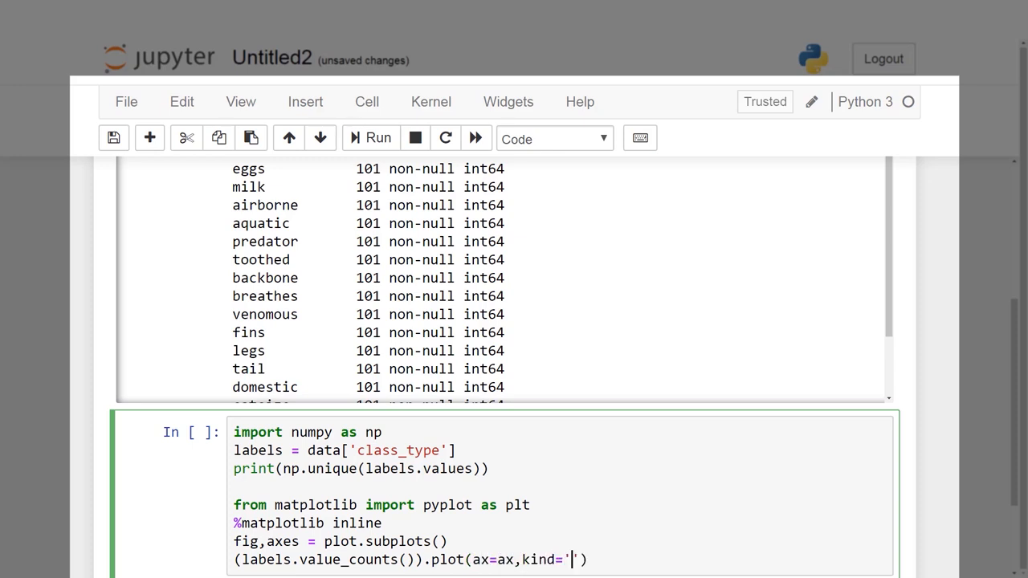
pyautogui.write('bar')
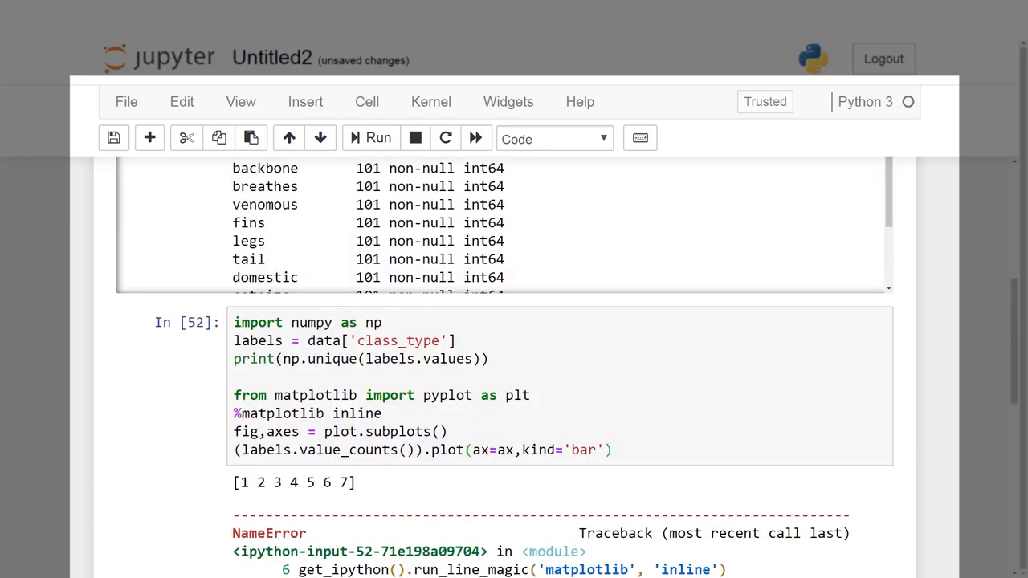
pyautogui.click(330, 413)
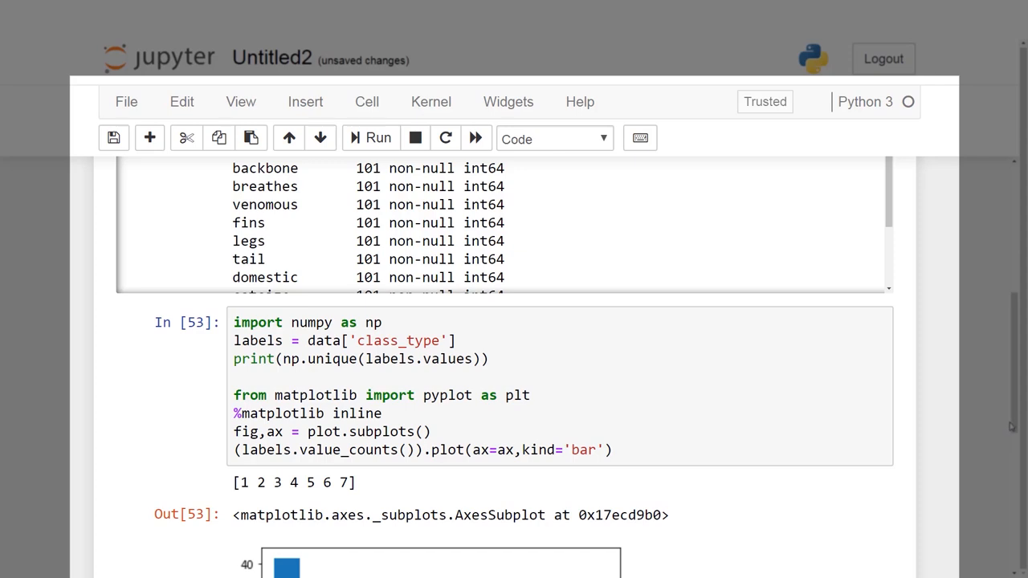
pyautogui.scroll(-3)
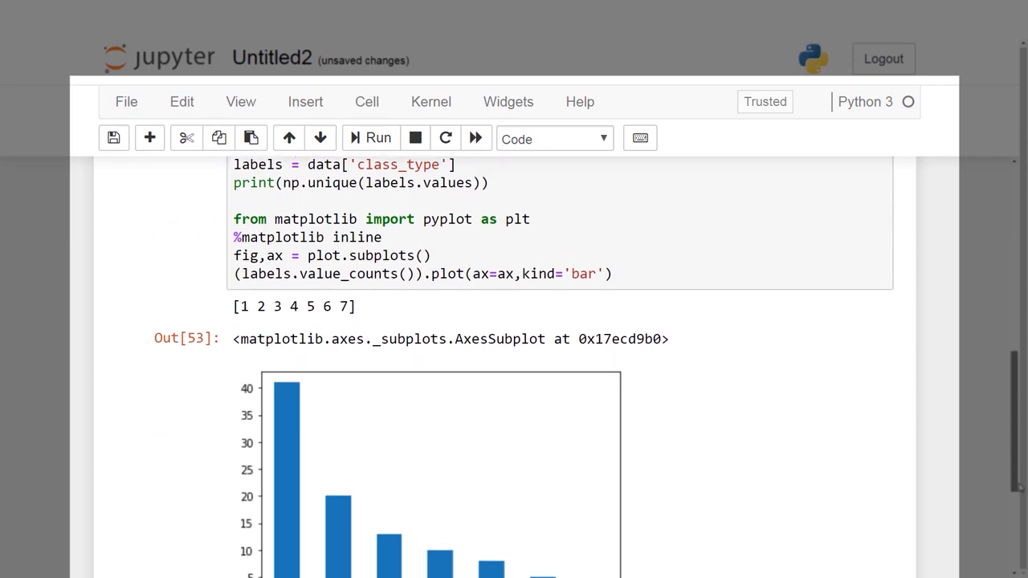
pyautogui.scroll(-3)
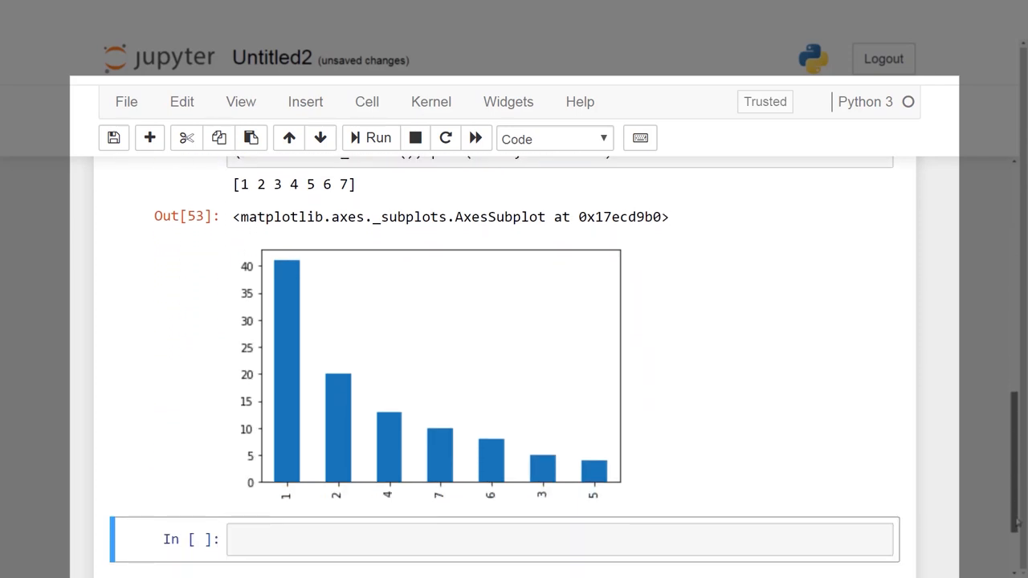
# Step: Enter data.head() in the next cell to preview the first zoo rows
pyautogui.write('d')
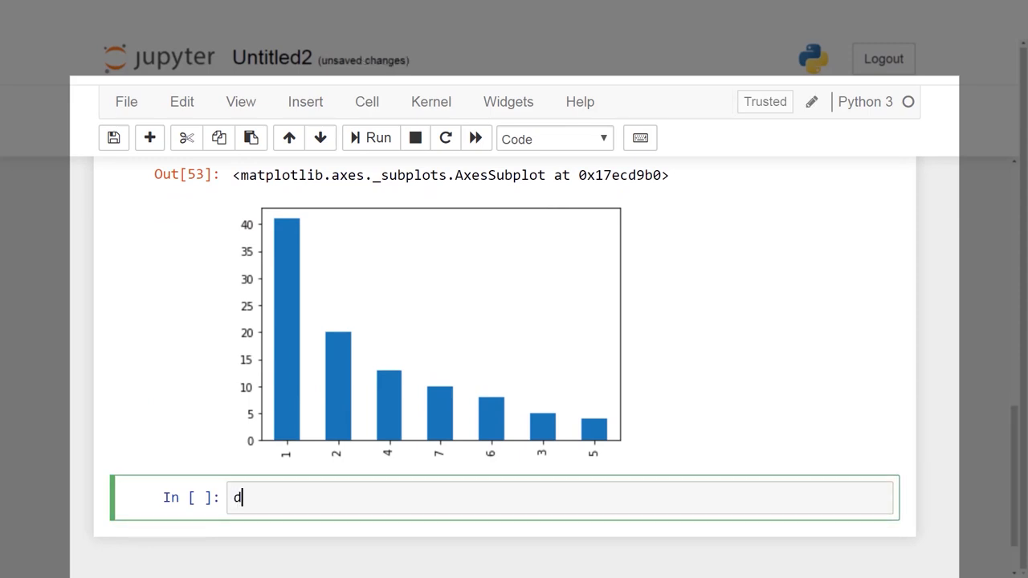
pyautogui.write('ata.head(')
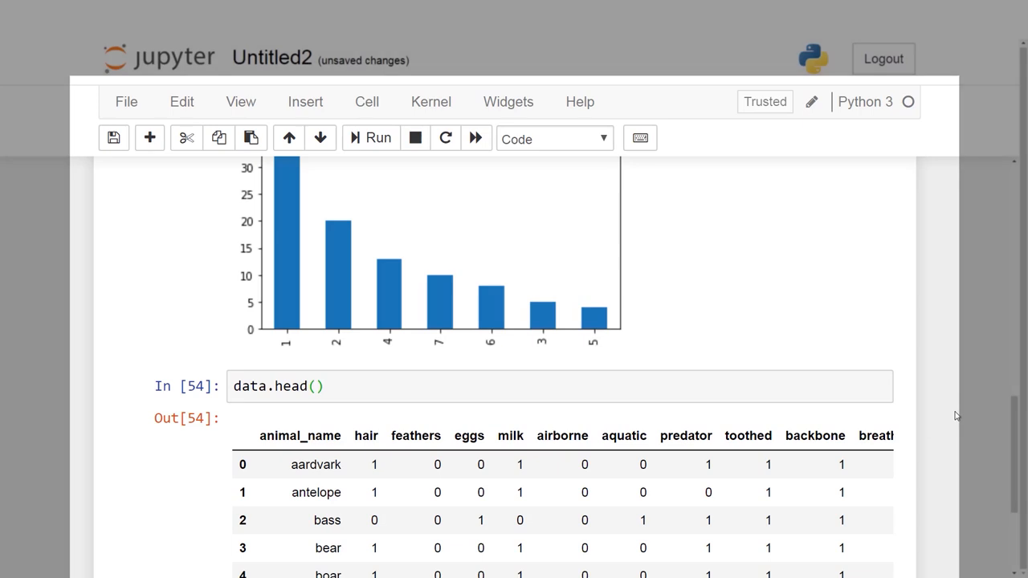
# Step: Assign features = data.values[:,1:-1] to drop the name and class columns
pyautogui.scroll(-3)
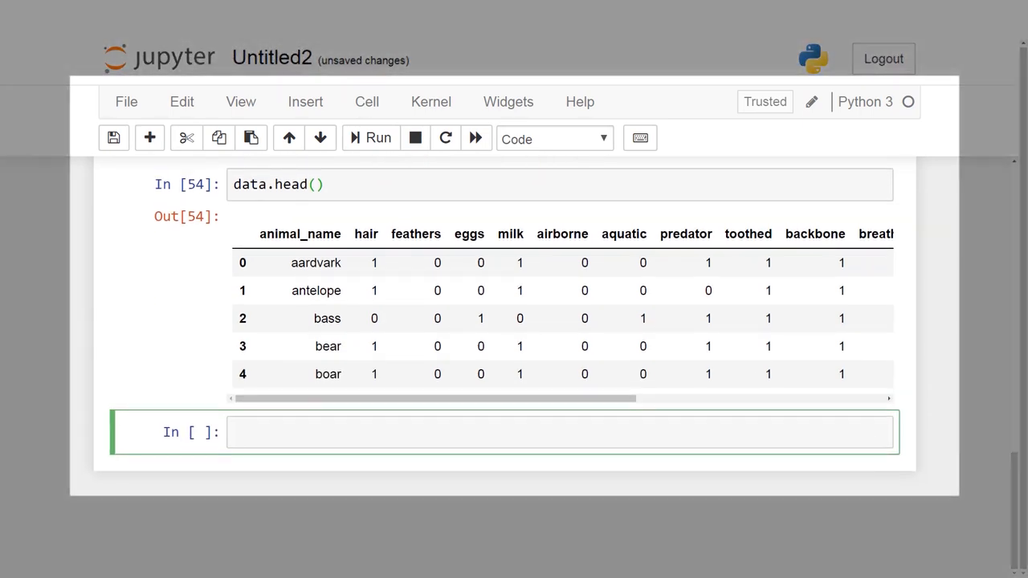
pyautogui.write('features')
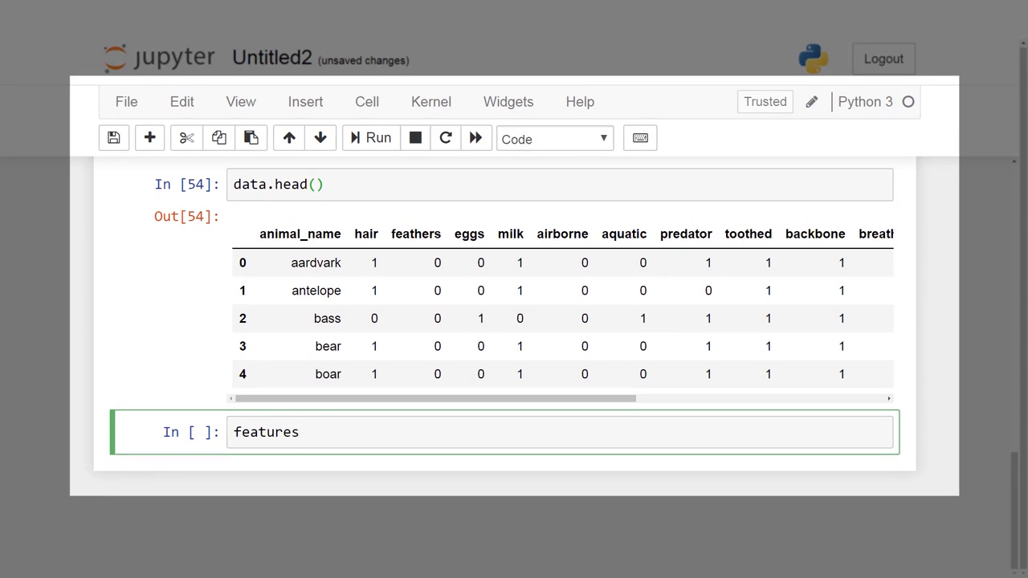
pyautogui.write('= data.value')
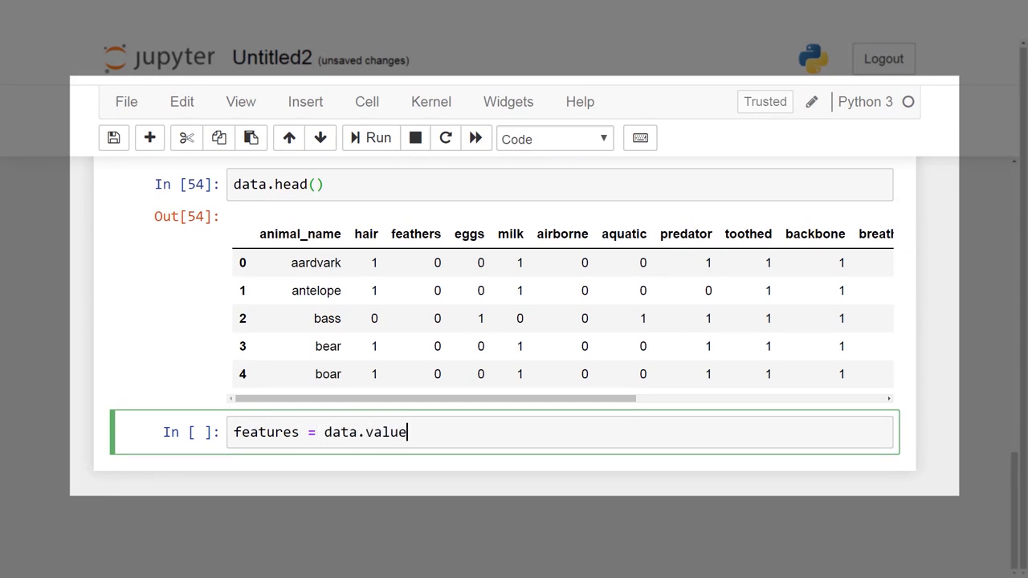
pyautogui.write('s[]')
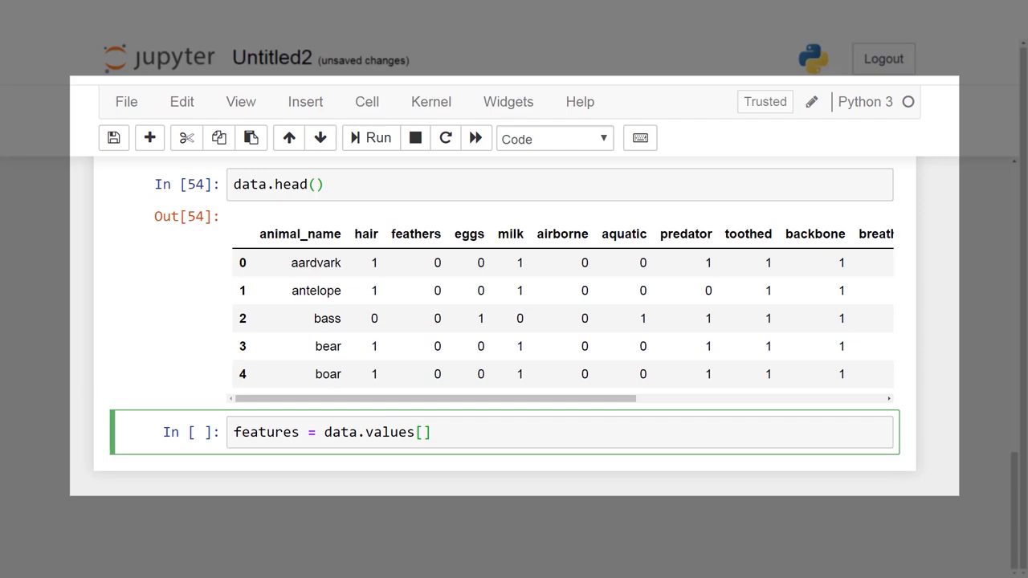
pyautogui.write(':,1')
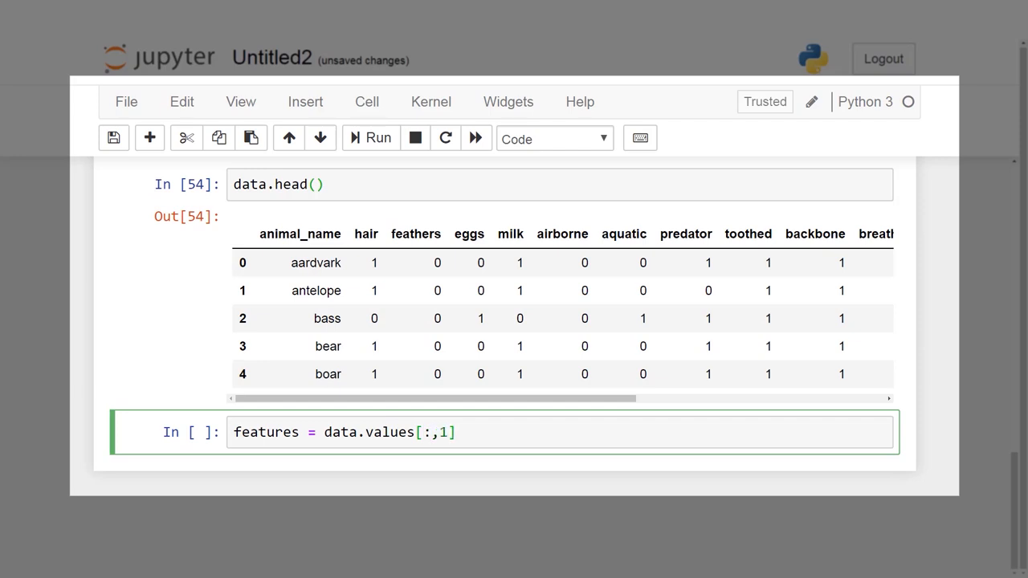
pyautogui.write(':-')
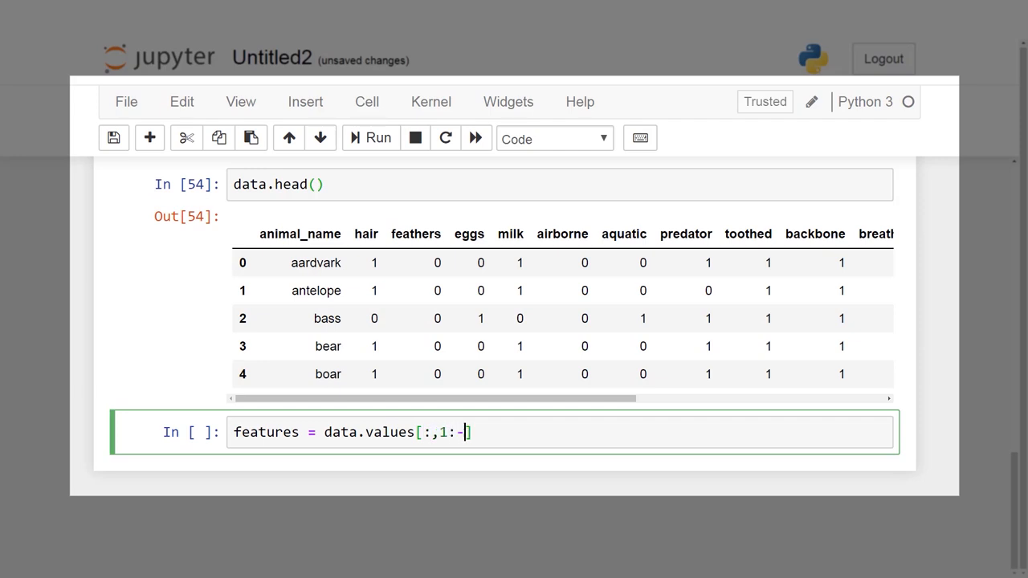
pyautogui.write('1]')
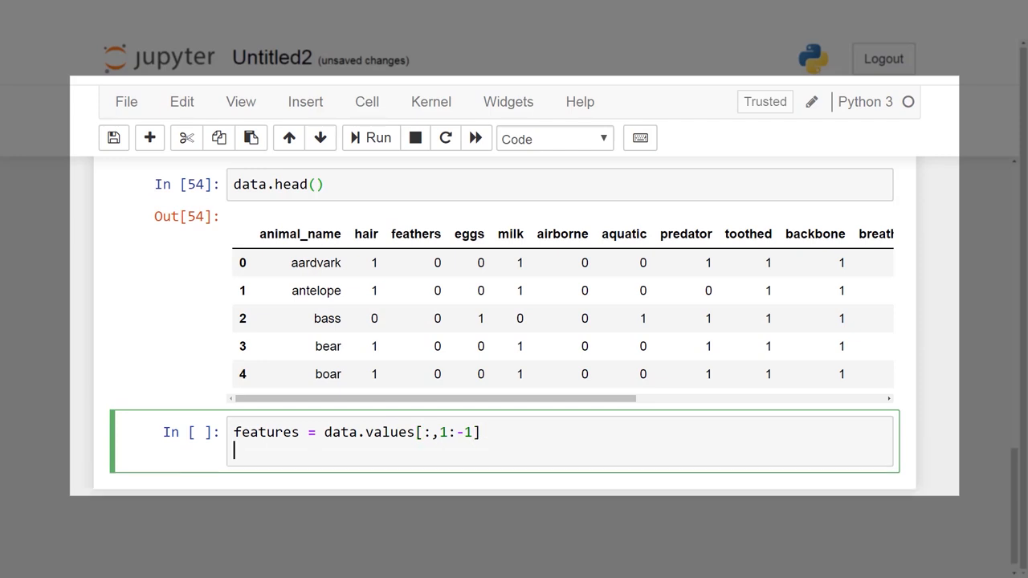
# Step: Run features.shape to confirm the array is (101, 16)
pyautogui.write('features.')
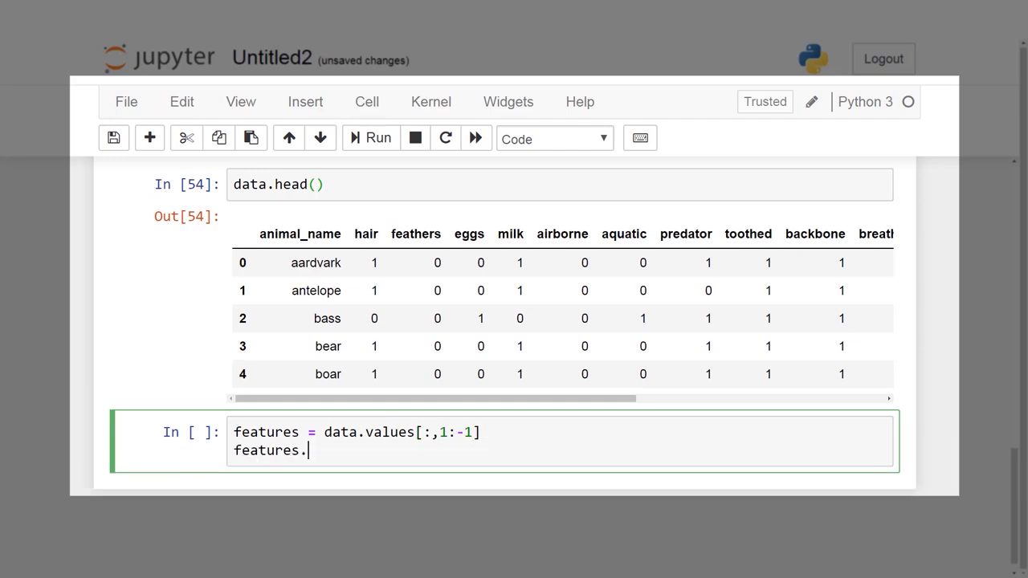
pyautogui.write('shape')
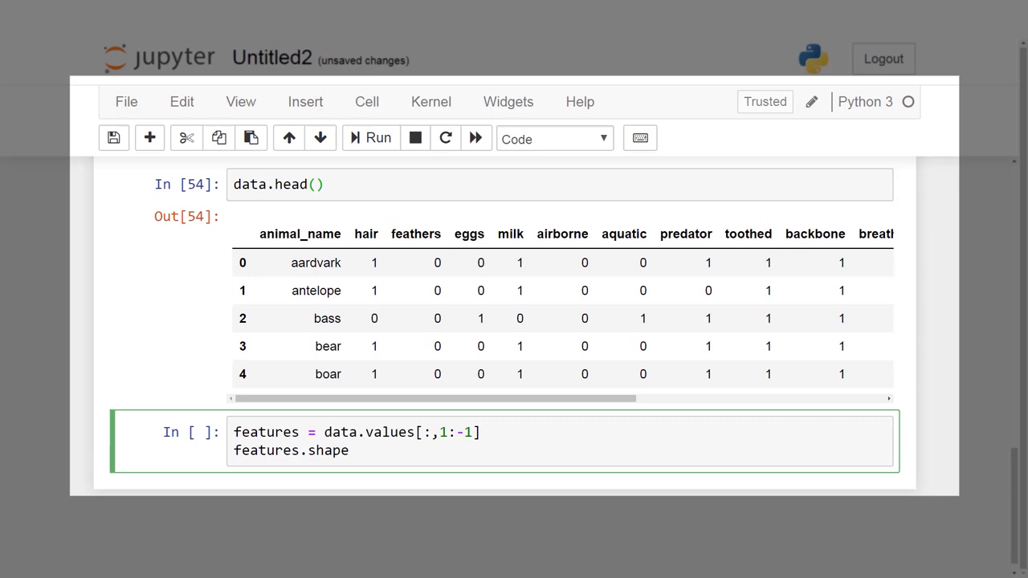
pyautogui.click(38, 286)
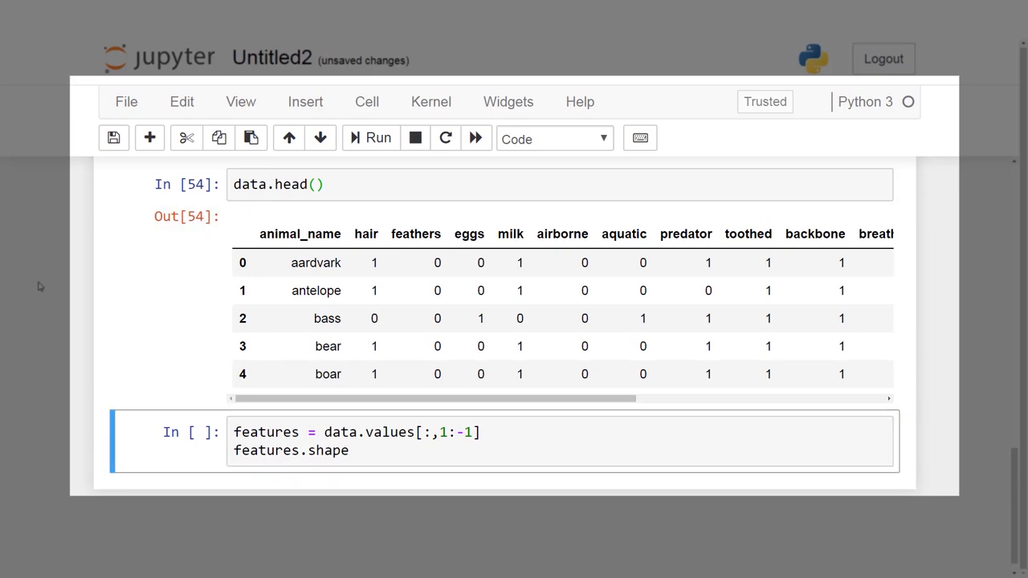
pyautogui.click(377, 138)
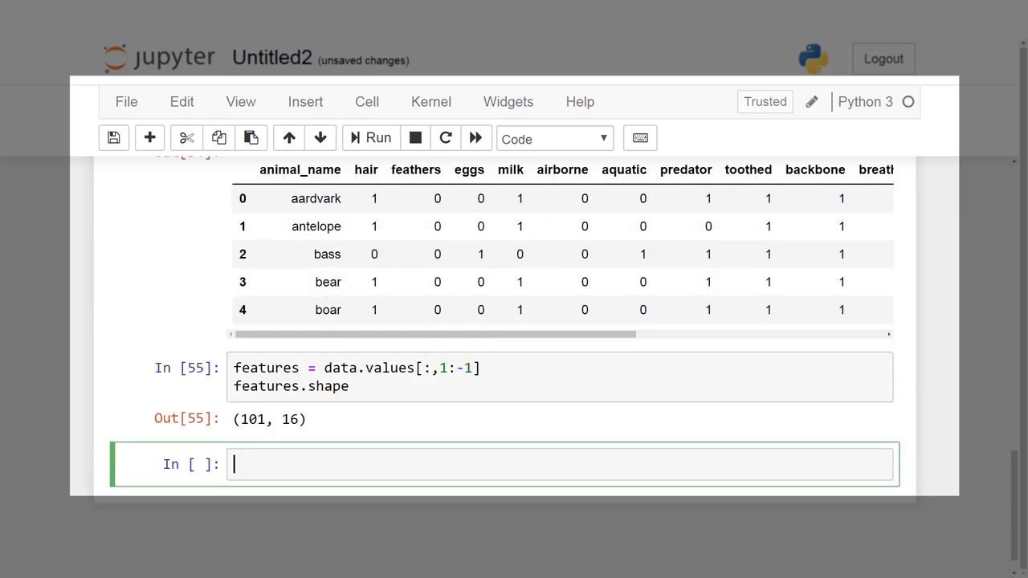
# Step: Import AgglomerativeClustering from sklearn.cluster and pairwise_distances from sklearn.metrics
pyautogui.write('from sj')
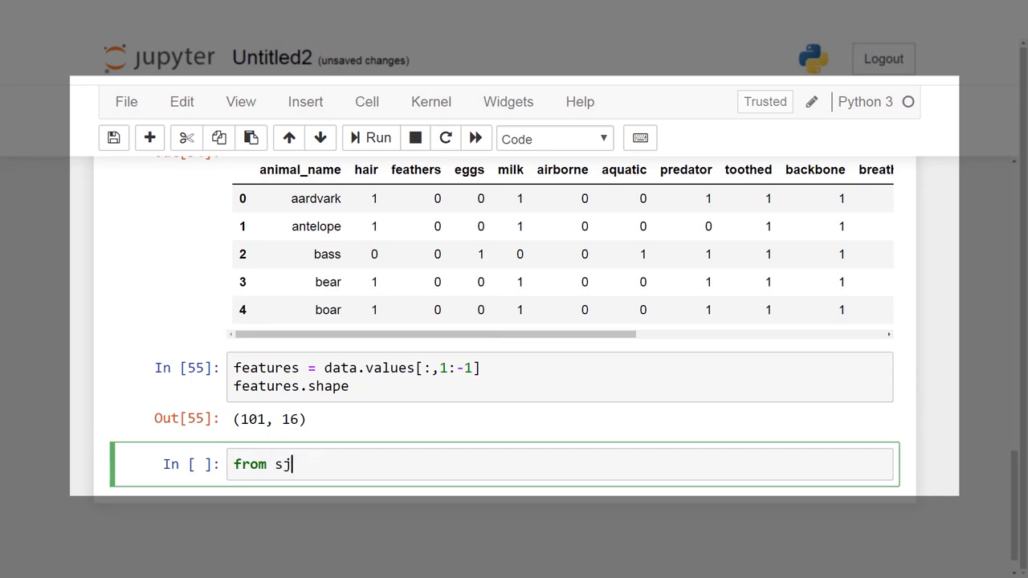
pyautogui.write('klearn.cluster import')
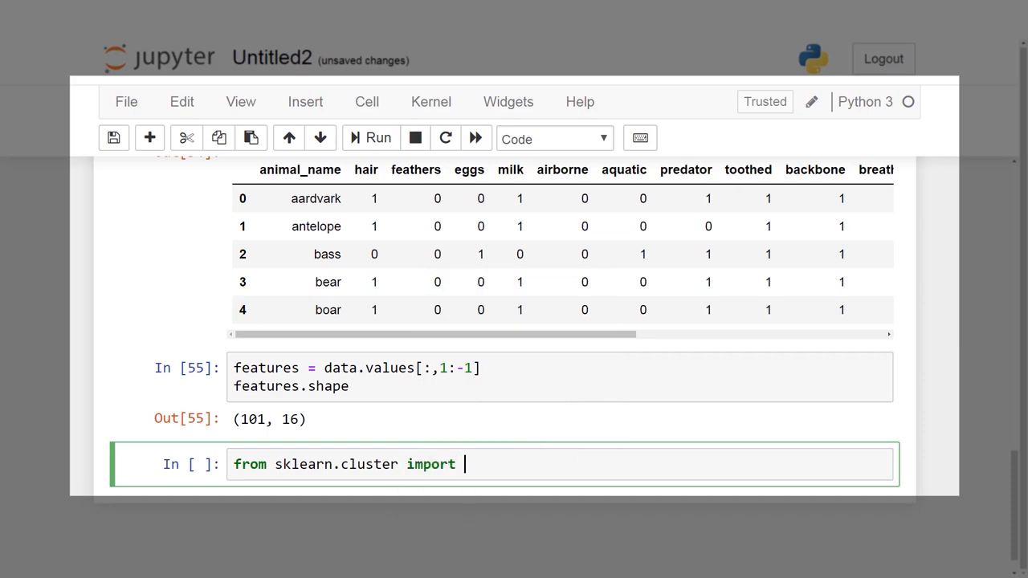
pyautogui.write('AgglomerativeClustering')
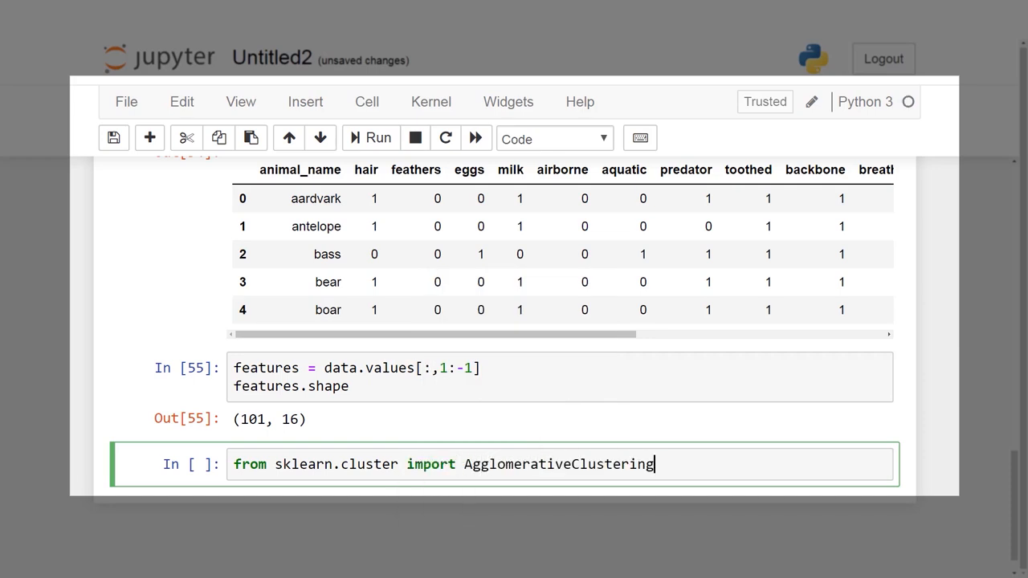
pyautogui.write('from')
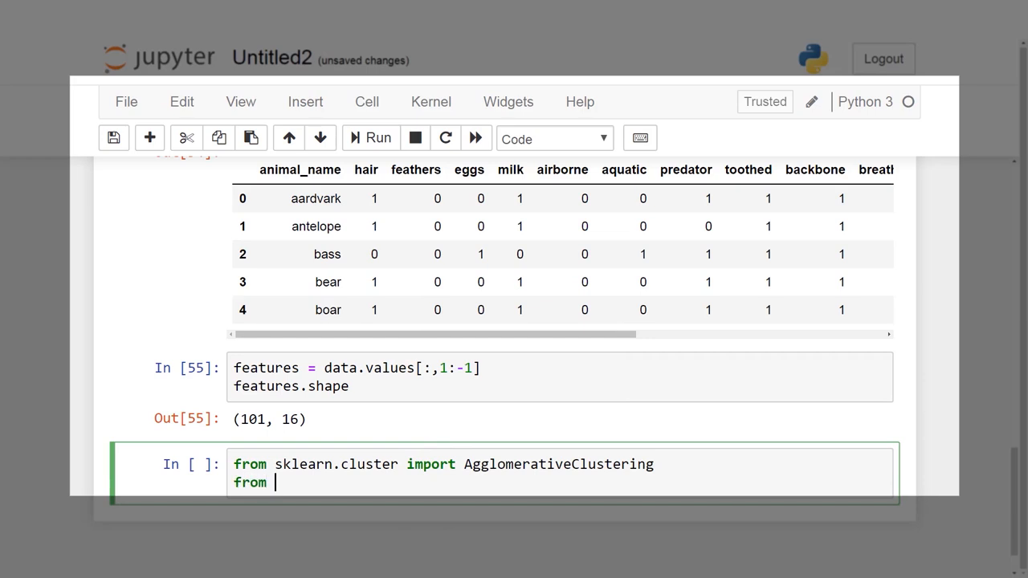
pyautogui.write('sklearn.metrics import')
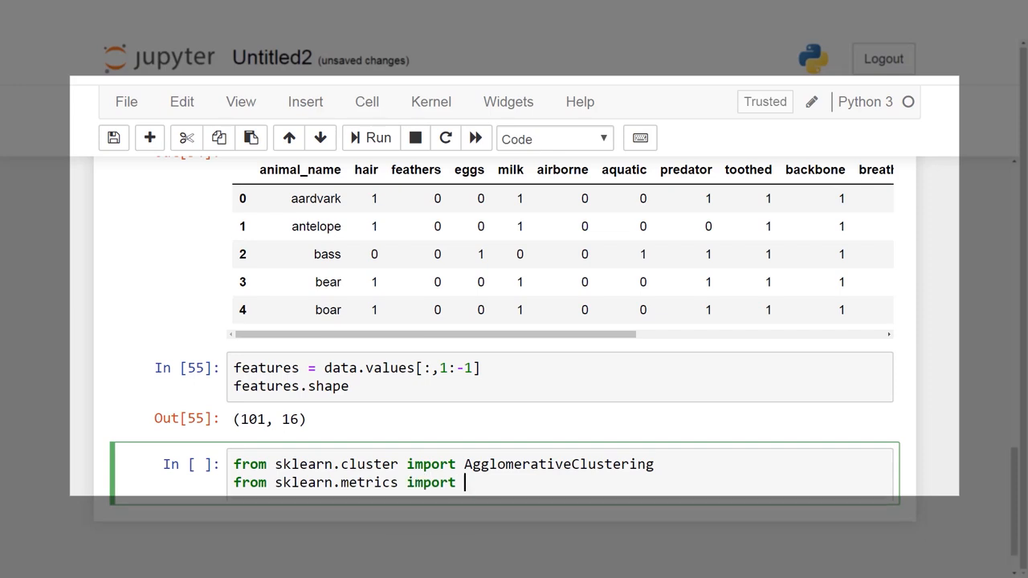
pyautogui.write('pair')
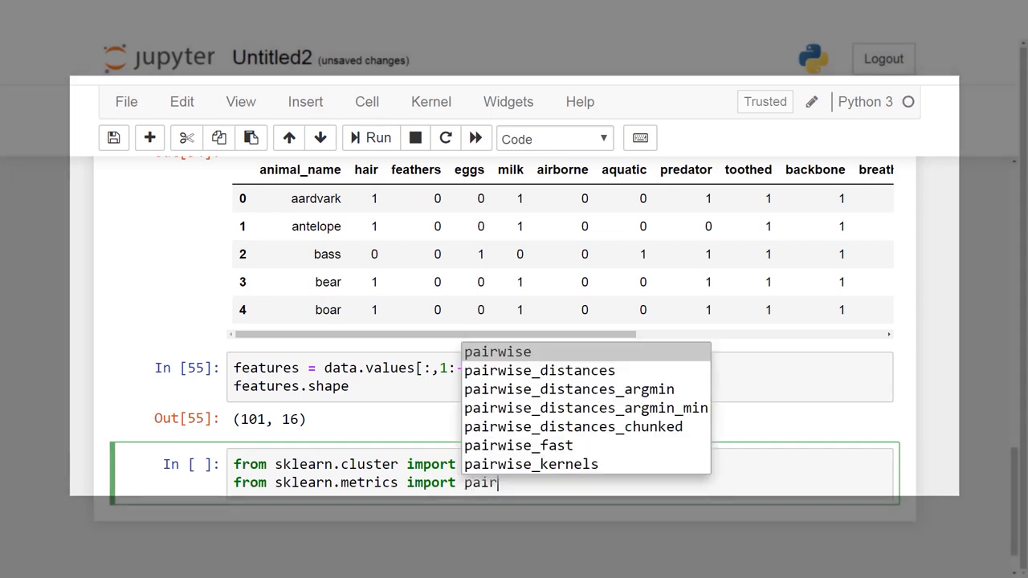
pyautogui.click(539, 369)
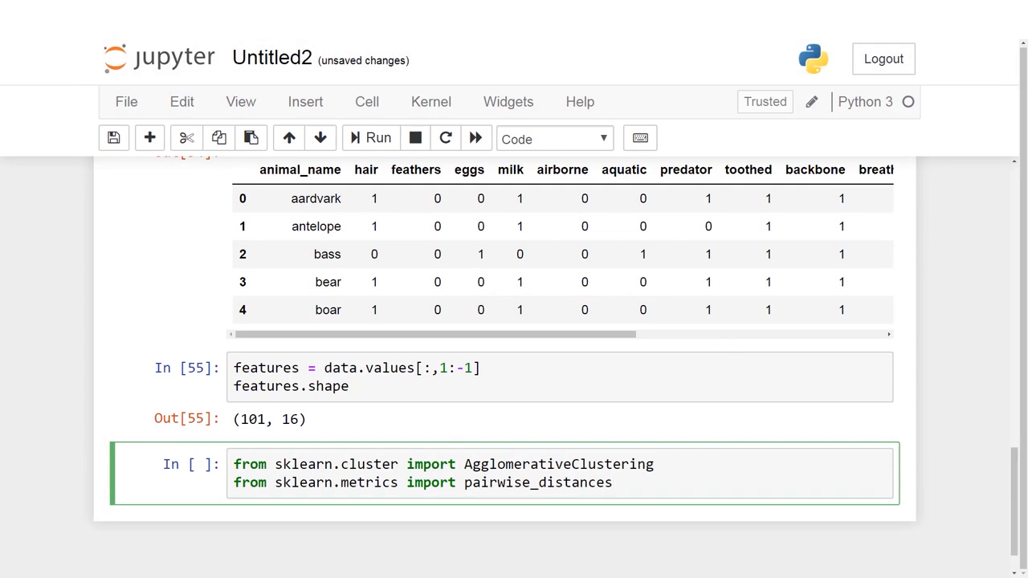
# Step: Create model = AgglomerativeClustering(n_clusters=7, linkage="average", affinity="cosine")
pyautogui.write('model')
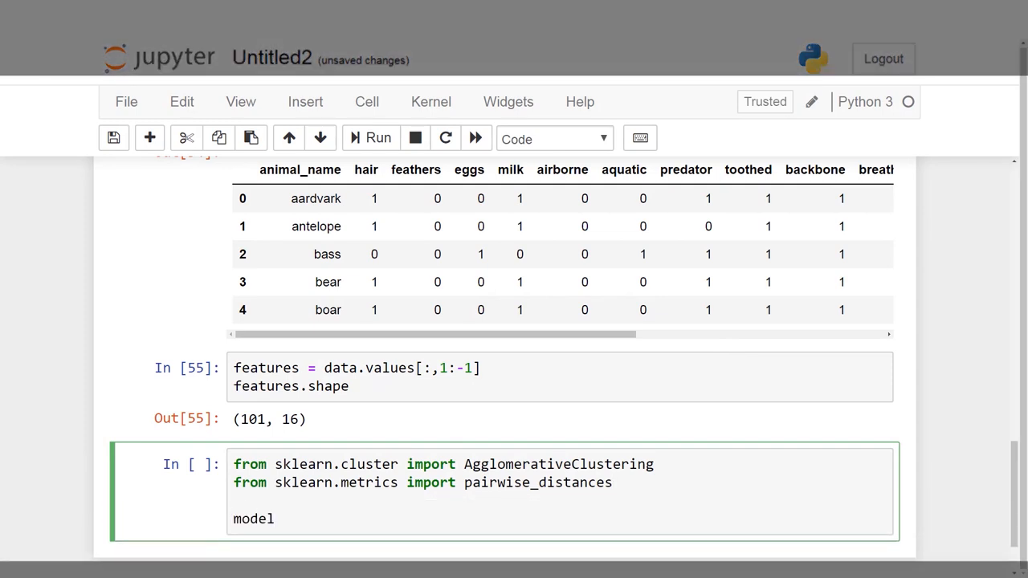
pyautogui.write('= AgglomerativeClustering')
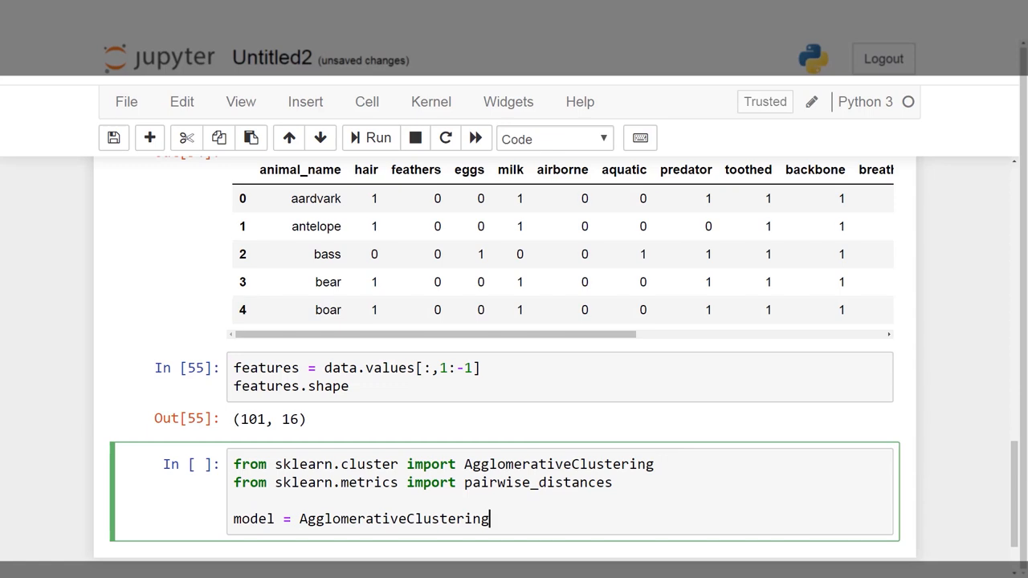
pyautogui.write('(n_clusters=')
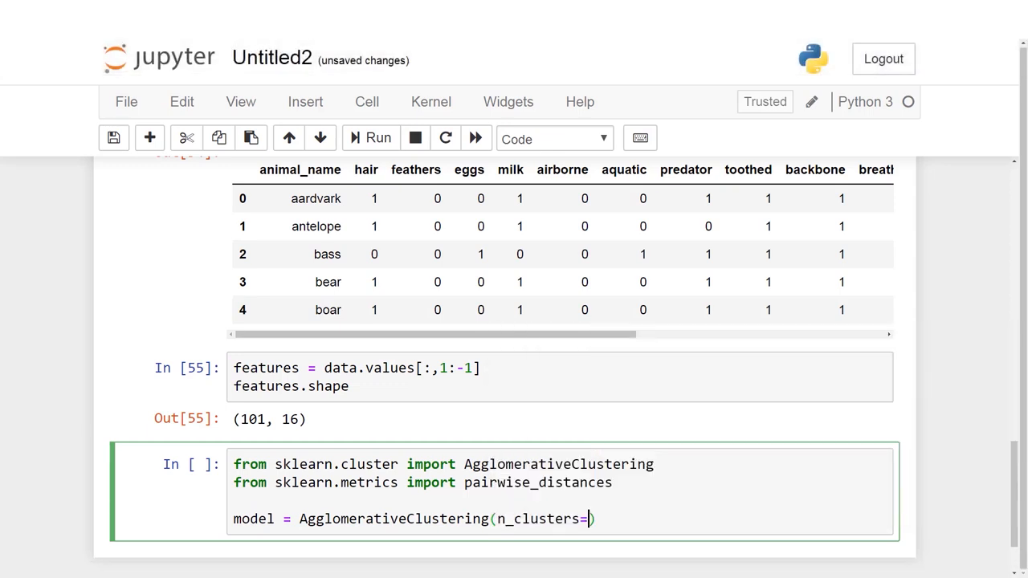
pyautogui.write('7')
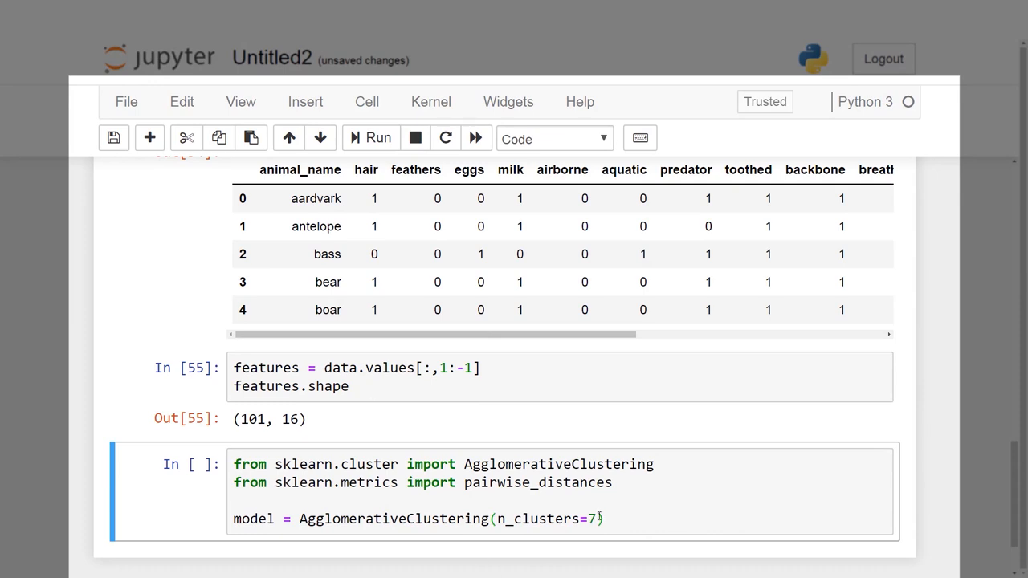
pyautogui.write(',')
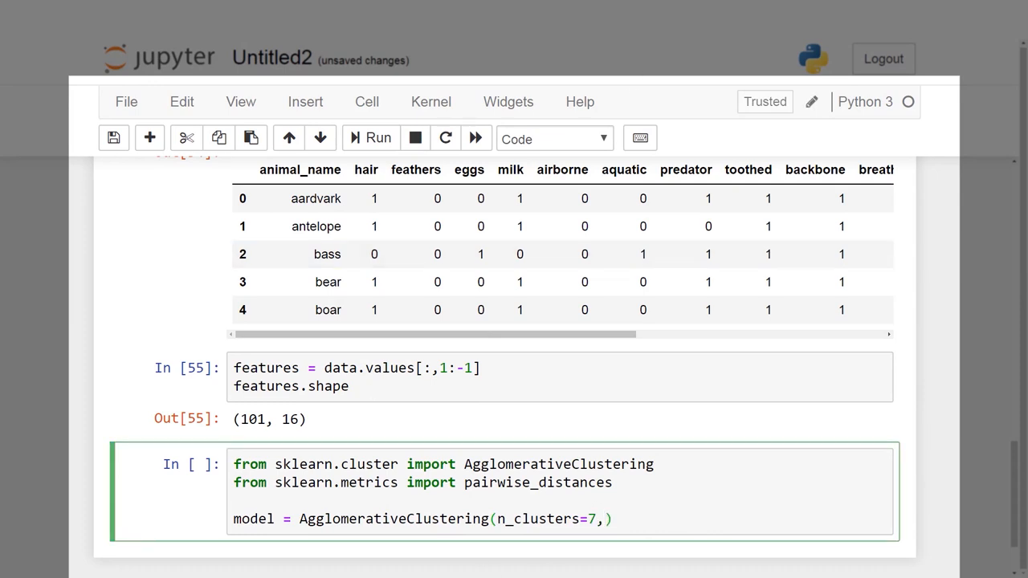
pyautogui.write('linkage="average')
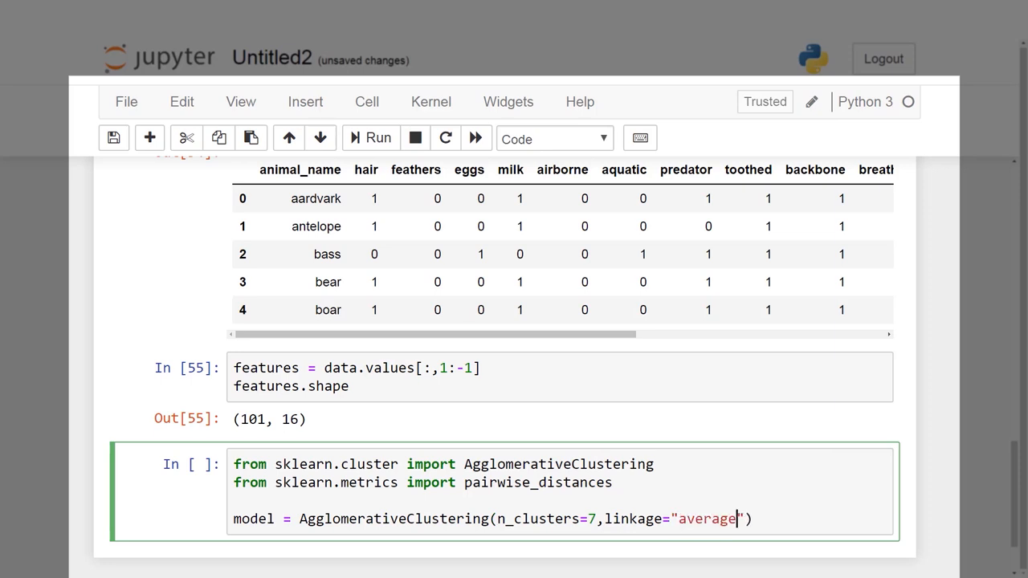
pyautogui.write(',')
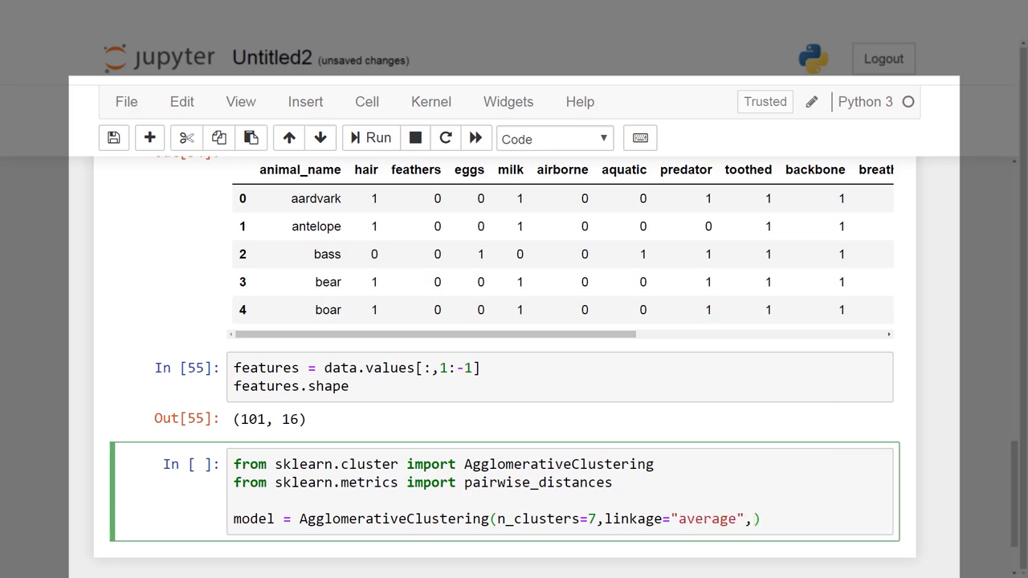
pyautogui.write('affinity=')
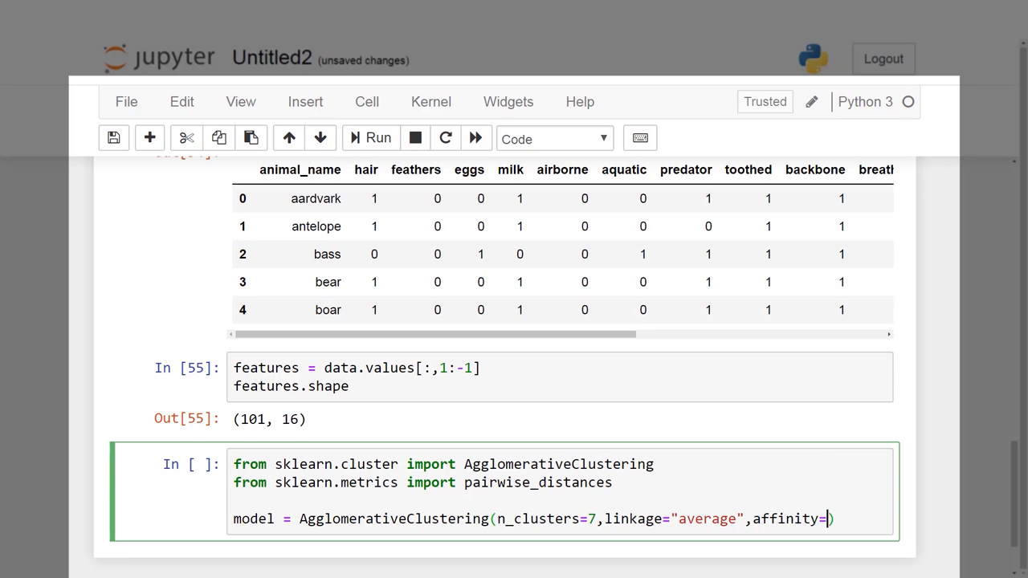
pyautogui.write('"')
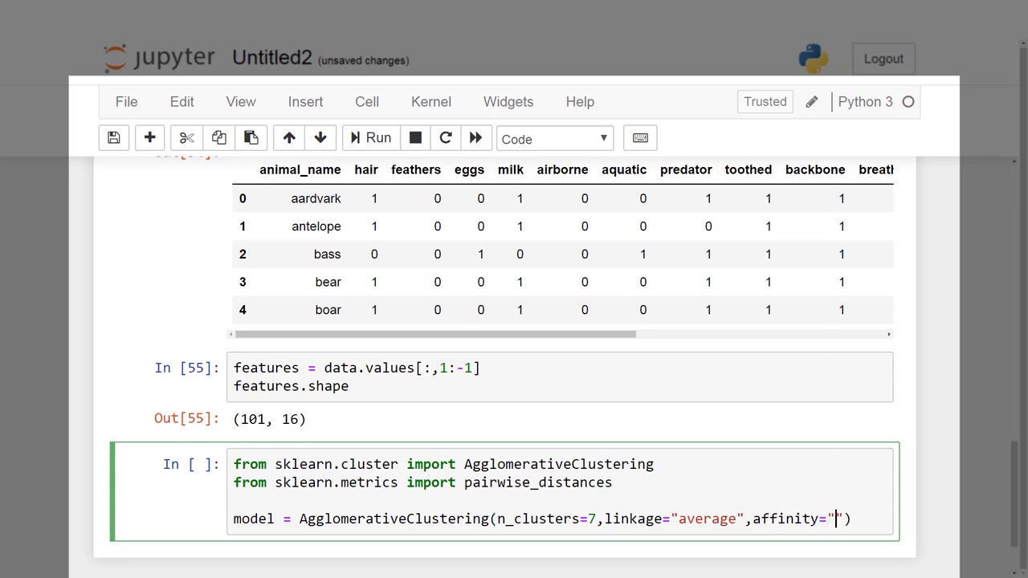
pyautogui.write('cosine')
pyautogui.write('mod')
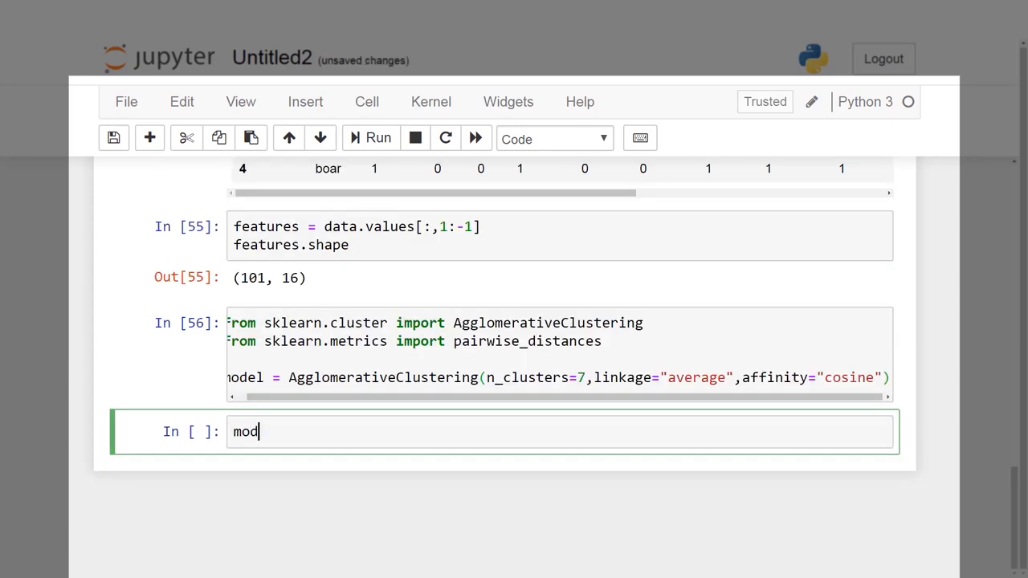
# Step: Run model.fit(features) and display model.labels_
pyautogui.write('el.f')
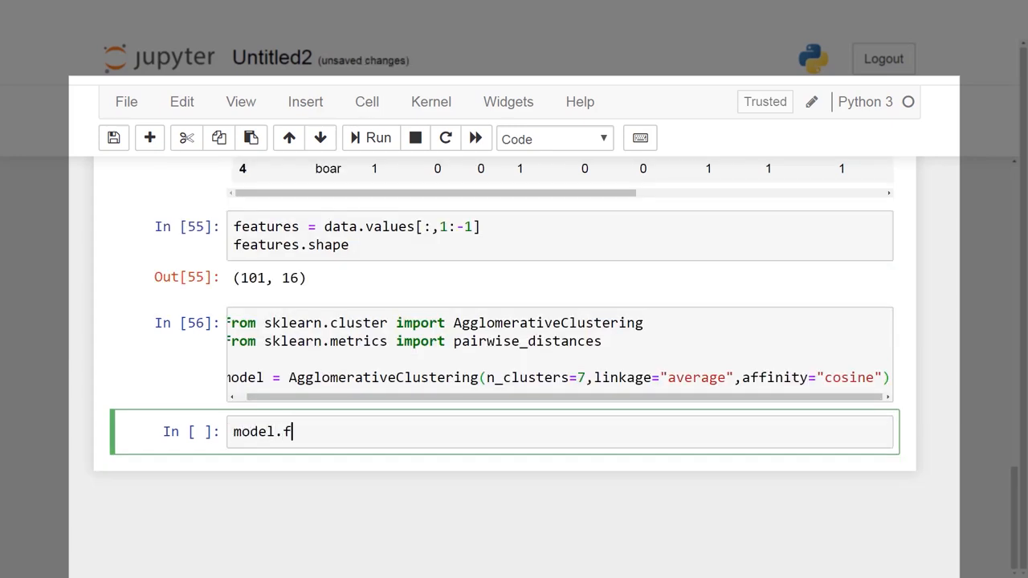
pyautogui.write('it')
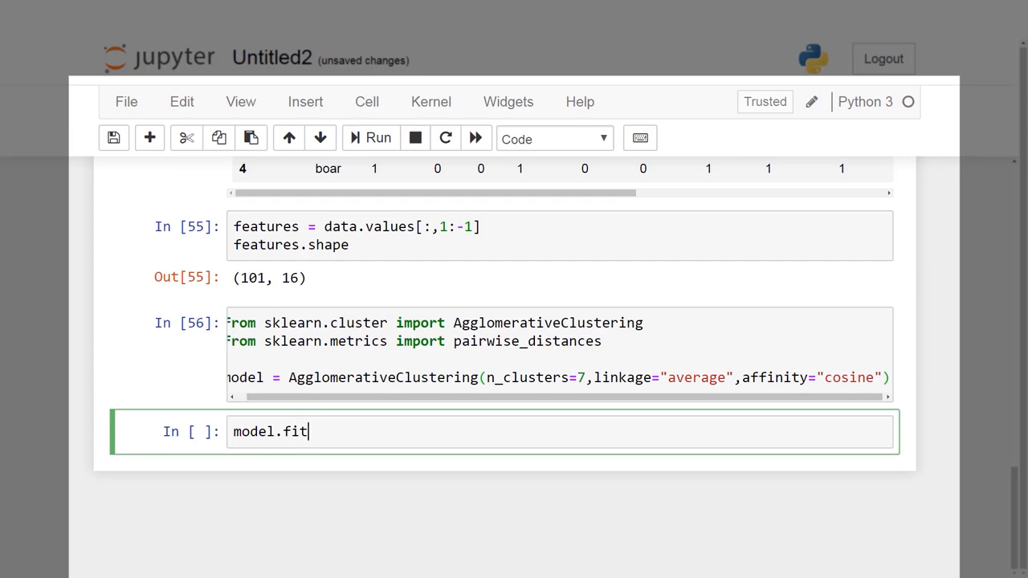
pyautogui.write('(features)')
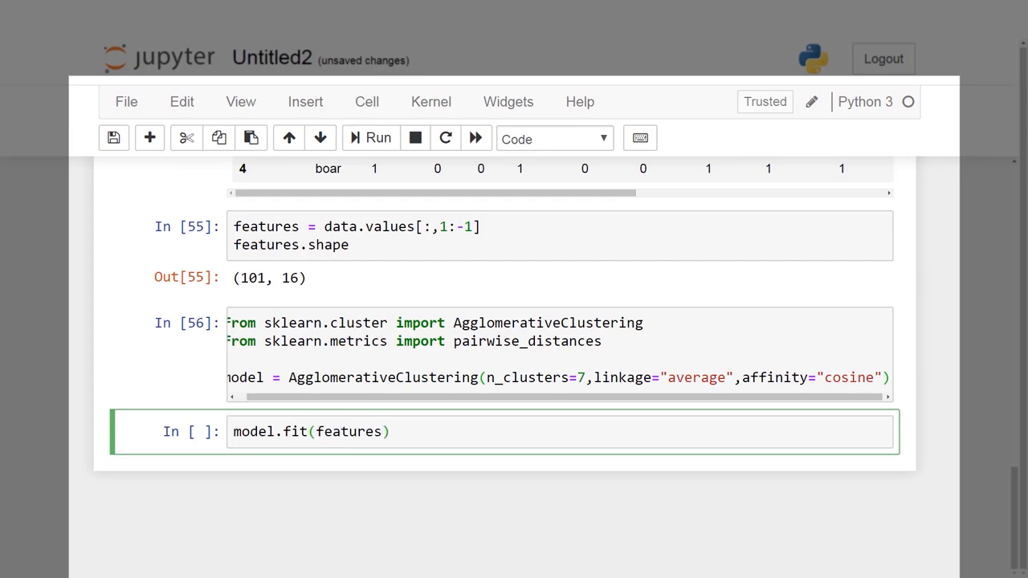
pyautogui.write('model.labels_')
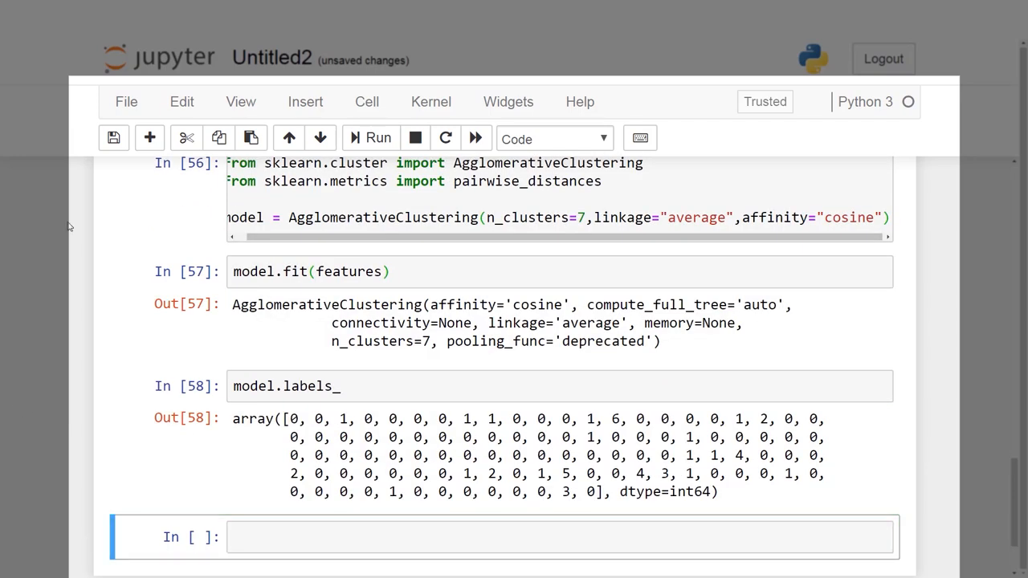
# Step: Print np.unique(model.labels_) showing cluster ids 0 through 6
pyautogui.write('print(')
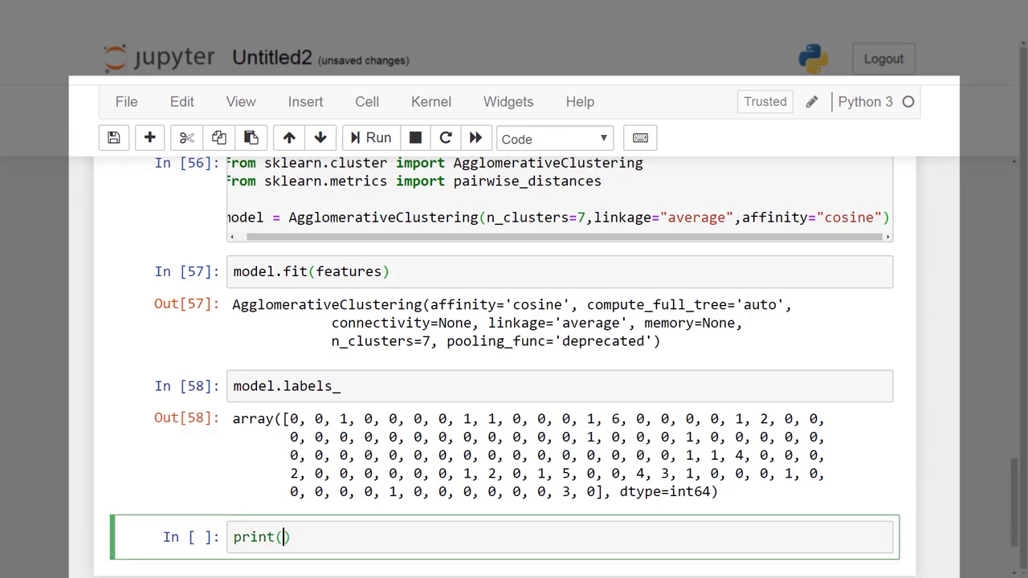
pyautogui.write('np.unique(mod')
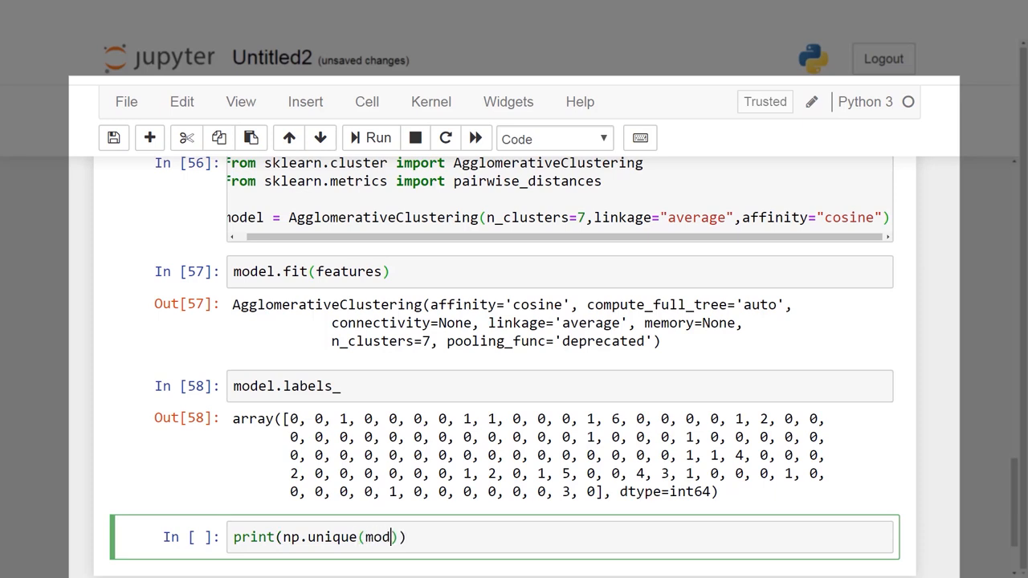
pyautogui.write('el.labels_')
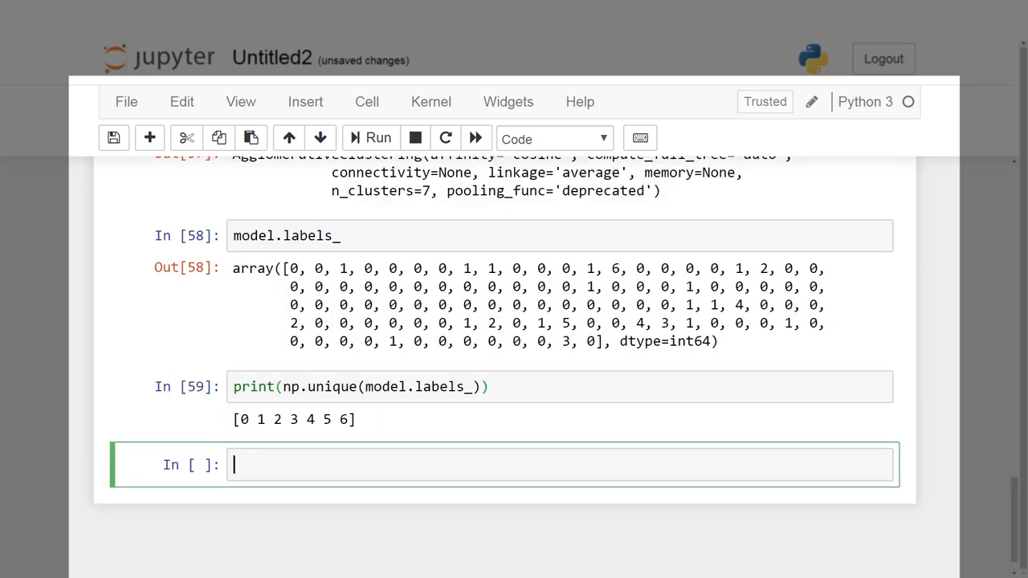
# Step: Enter labels = labels-1 to shift the true class labels to start at 0
pyautogui.write('labels')
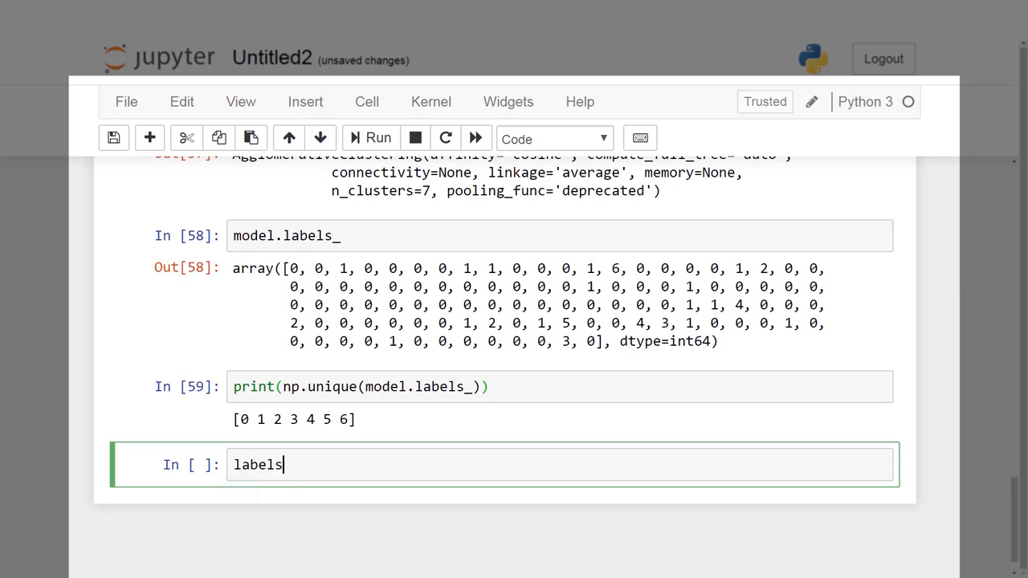
pyautogui.write('=')
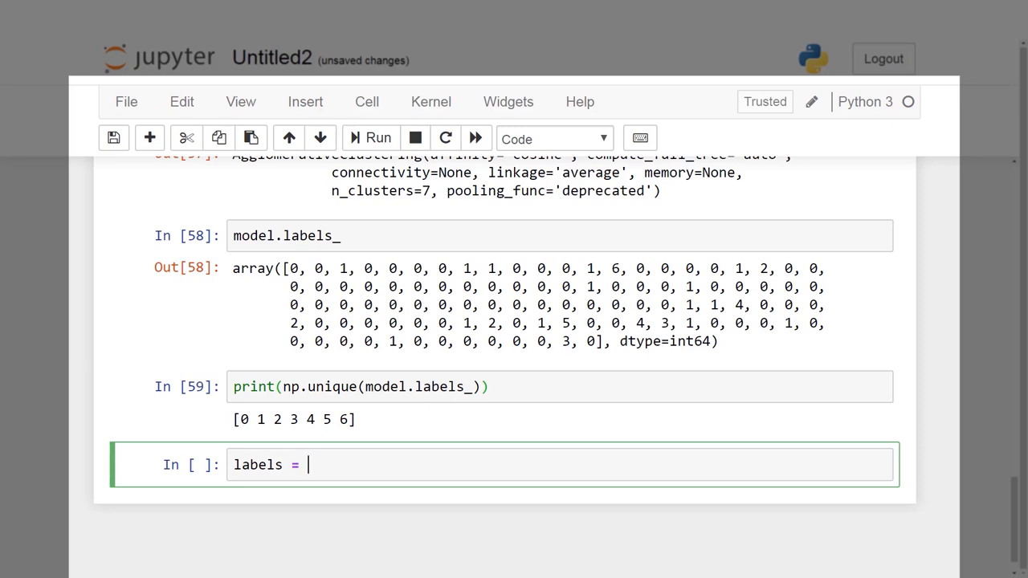
pyautogui.write('la')
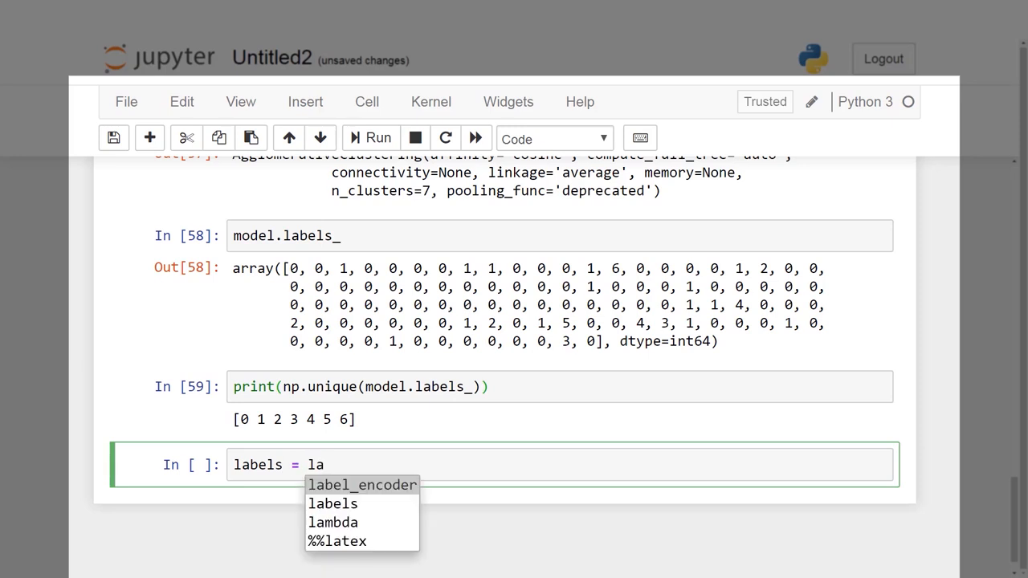
pyautogui.click(333, 505)
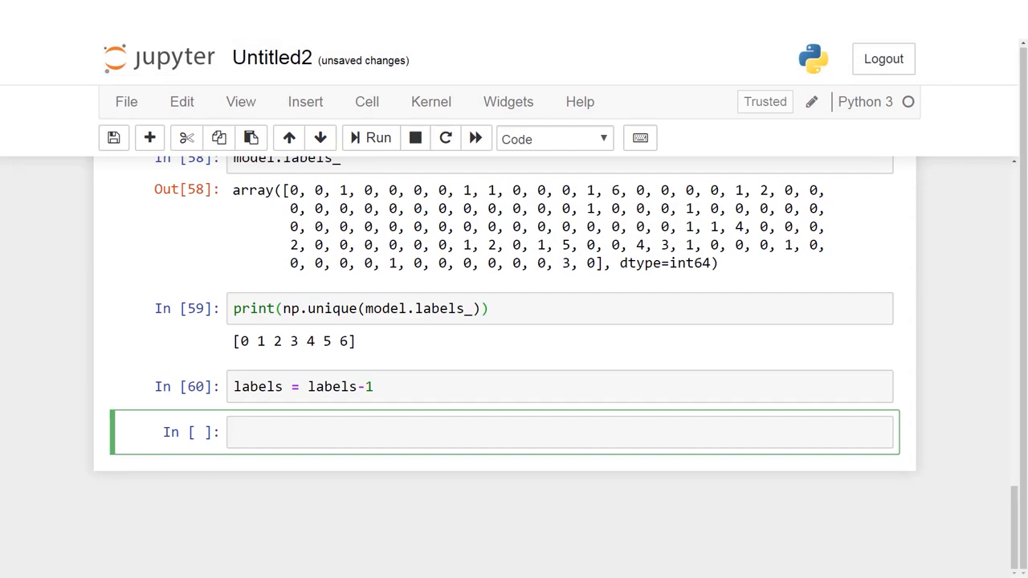
# Step: Import mean_squared_error and compute score = mean_squared_error(labels, model.labels_)
pyautogui.write('from sklearn')
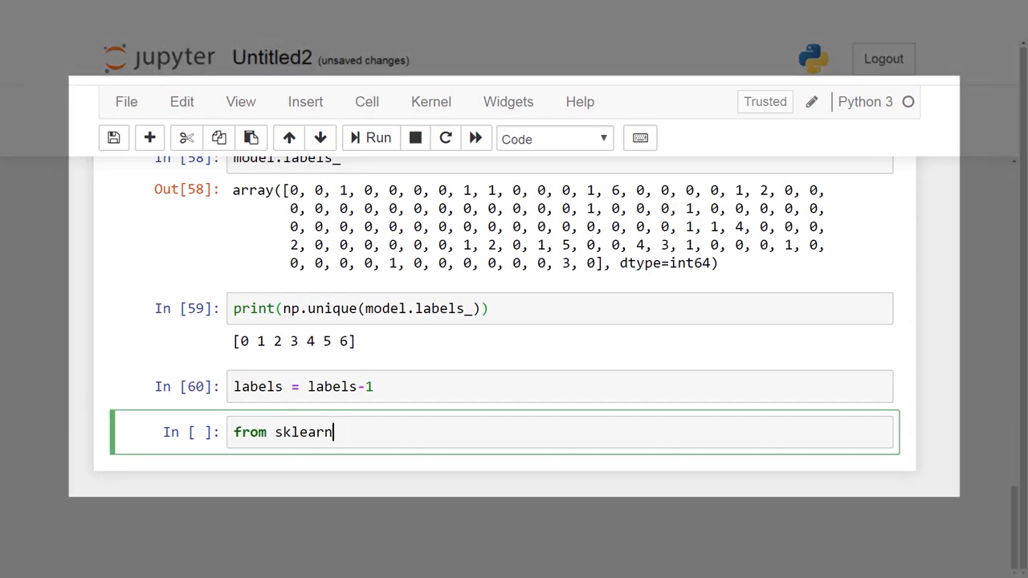
pyautogui.write('.metrics import meqan_squared_error')
pyautogui.write('score = mean_squared_error(labels,model')
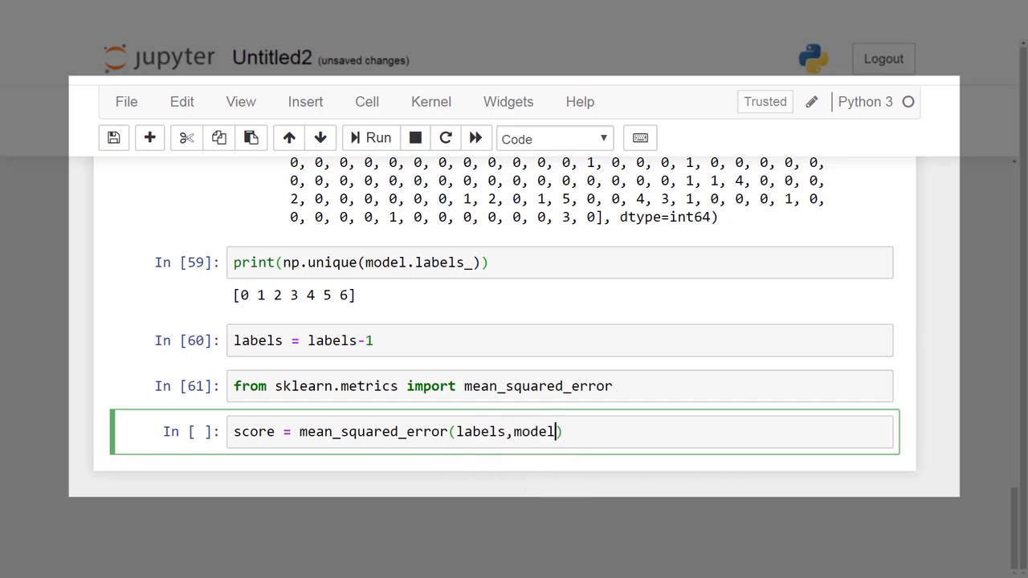
pyautogui.write('.labels_')
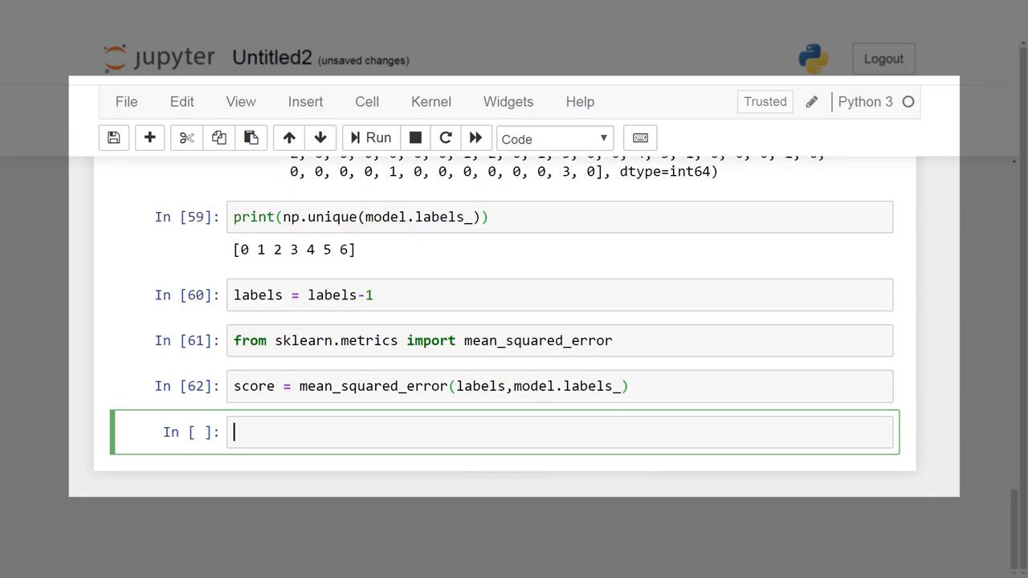
# Step: Set abs_error = np.sqrt(score) and add print(abs_error)
pyautogui.write('abs_erroe')
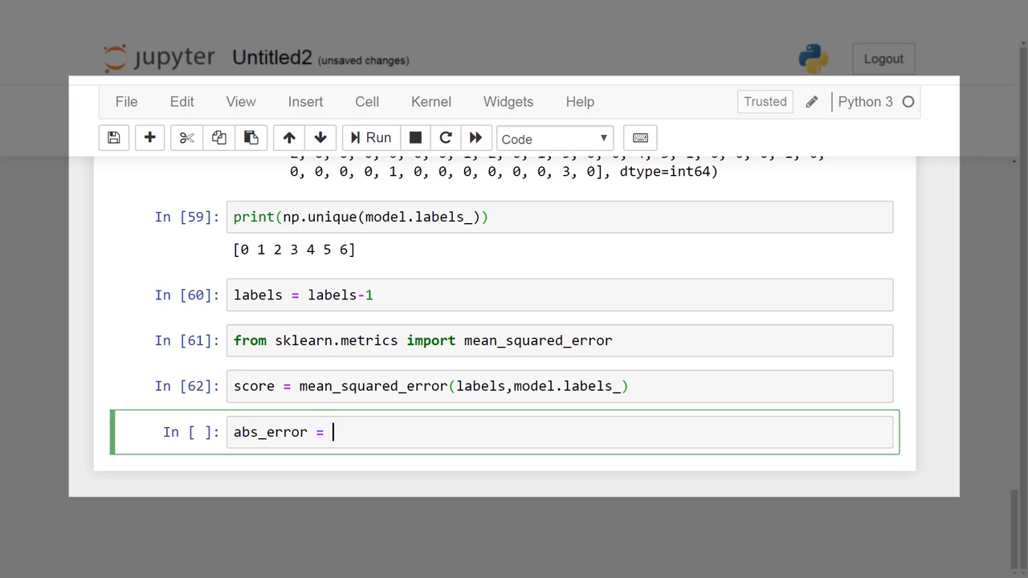
pyautogui.write('np.sqrt(score')
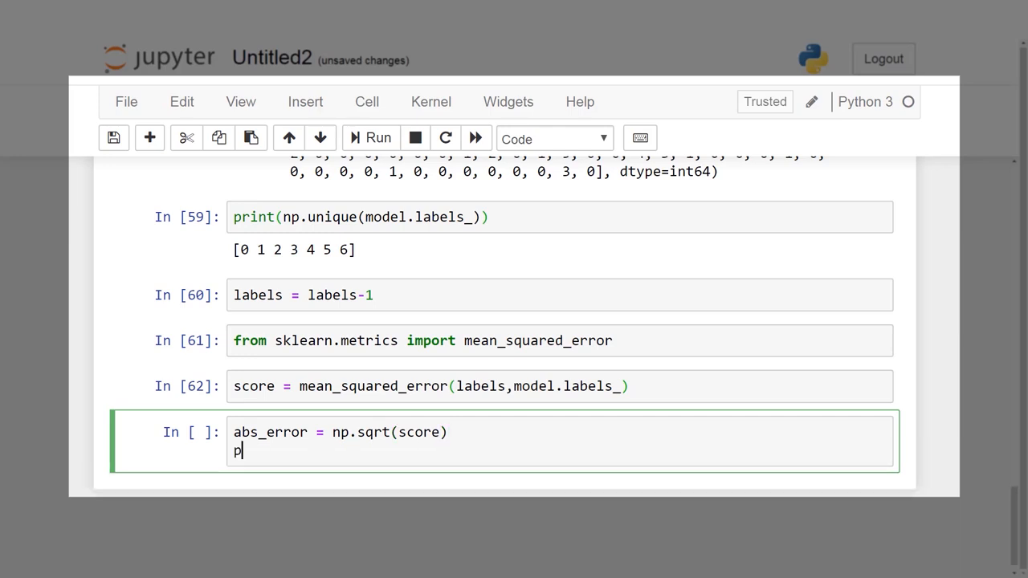
pyautogui.write('rint()')
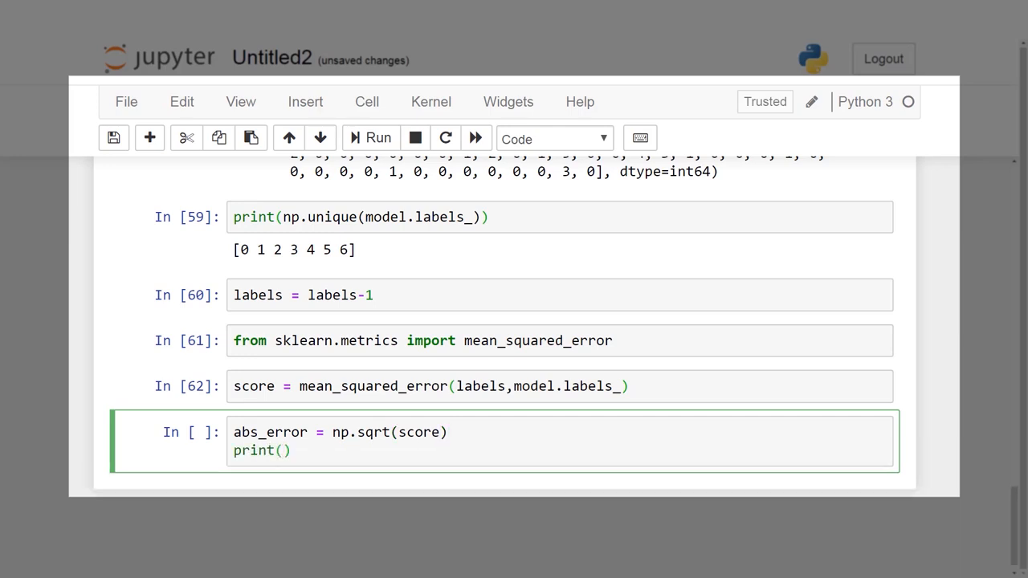
pyautogui.write('abs')
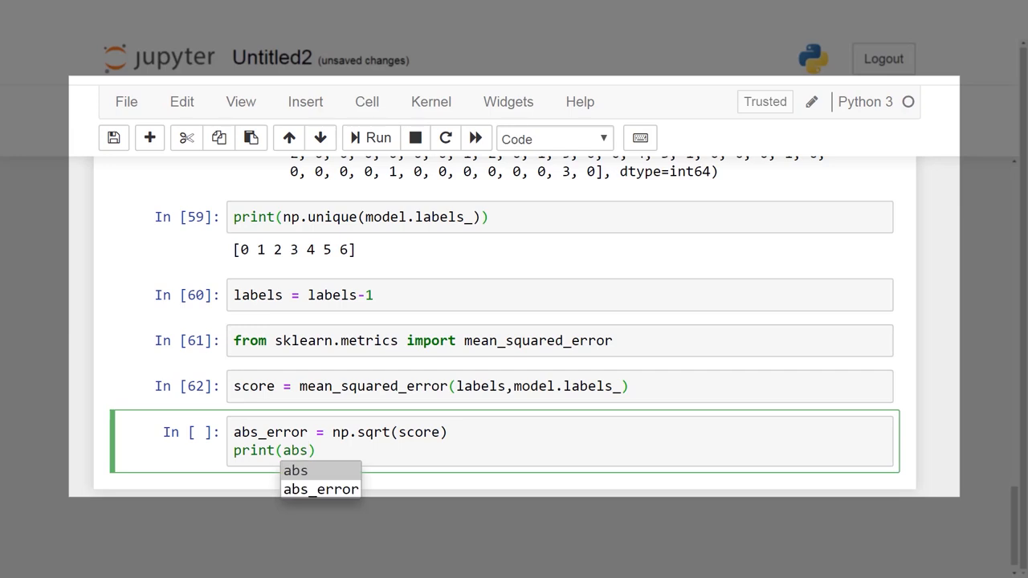
pyautogui.click(322, 488)
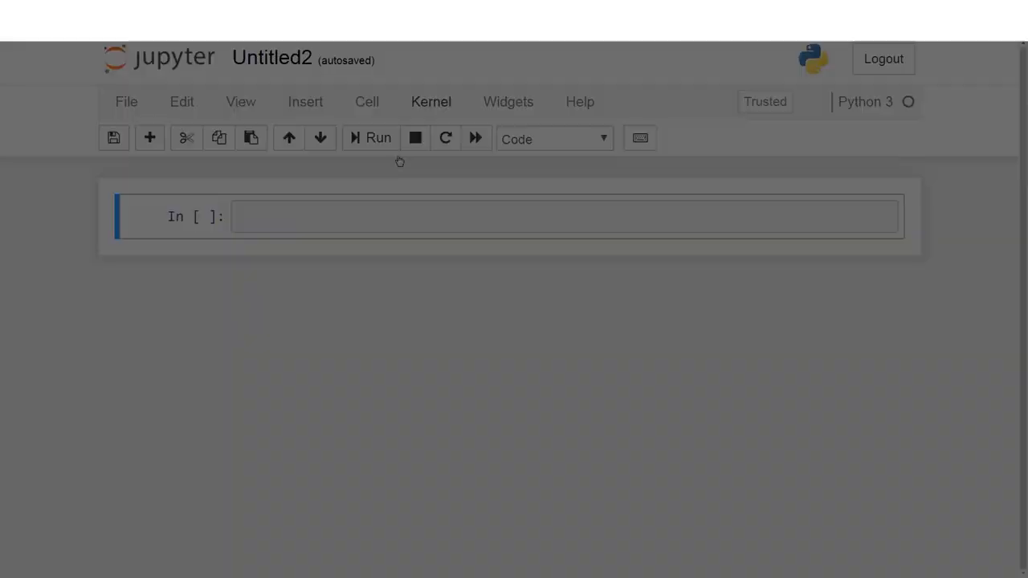
# Step: Import pandas as pd, numpy as np and matplotlib.pyplot as plt in the first cell
pyautogui.write('impor')
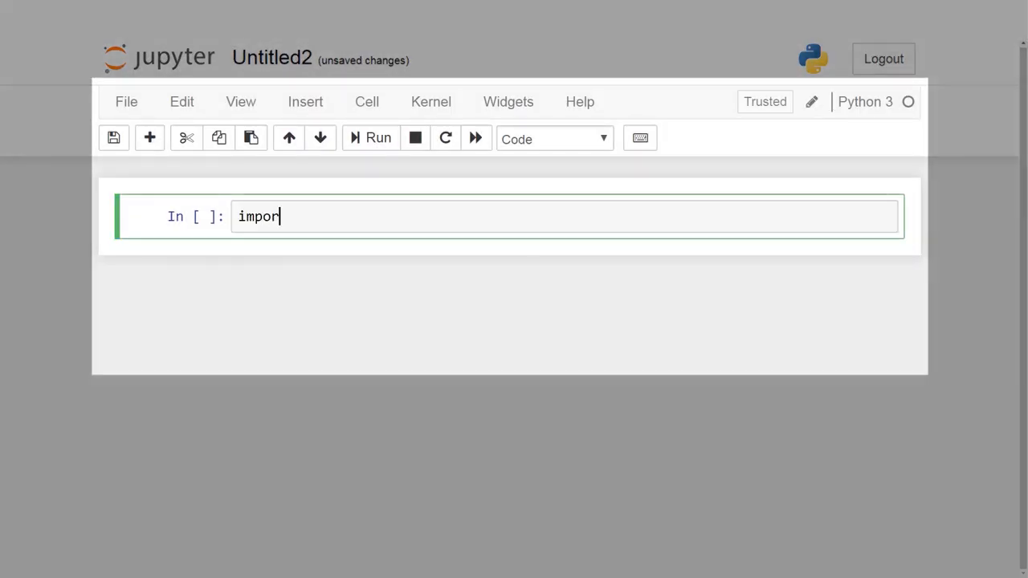
pyautogui.write('t pandas')
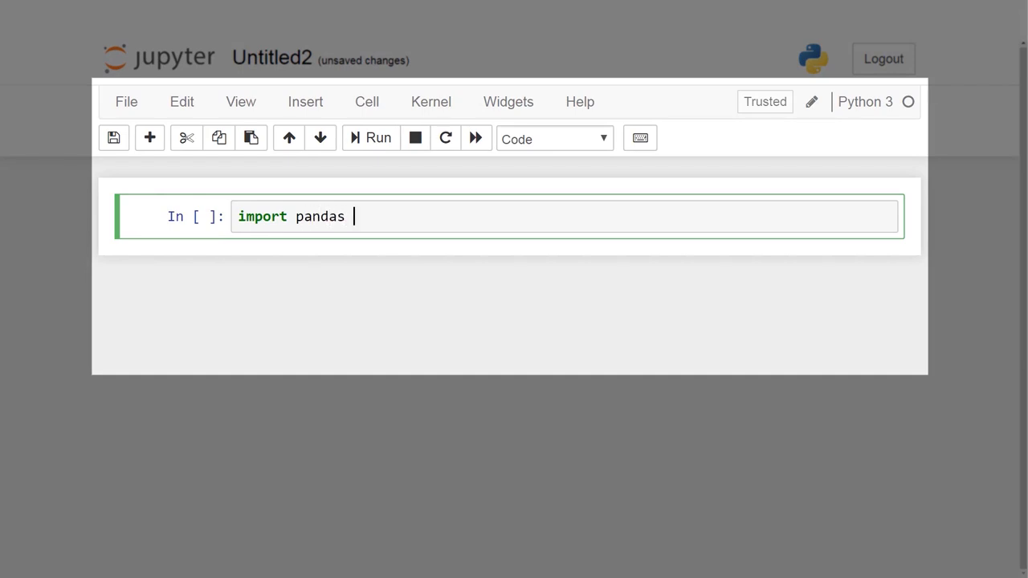
pyautogui.write('as pd')
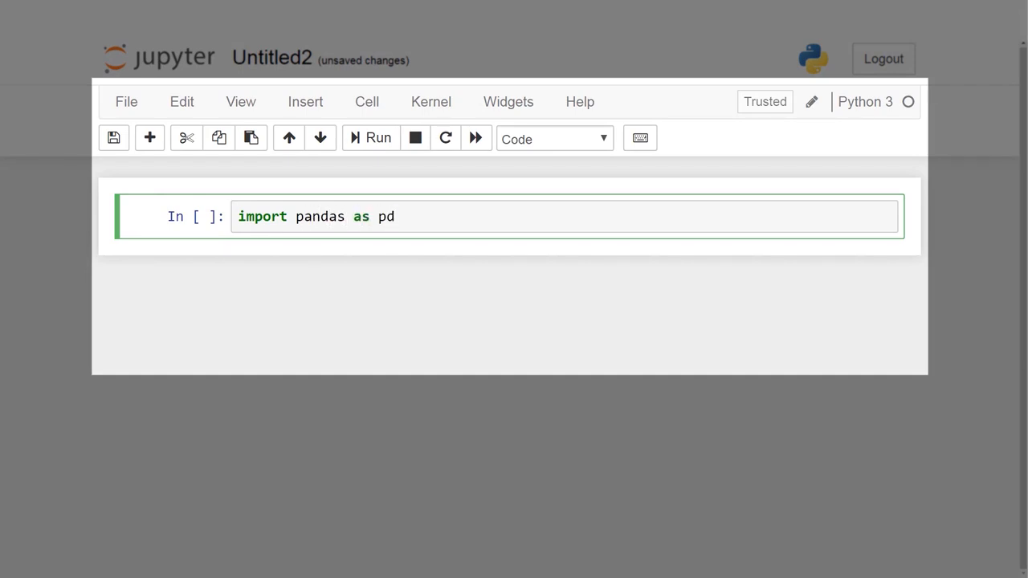
pyautogui.write('import numpy as np')
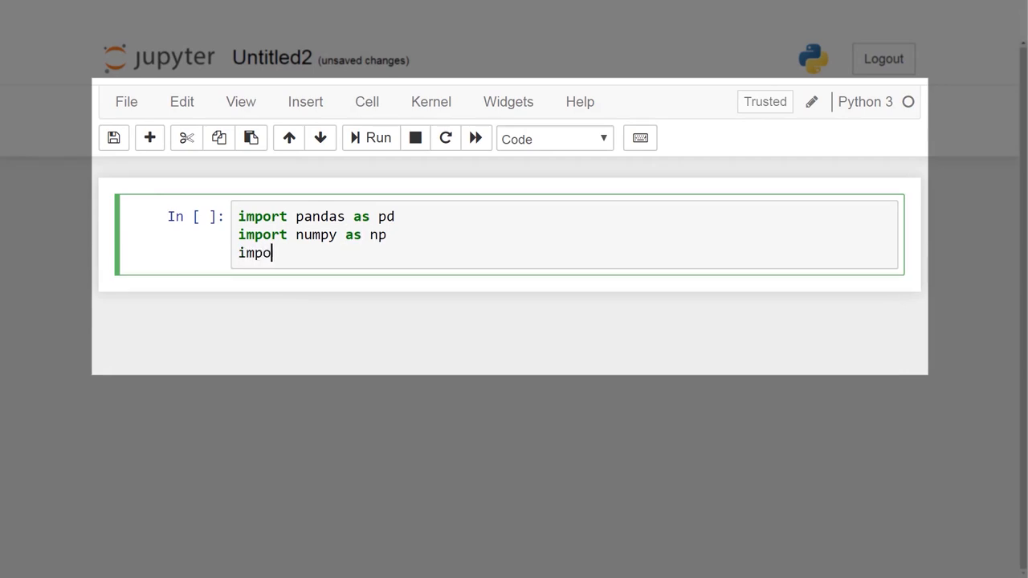
pyautogui.write('rt mat')
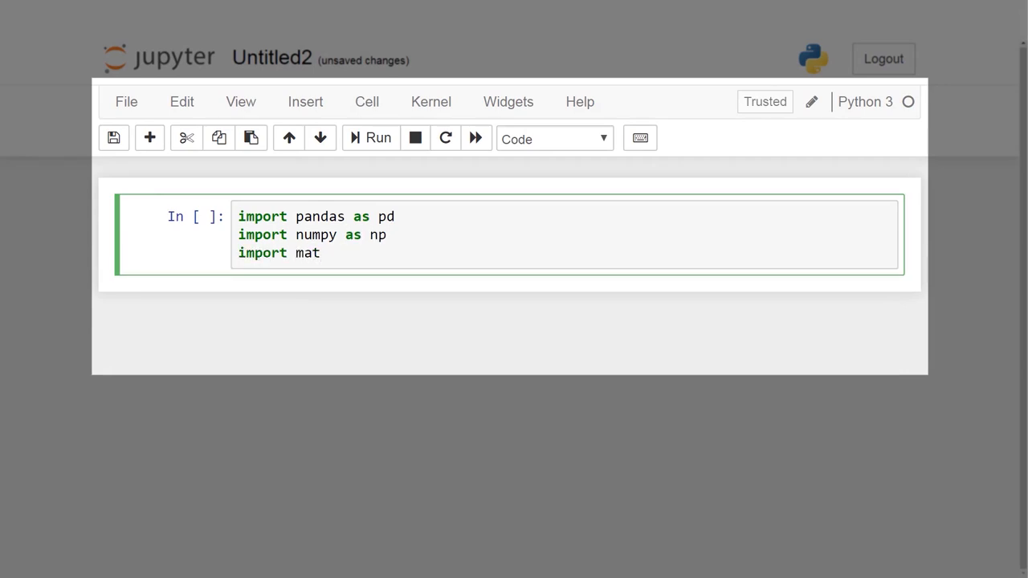
pyautogui.write('plotlib.p')
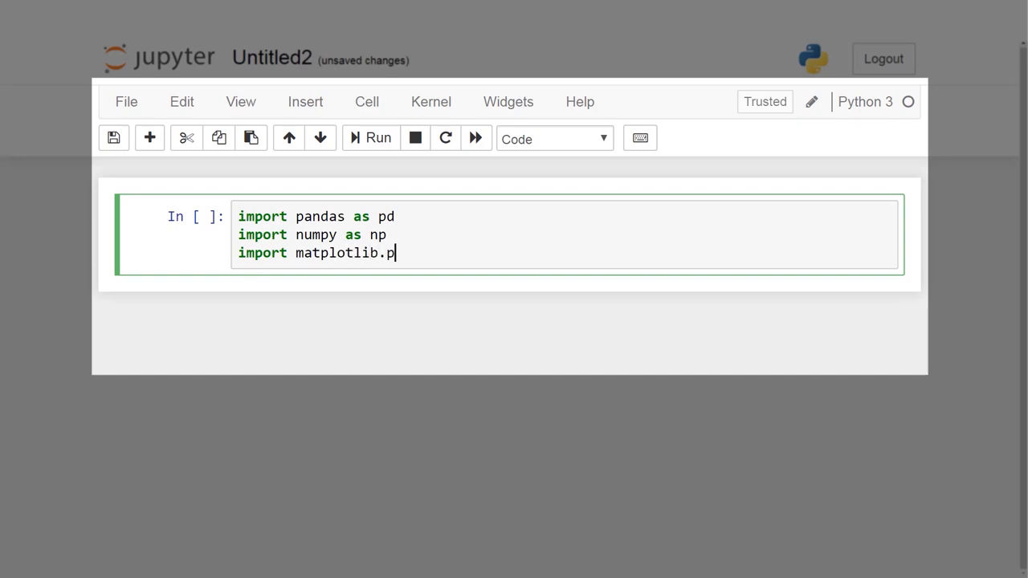
pyautogui.write('yplot as plt')
pyautogui.write('import seaborn')
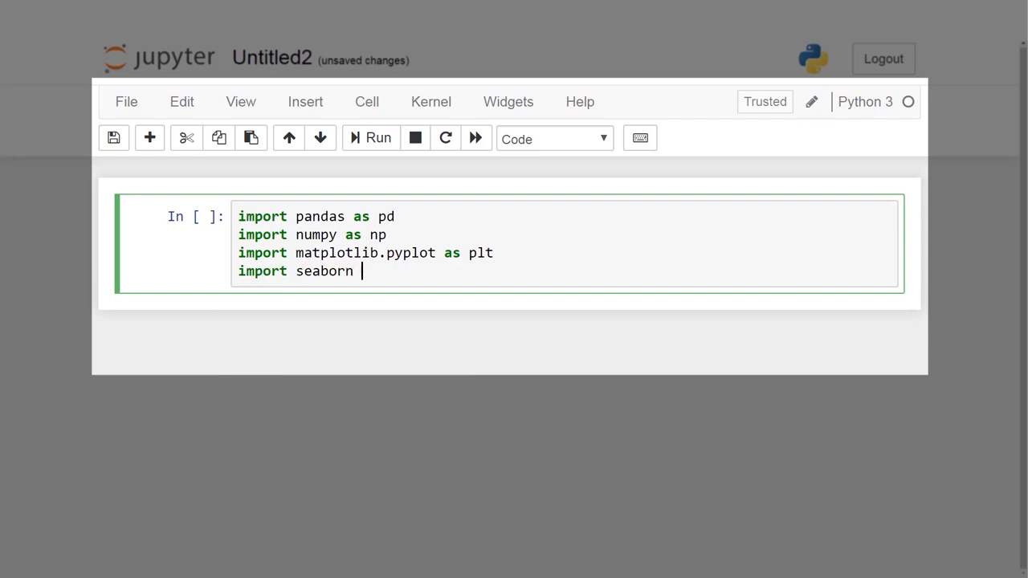
# Step: Import seaborn as sns, apply sns.set() and enable %matplotlib inline
pyautogui.write('as sns')
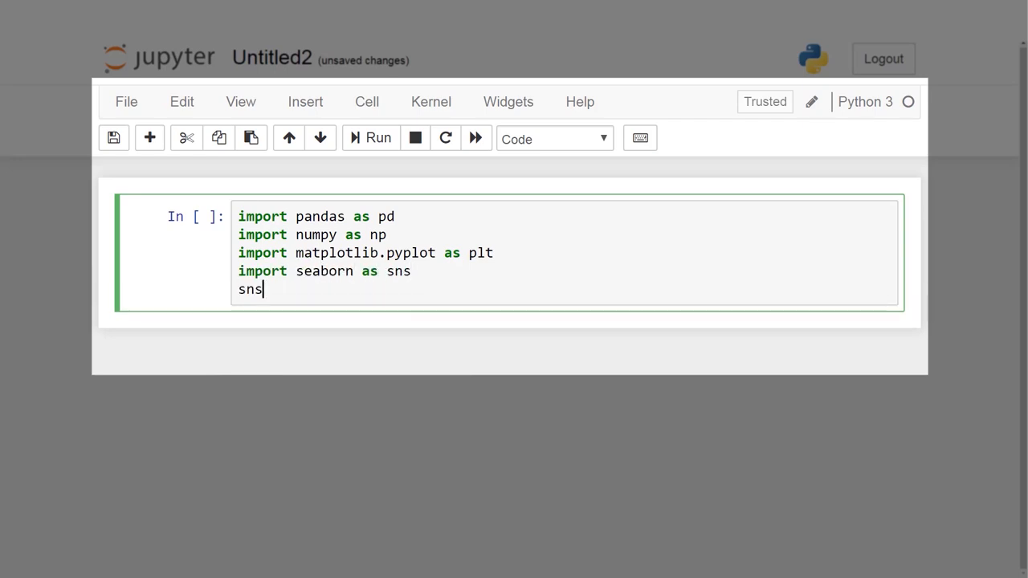
pyautogui.write('.set()')
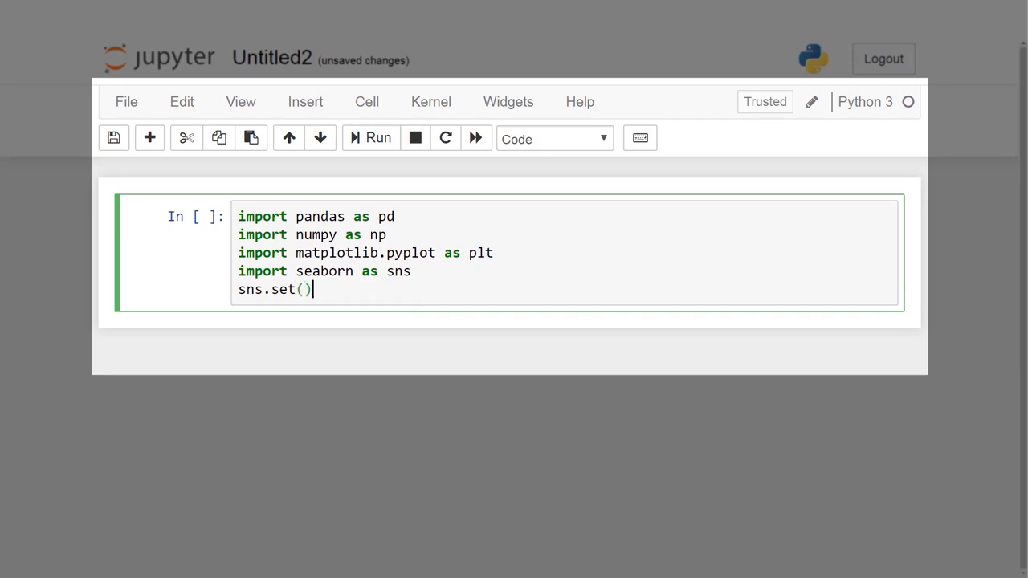
pyautogui.write('%mat')
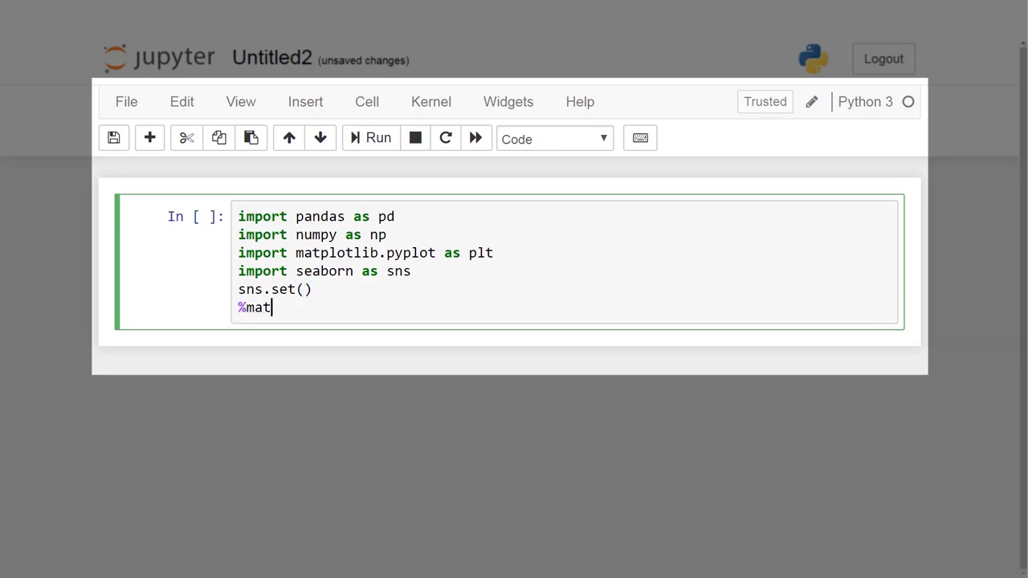
pyautogui.write('plotlib ink')
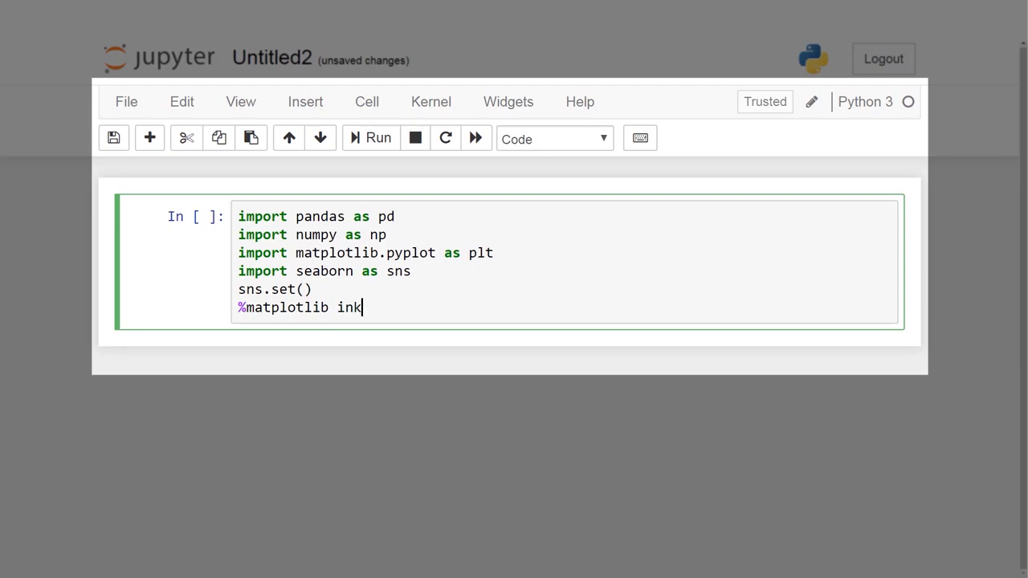
pyautogui.write('line')
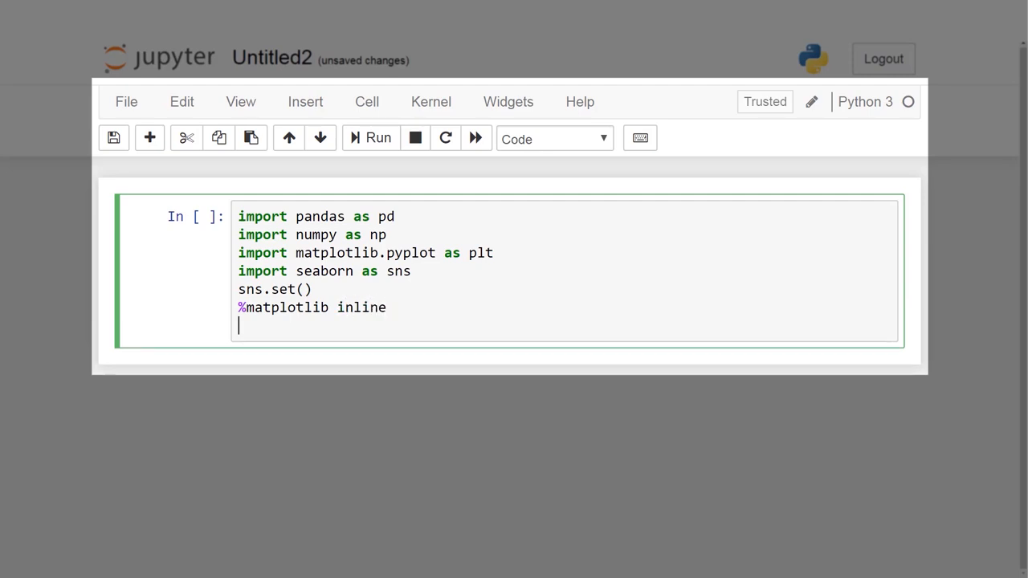
# Step: Import warnings and silence them with warnings.filterwarnings('ignore') in the setup cell
pyautogui.write('import war')
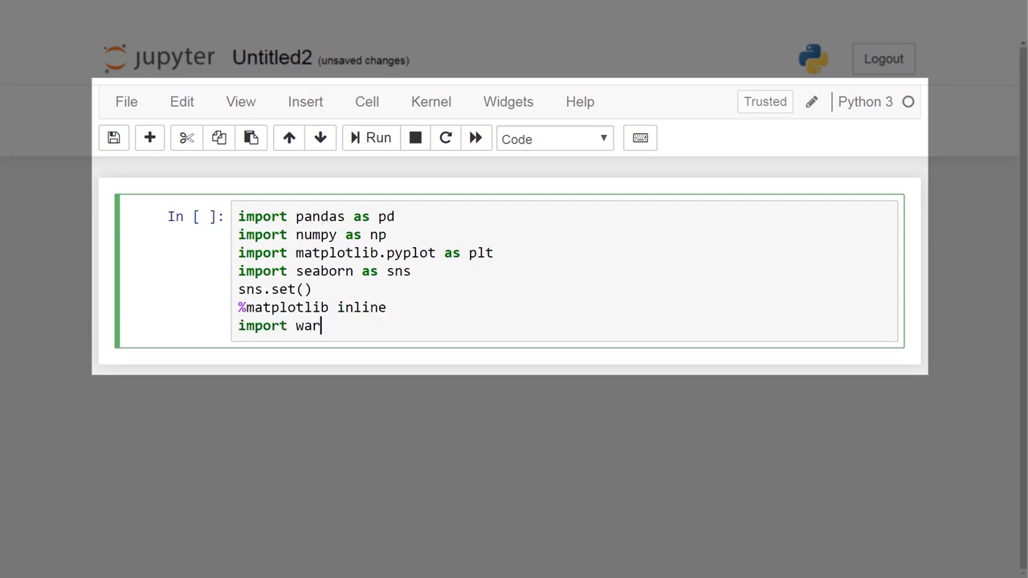
pyautogui.write('nings')
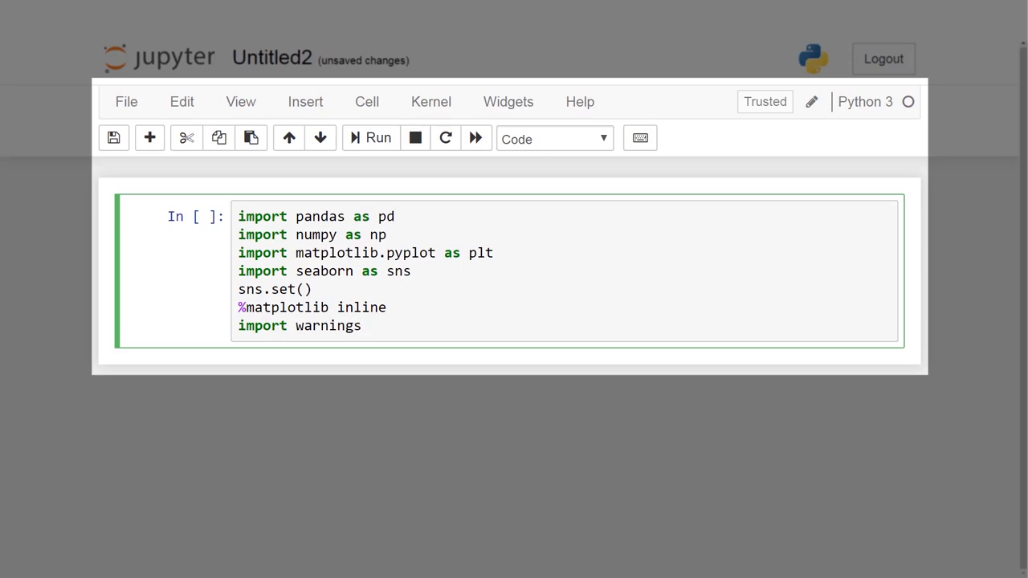
pyautogui.write('warni')
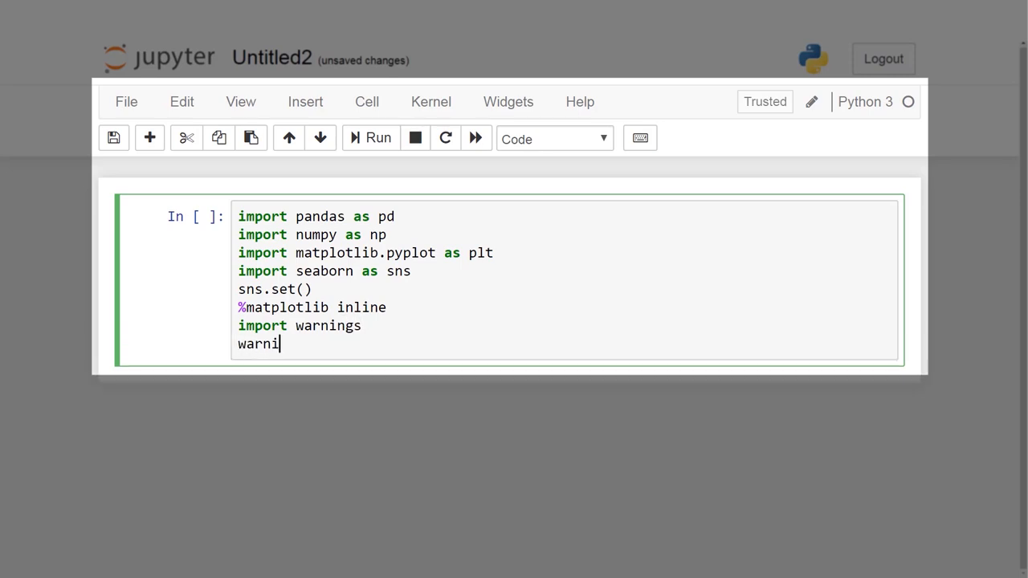
pyautogui.write('ngs')
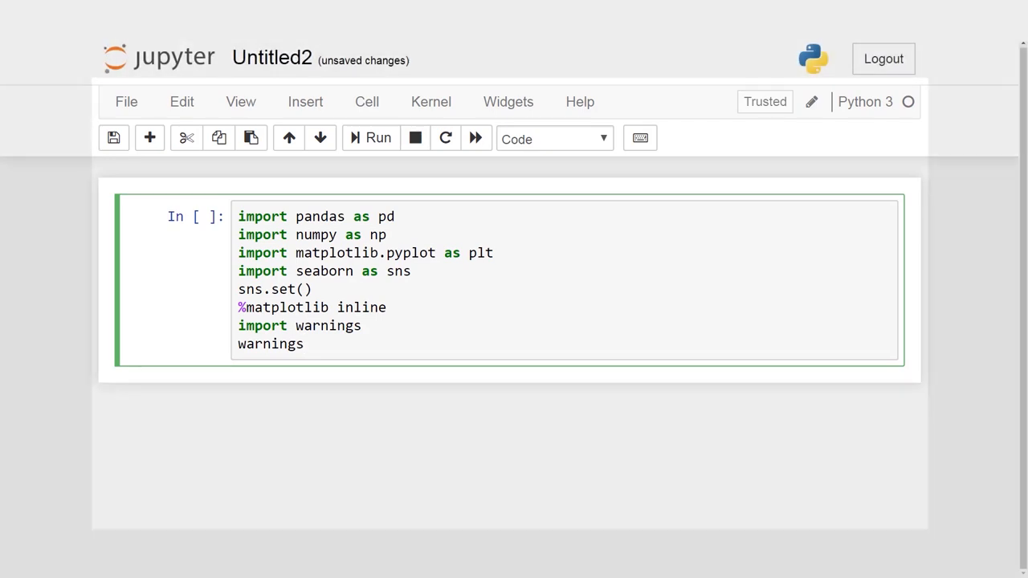
pyautogui.write('.f')
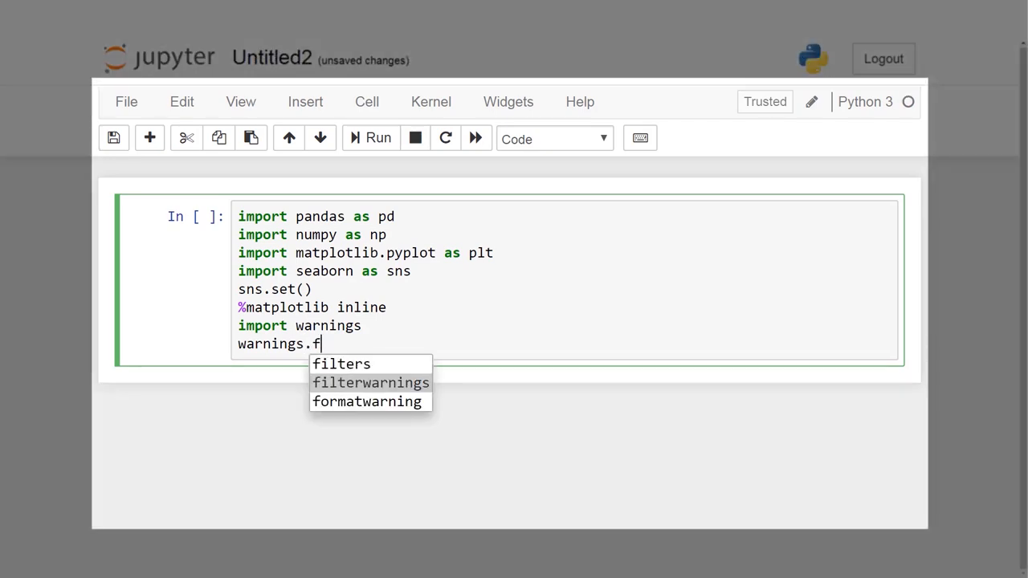
pyautogui.click(369, 382)
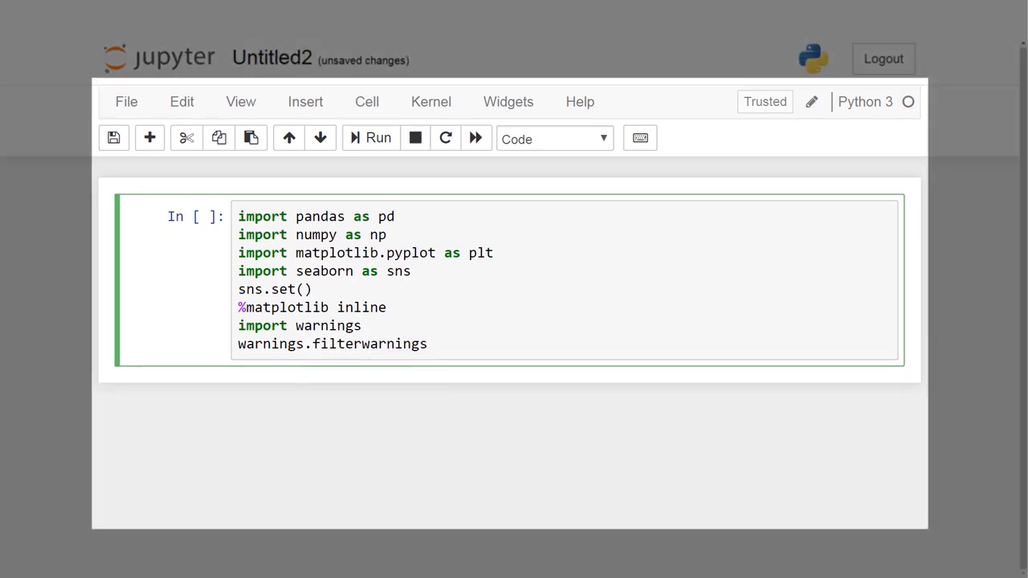
pyautogui.write("('')")
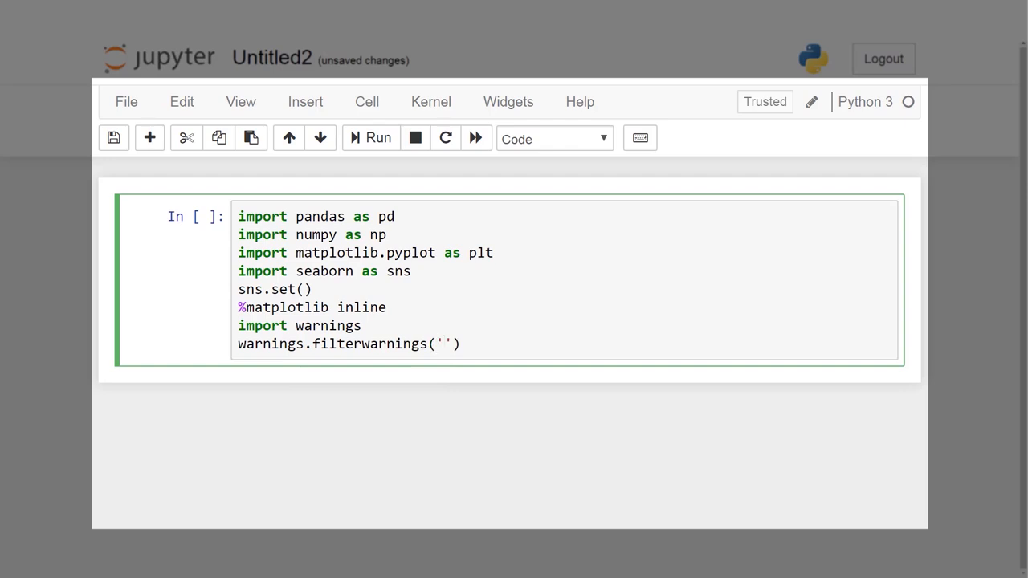
pyautogui.write('igno')
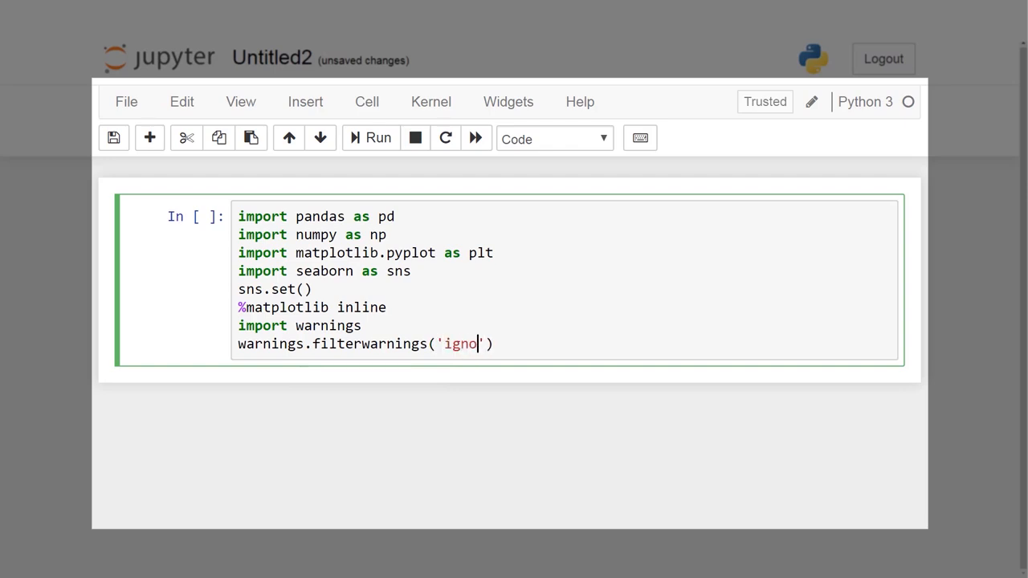
pyautogui.write('re')
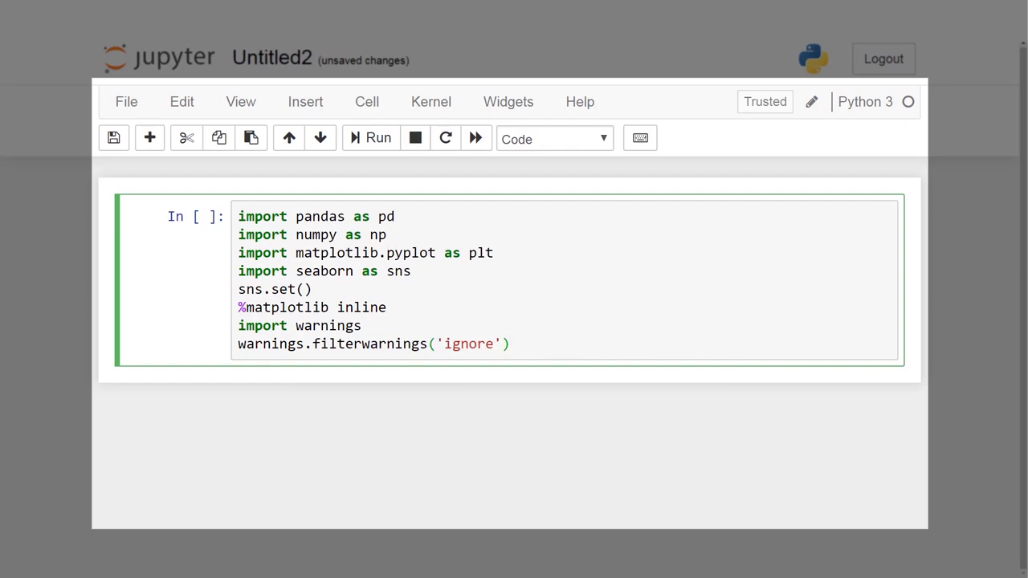
# Step: Start setting plt.rcParams['figure.figsize'] to (12,6) after removing a stray import
pyautogui.write('import')
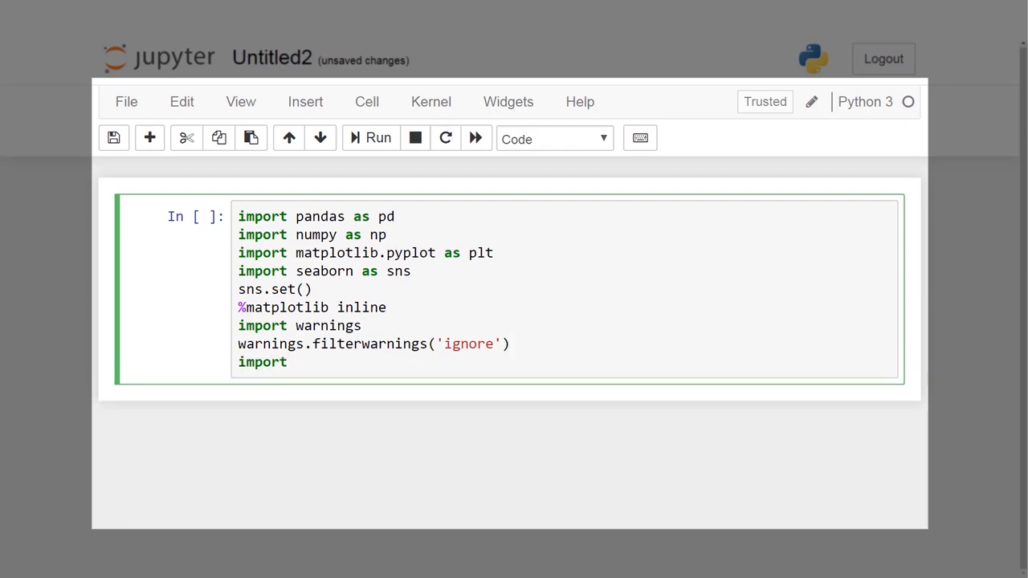
pyautogui.press('Backspace')
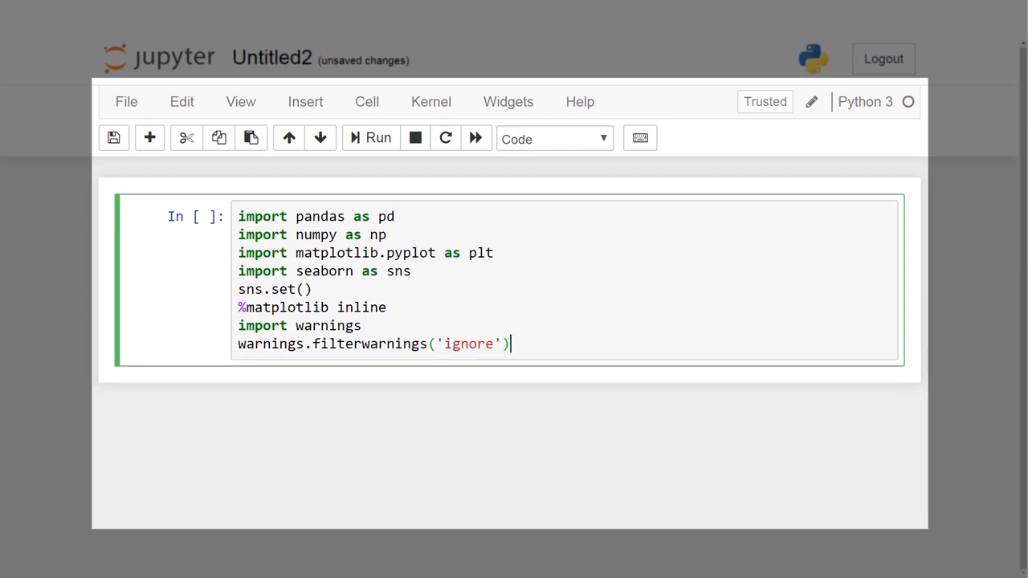
pyautogui.write('plt')
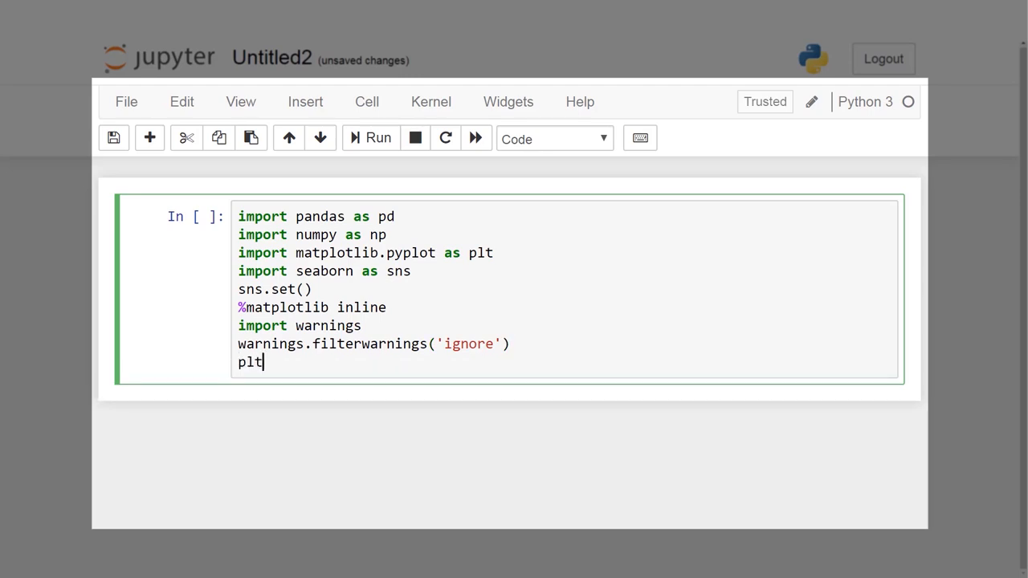
pyautogui.write('.')
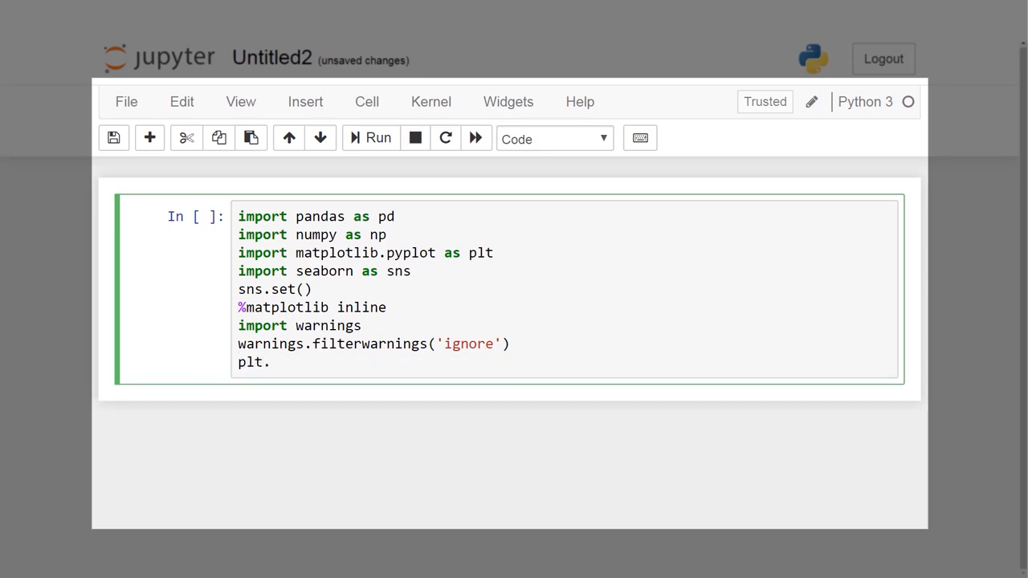
pyautogui.write('rcp')
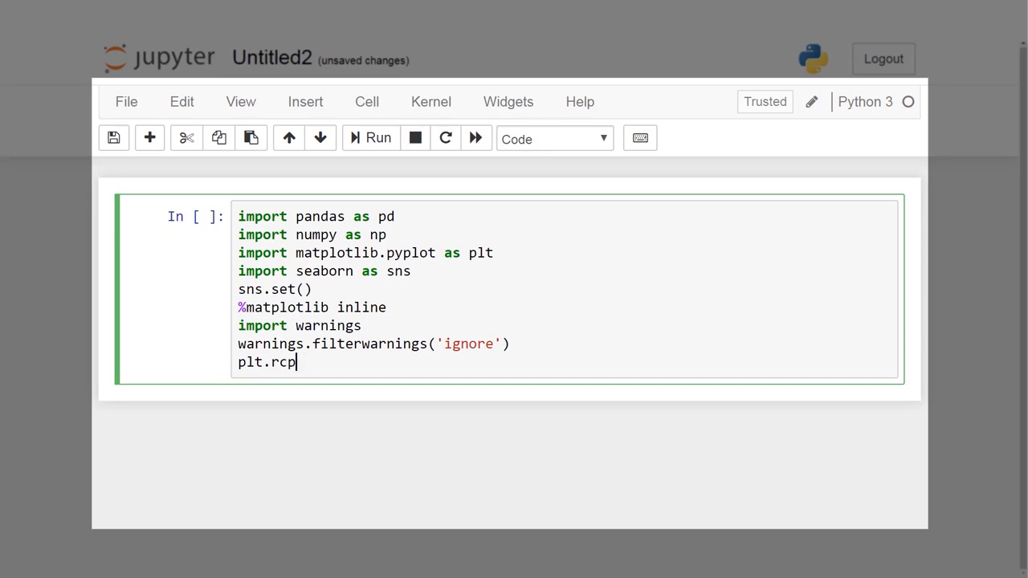
pyautogui.write('Params[')
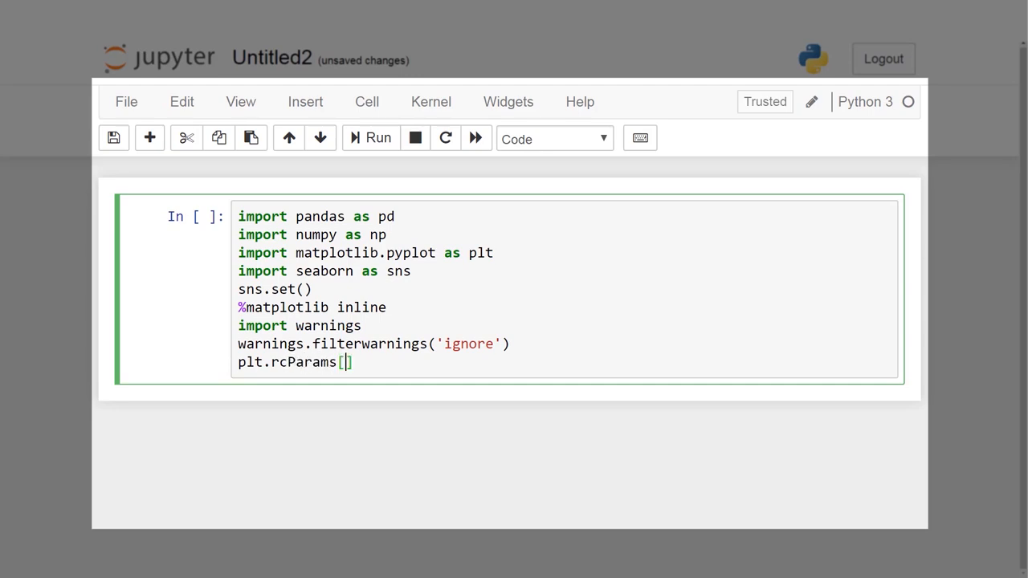
pyautogui.write("'figure'")
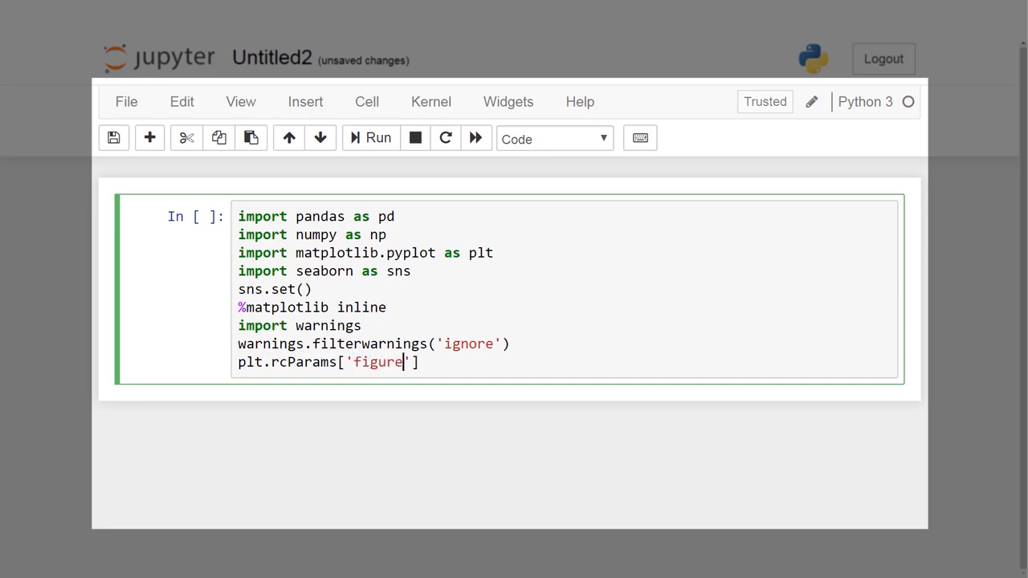
pyautogui.write('.figsu')
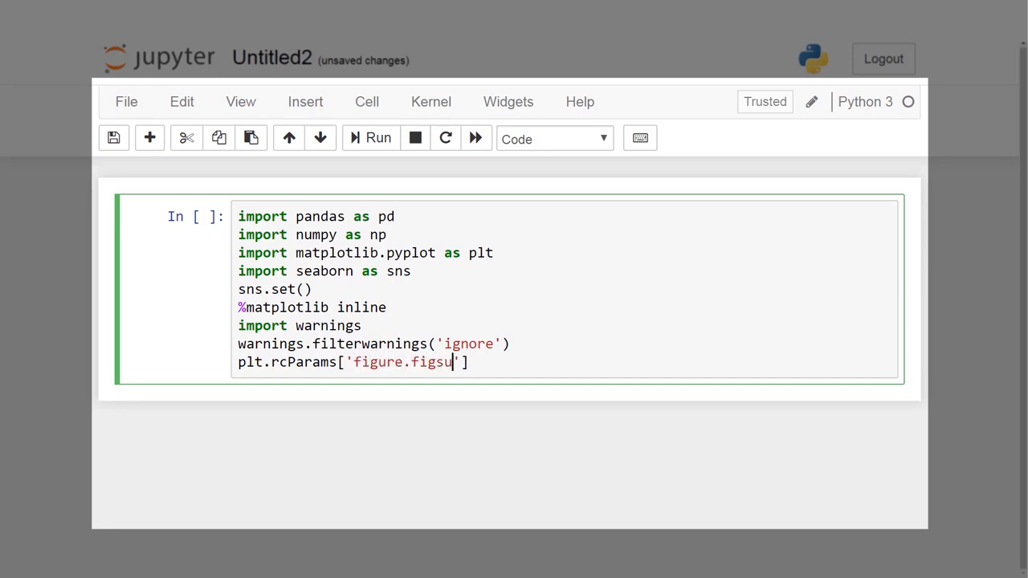
pyautogui.write('ze')
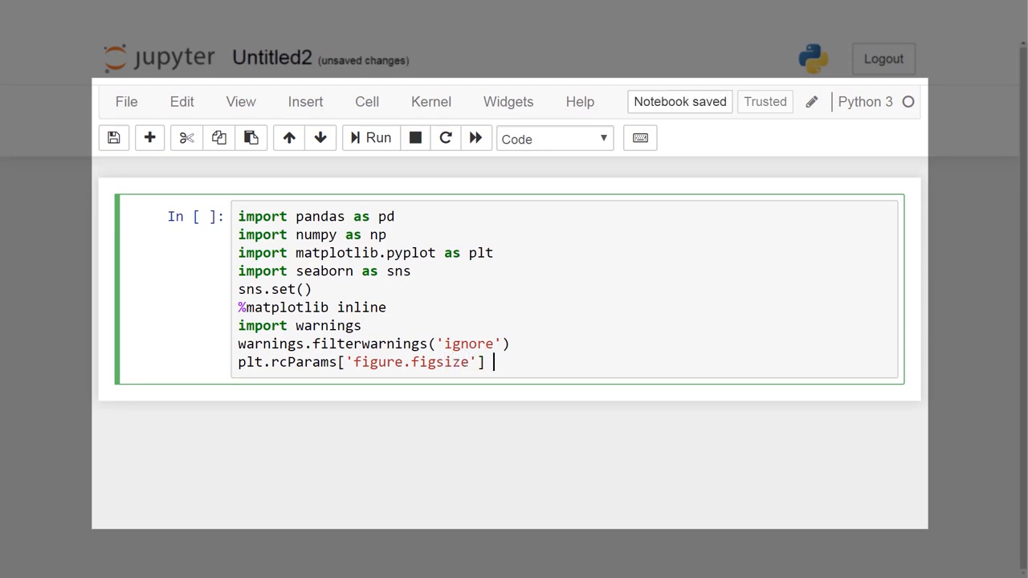
pyautogui.write('= (12,6')
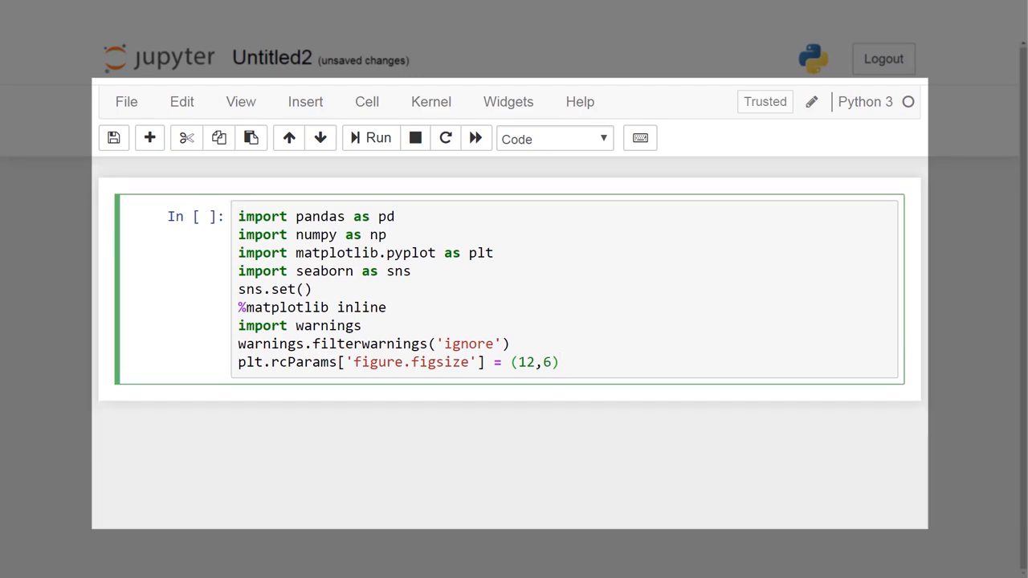
# Step: Run the setup cell with the (12,6) figure size, leaving an empty cell below
pyautogui.click(377, 138)
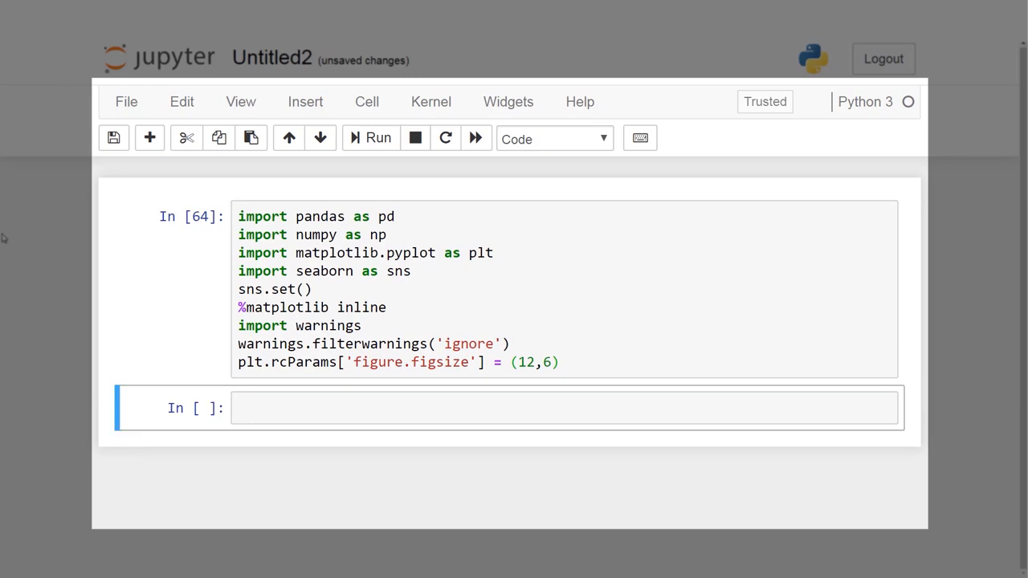
pyautogui.moveTo(329, 408)
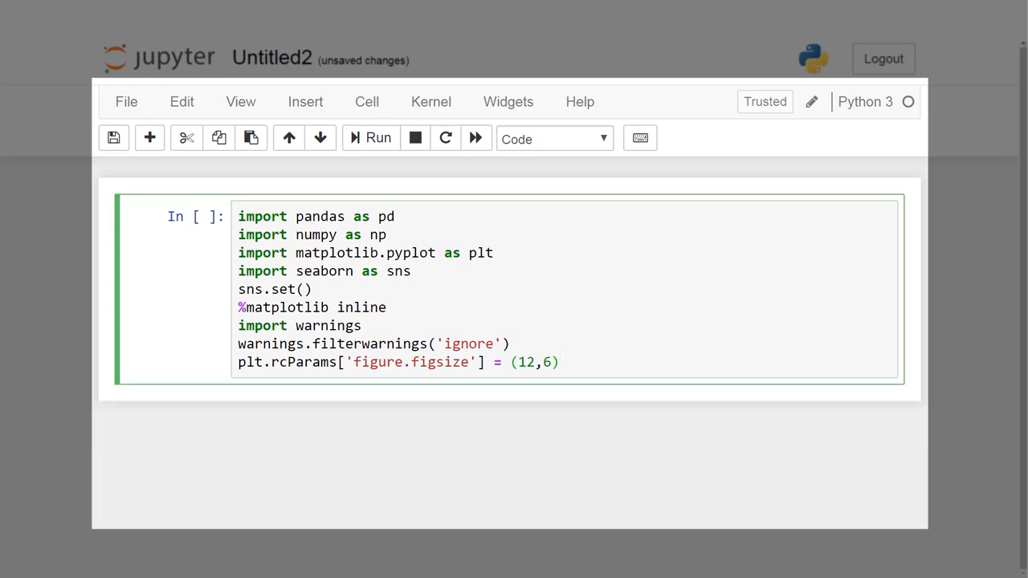
pyautogui.click(378, 138)
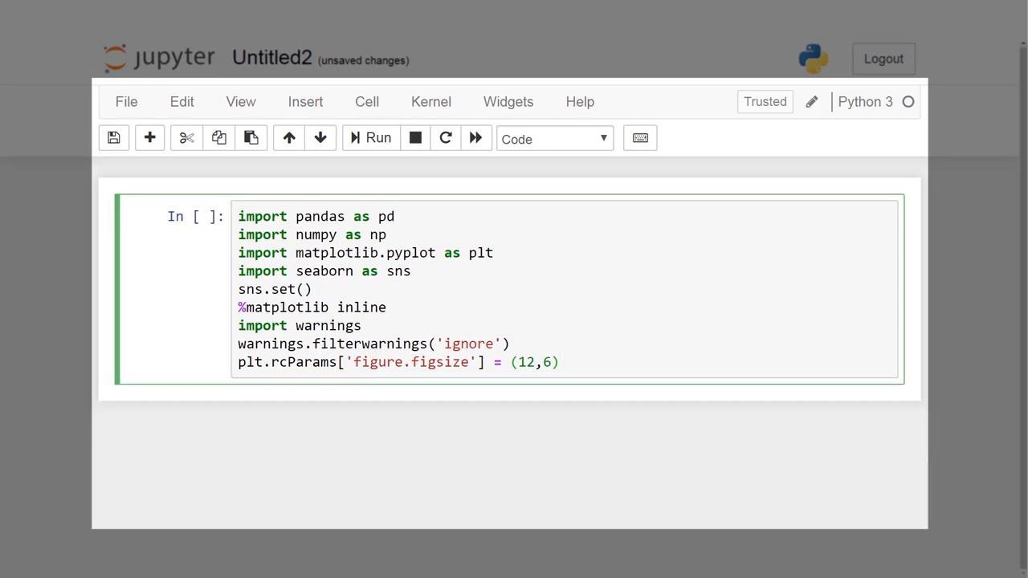
pyautogui.click(379, 138)
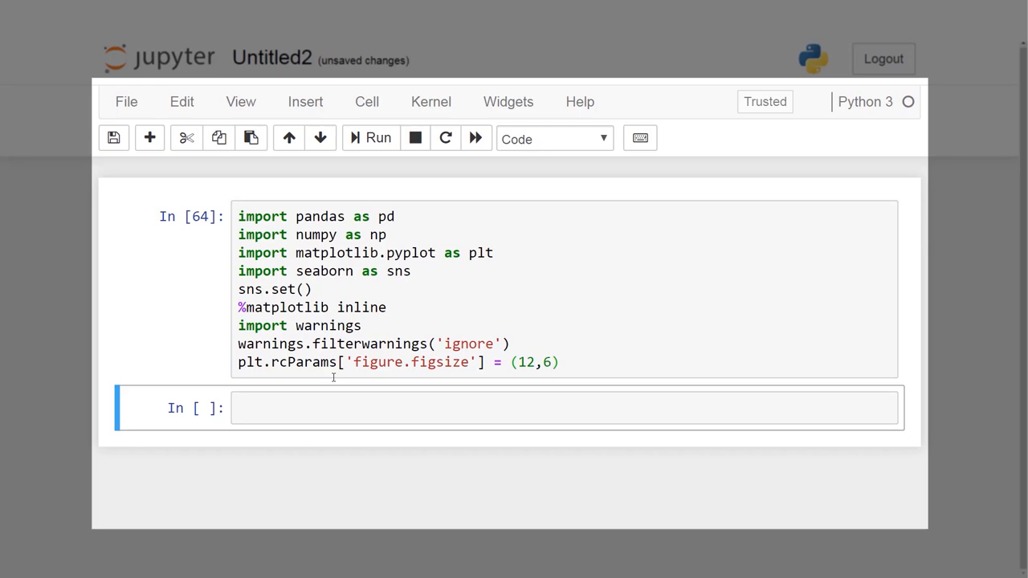
# Step: Write df = pd.read_csv('driver-data.csv') and df.head() in the new cell
pyautogui.write('df')
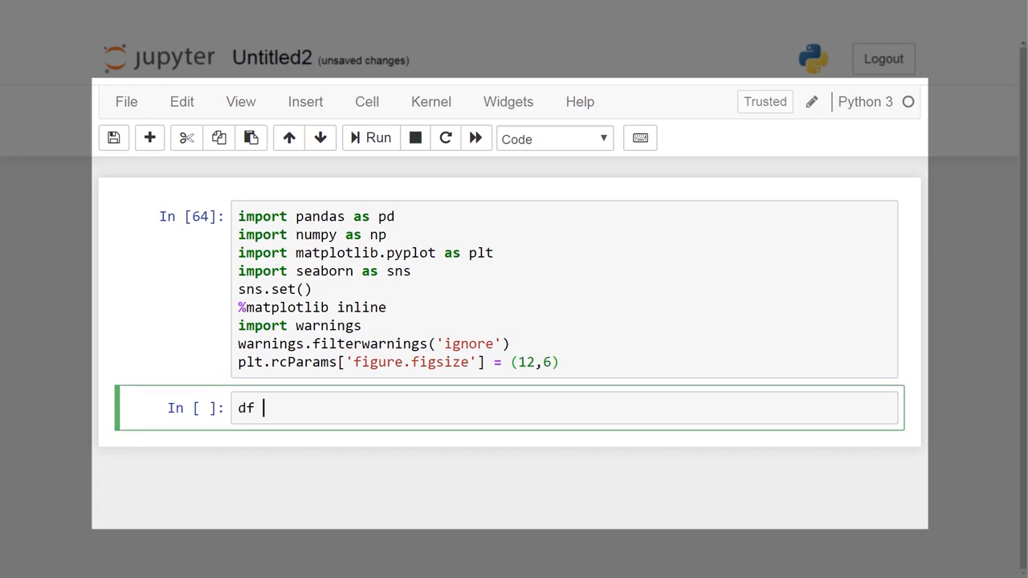
pyautogui.write('= pd.read')
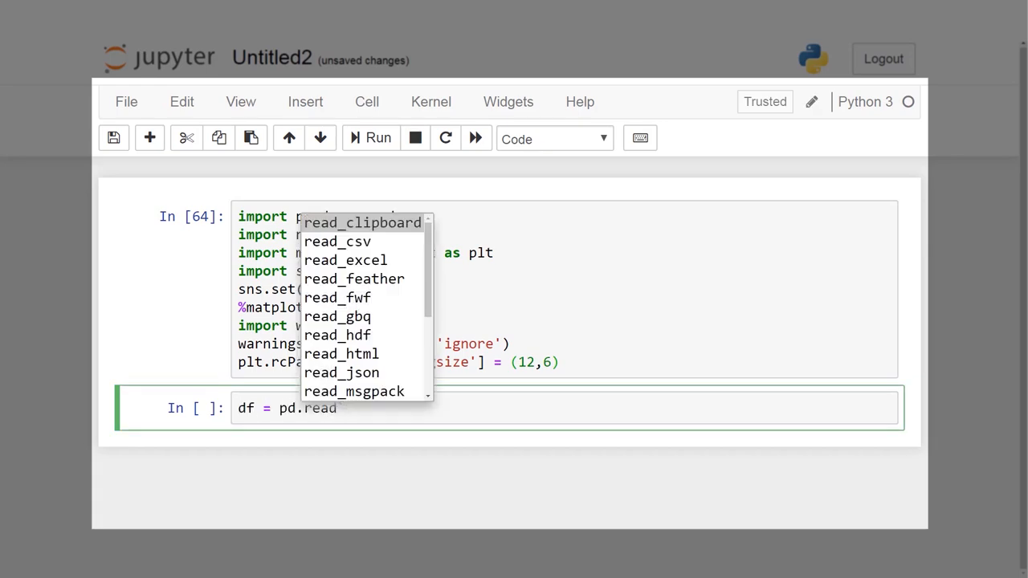
pyautogui.click(337, 241)
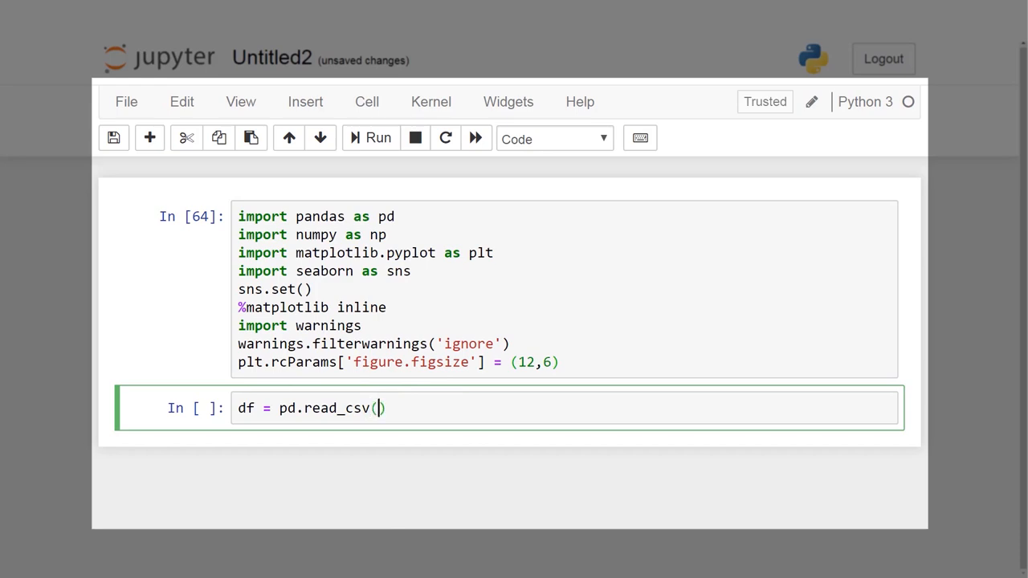
pyautogui.write("'driver-data.csv'")
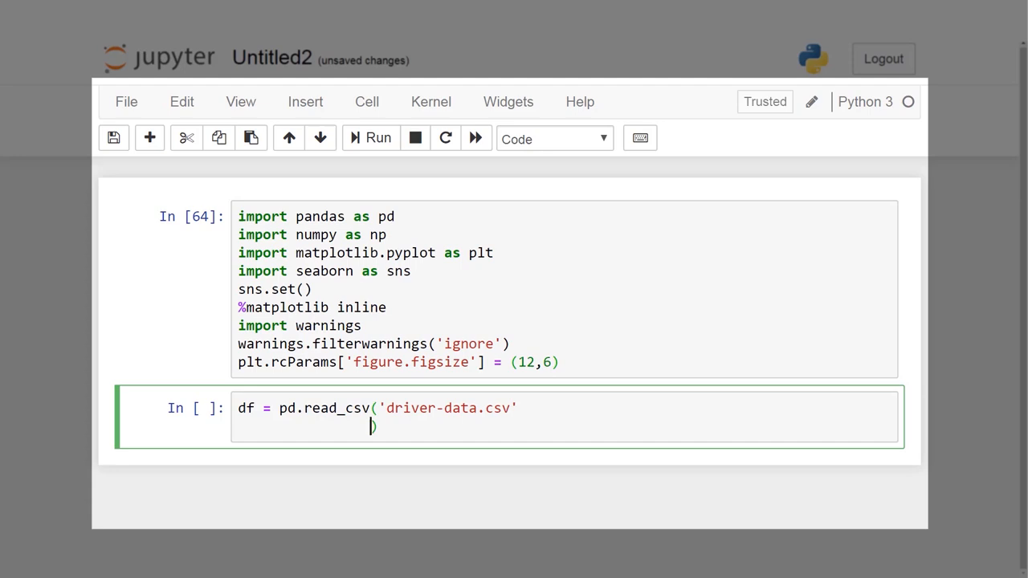
pyautogui.press('Backspace')
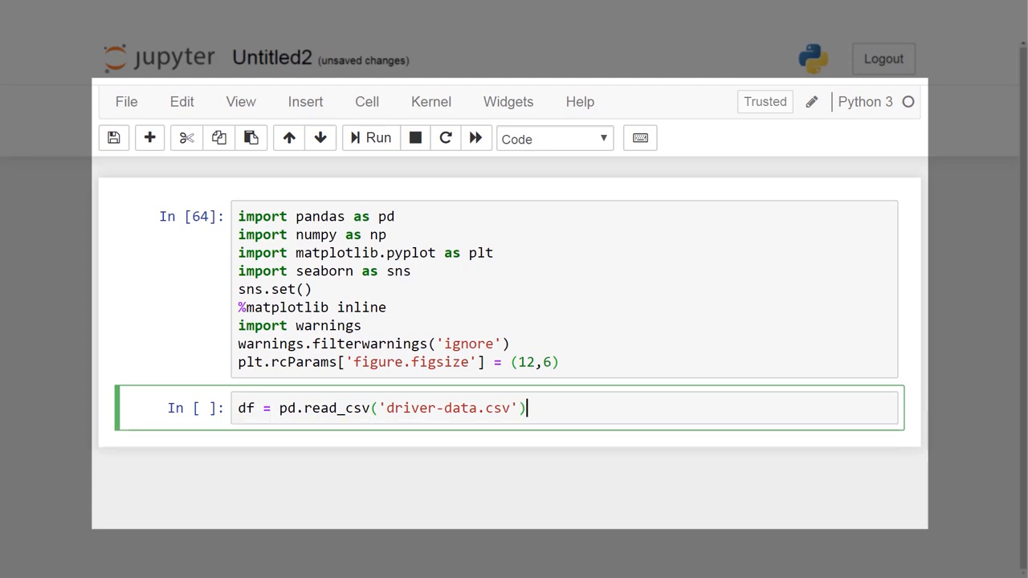
pyautogui.write('df.head()')
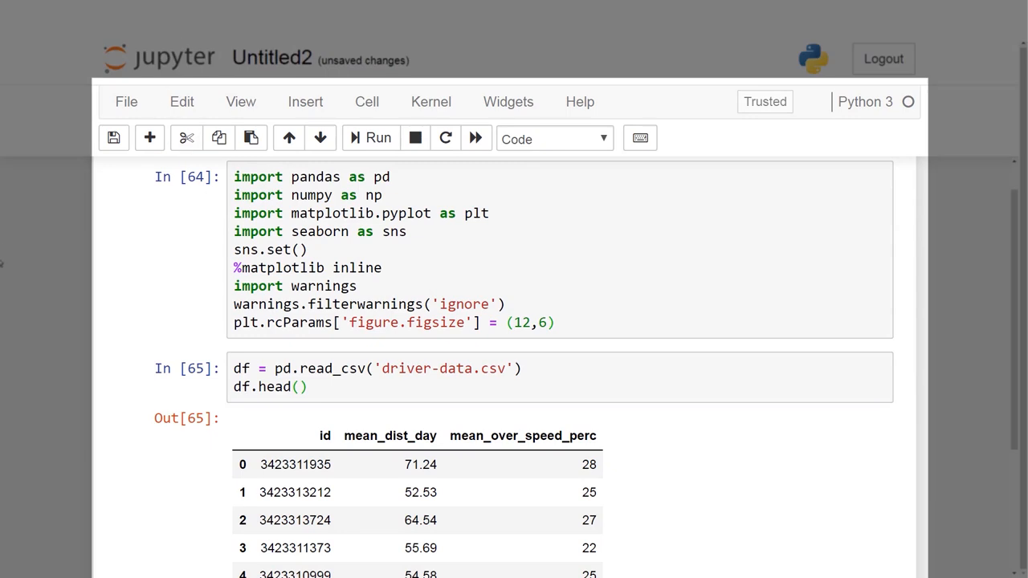
pyautogui.moveTo(1005, 328)
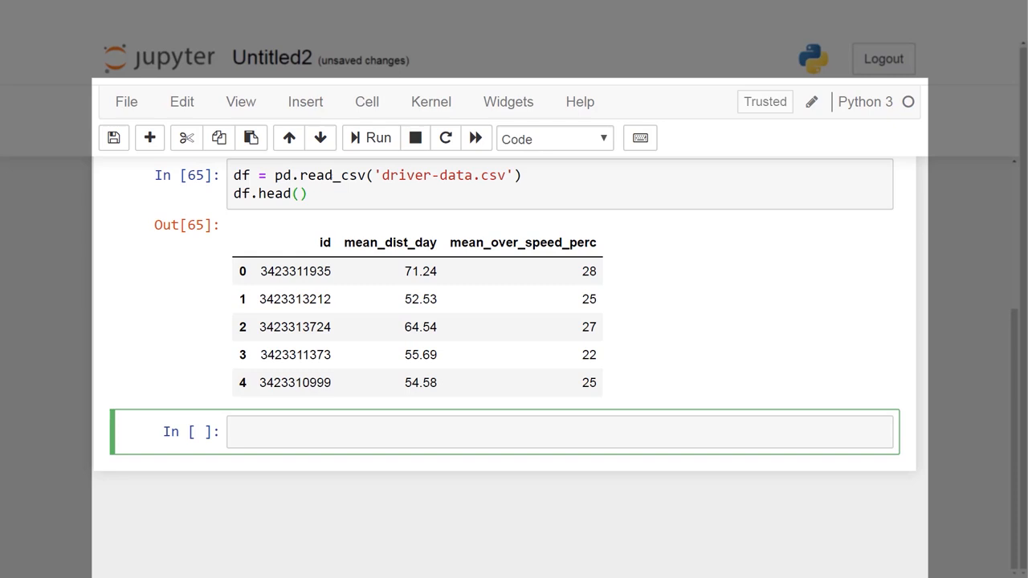
# Step: Add a df.info() cell to show the driver data's column info
pyautogui.write('df.info()')
pyautogui.write('df.describe(')
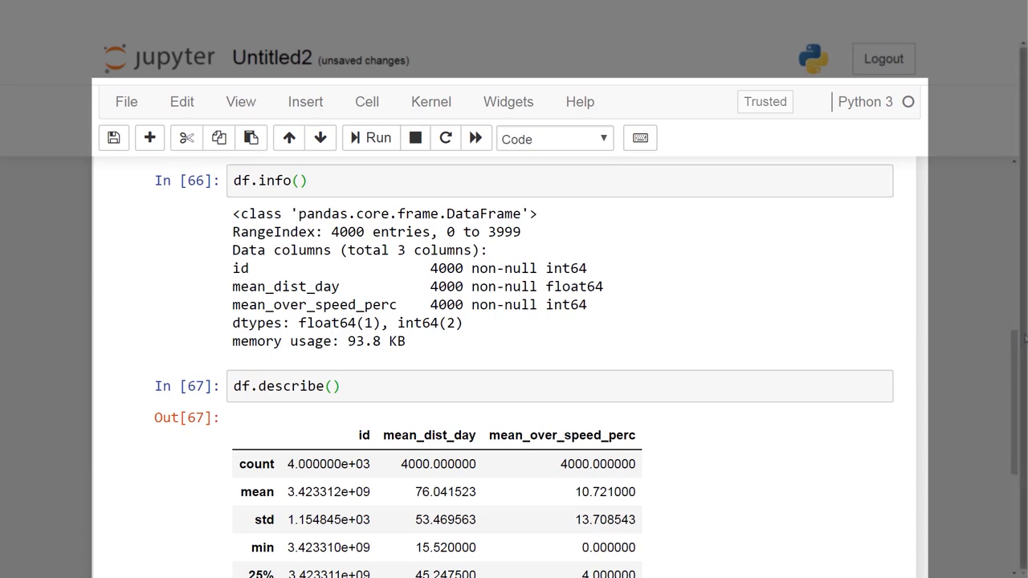
# Step: Import KMeans from sklearn.cluster and define a KMeans(n_clusters=2) model
pyautogui.write('from sklearn')
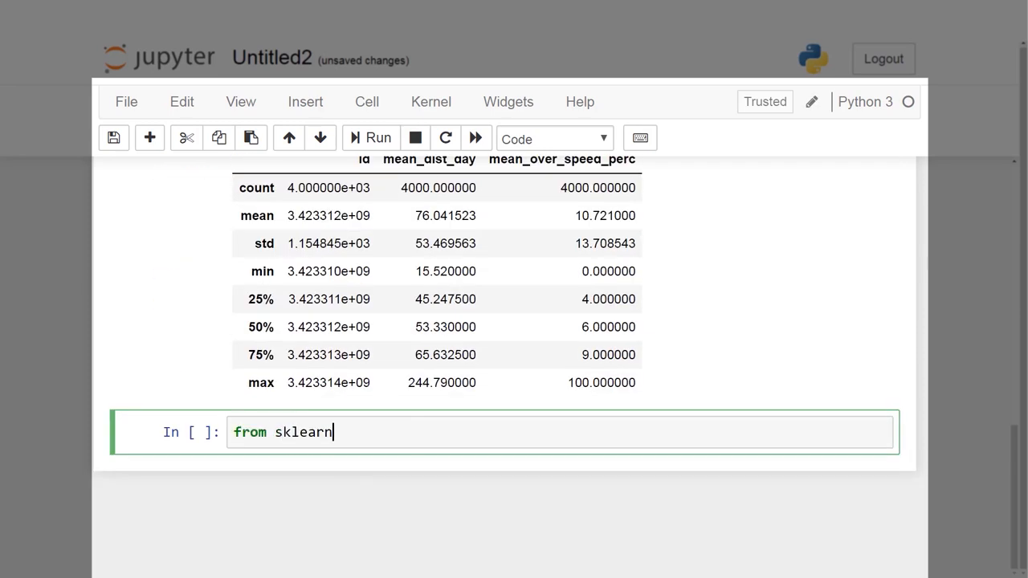
pyautogui.write('.cl')
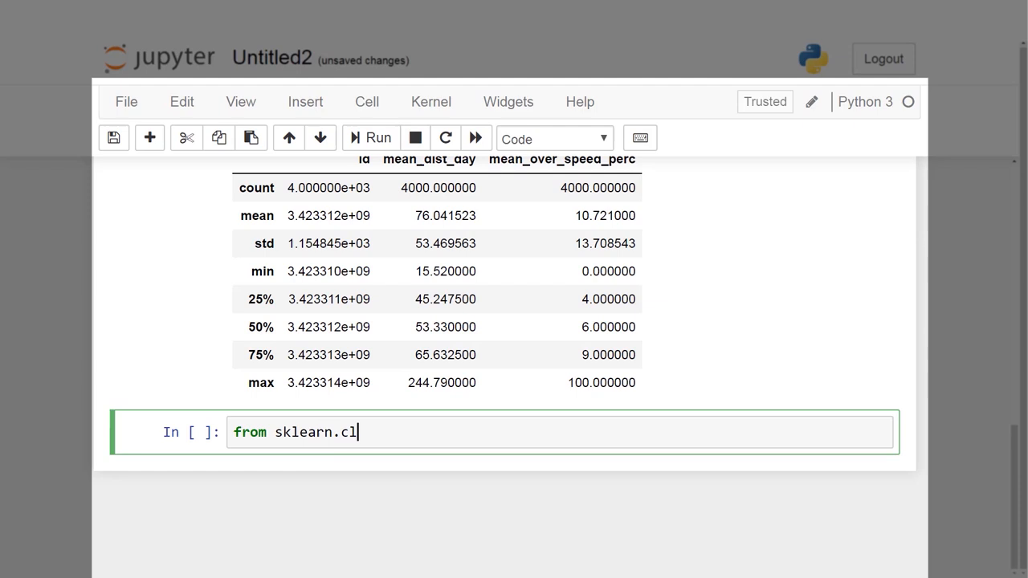
pyautogui.write('uster import')
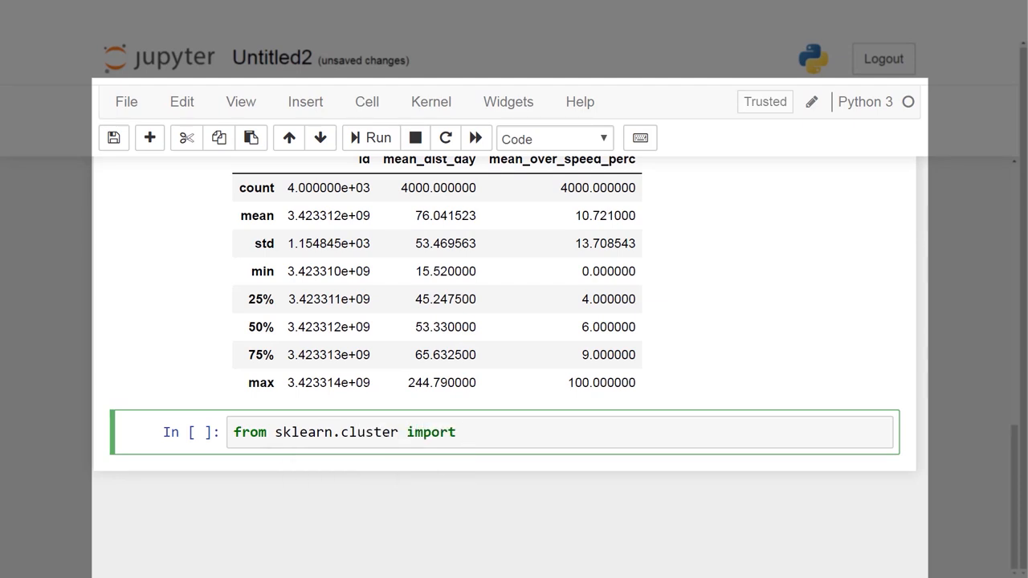
pyautogui.write('KMeans')
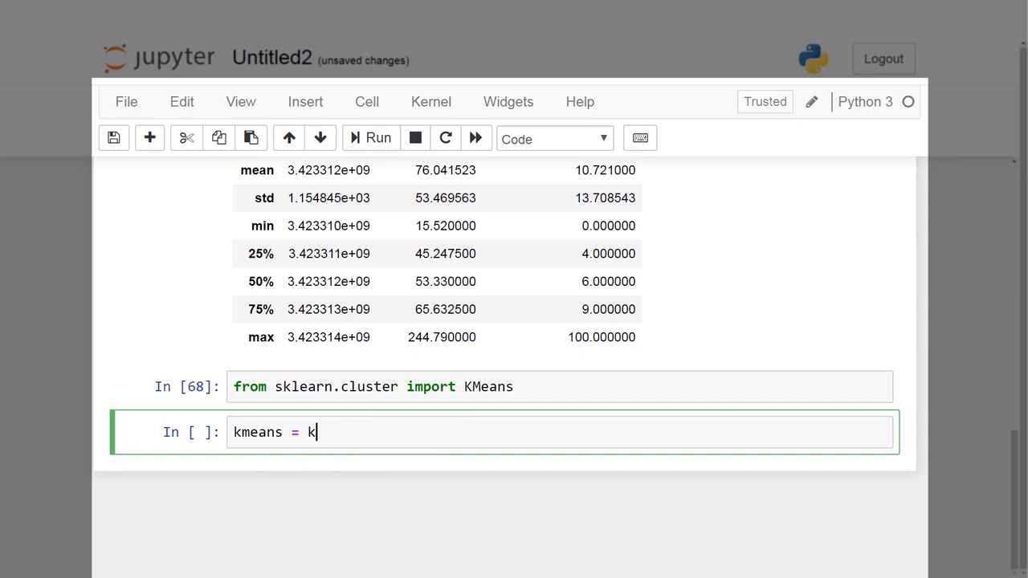
pyautogui.write('Means')
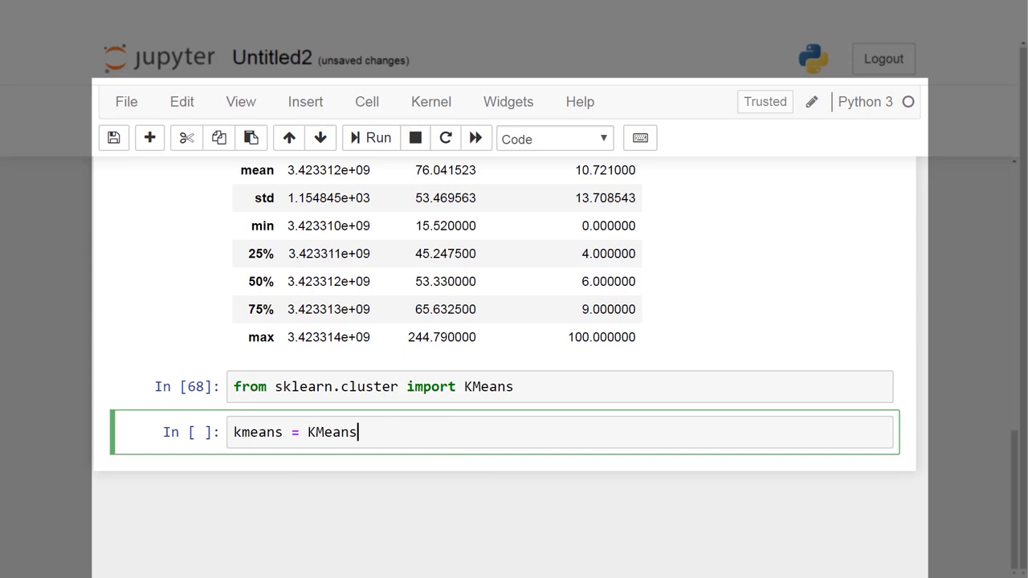
pyautogui.write('(n_clusters=2)')
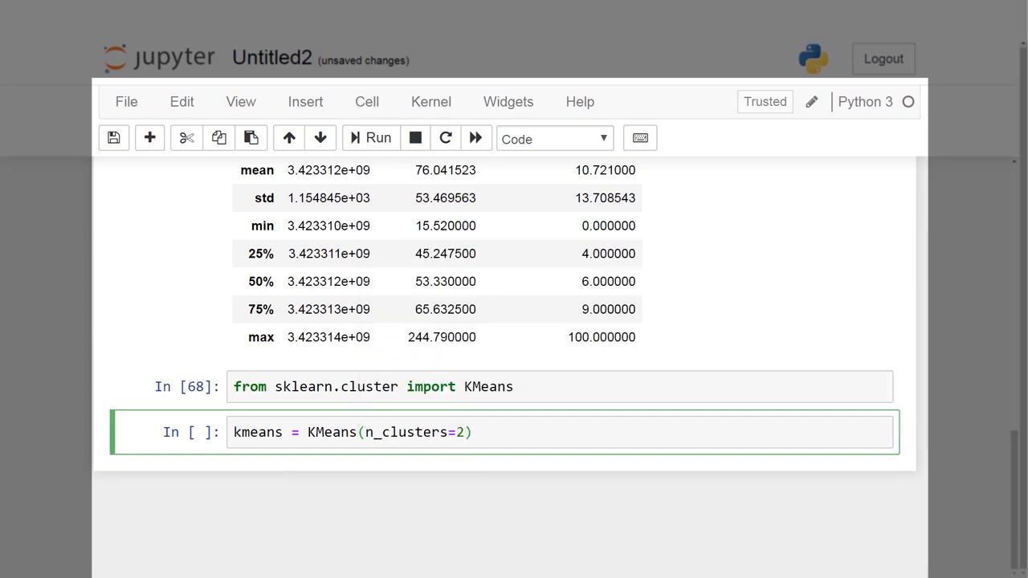
# Step: Define df_analyze as df without the id column and write kmeans.fit(df_analyze)
pyautogui.write("df_analyze = df.drop('")
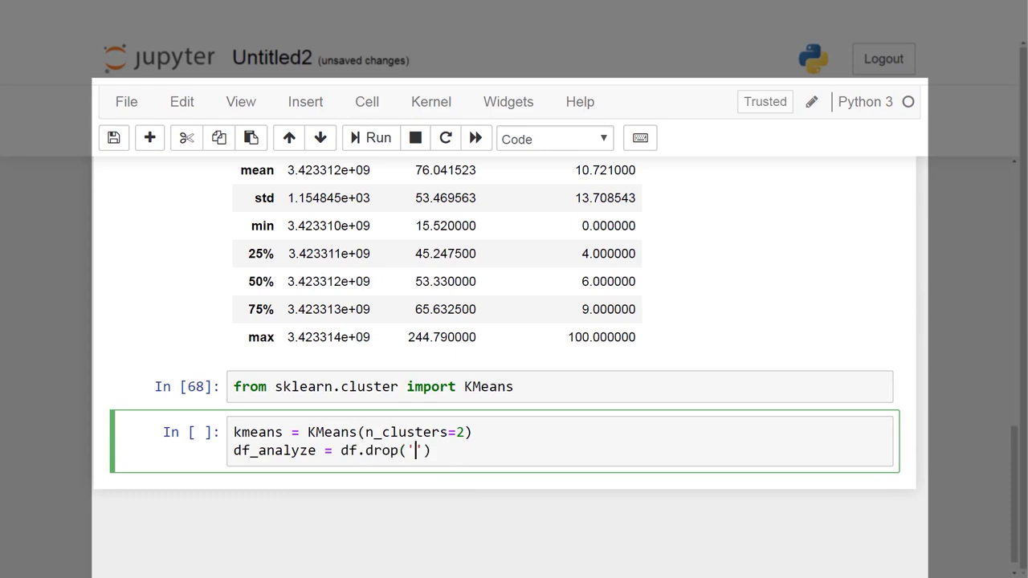
pyautogui.write("id',axis=1")
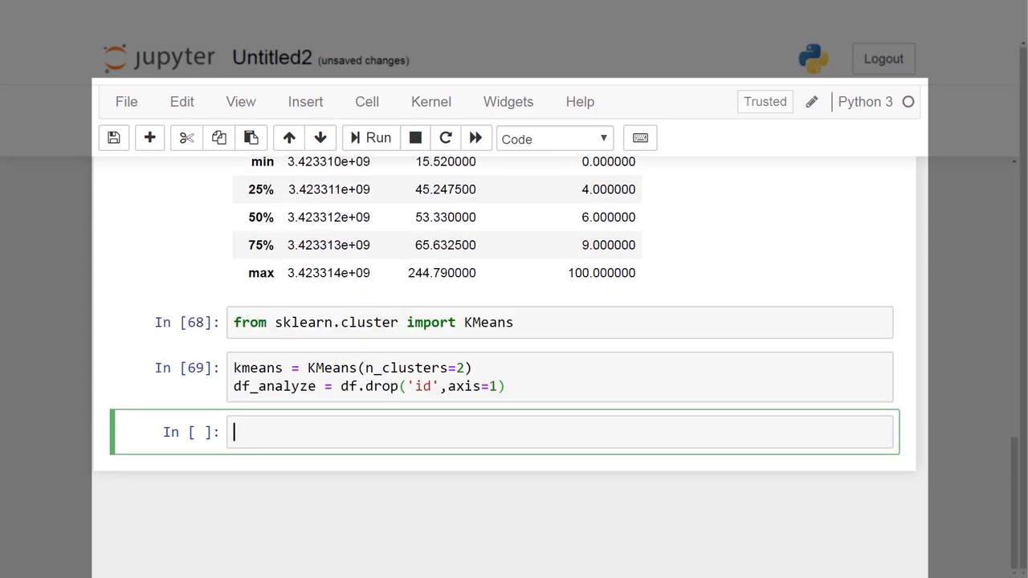
pyautogui.write('kmea')
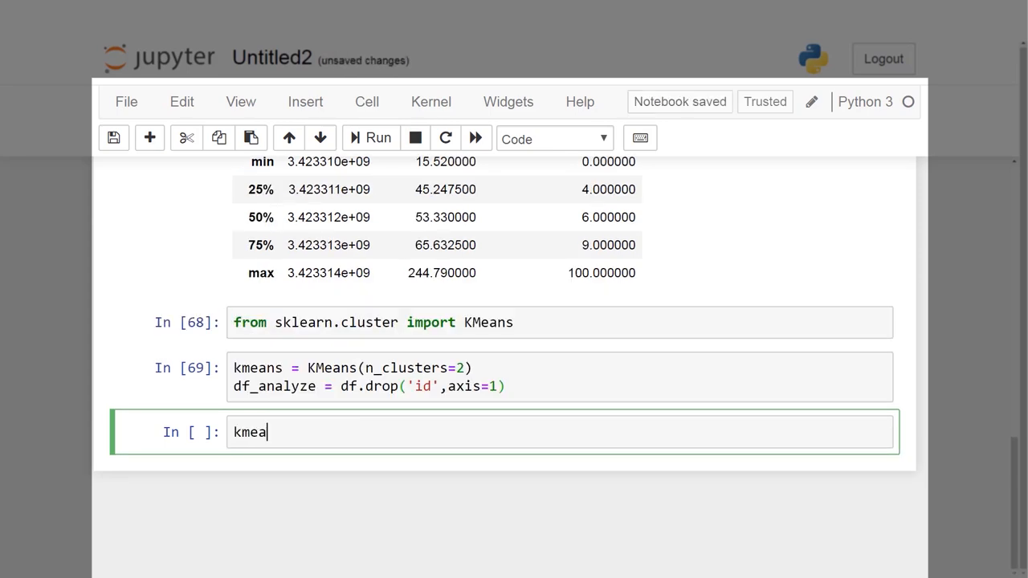
pyautogui.write('ns.')
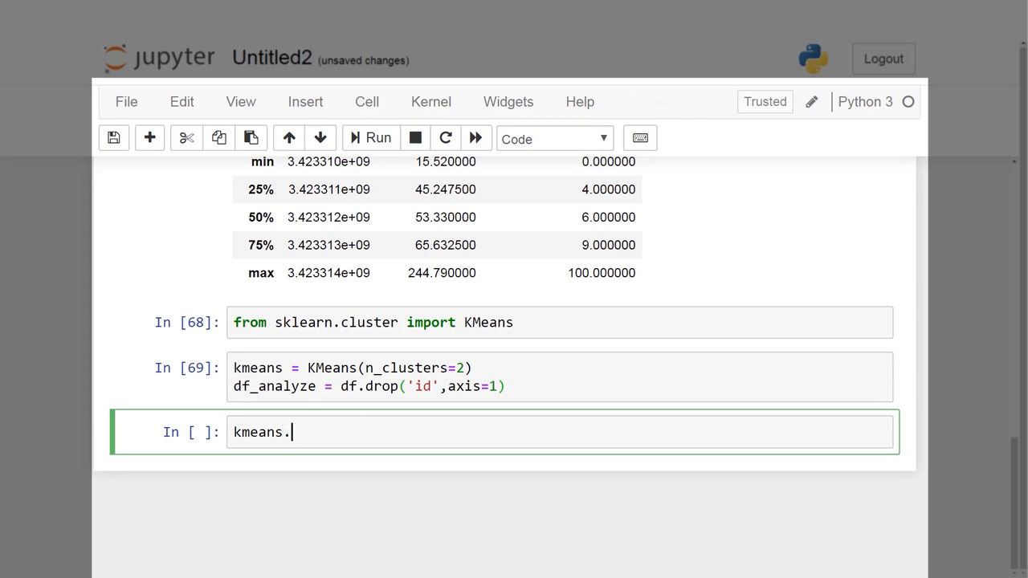
pyautogui.write('fit(')
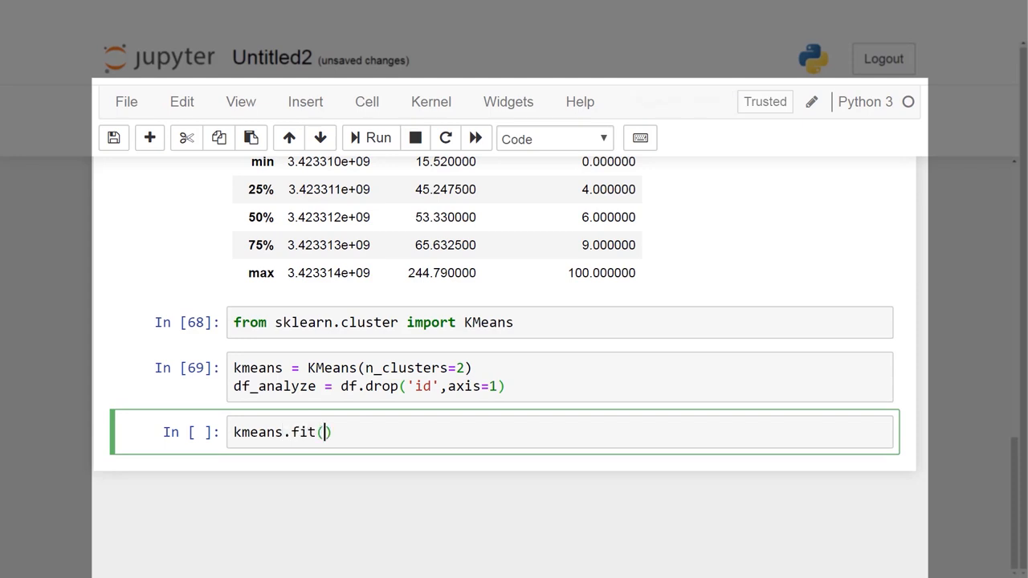
pyautogui.write('df_analyze\\')
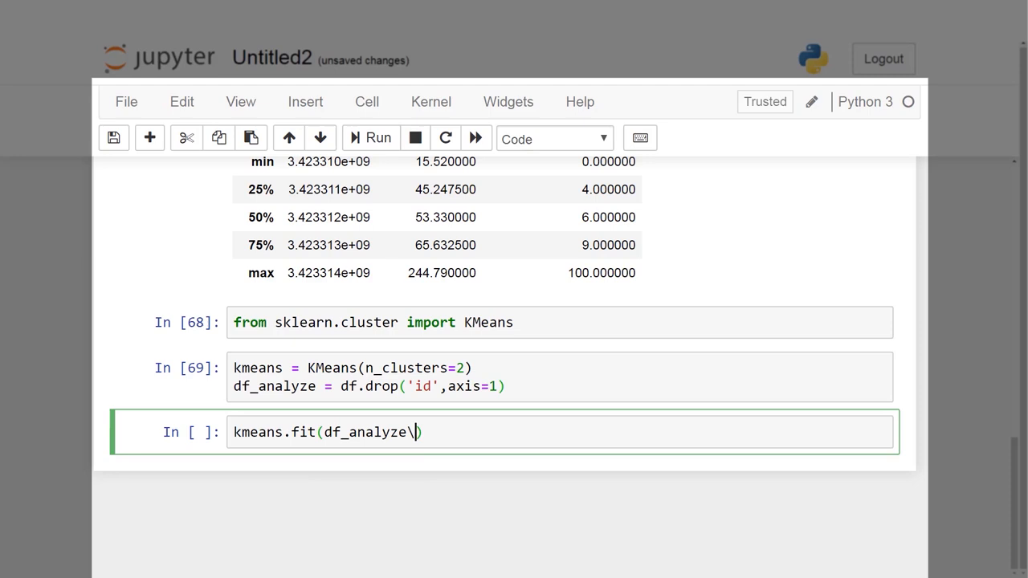
pyautogui.press('Backspace')
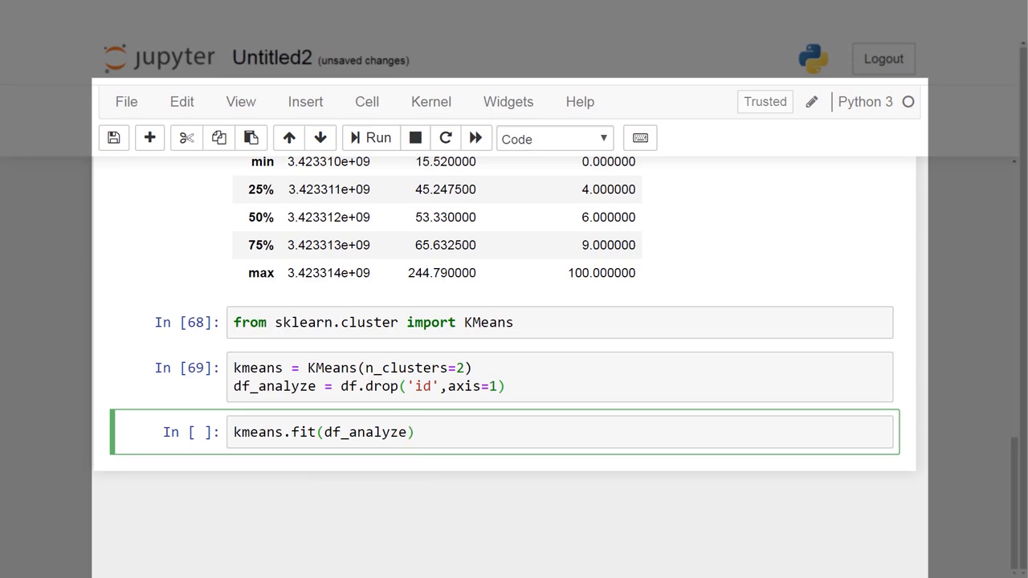
# Step: Fit the 2-cluster model and write kmeans.cluster_centers_ to show its centres
pyautogui.click(378, 139)
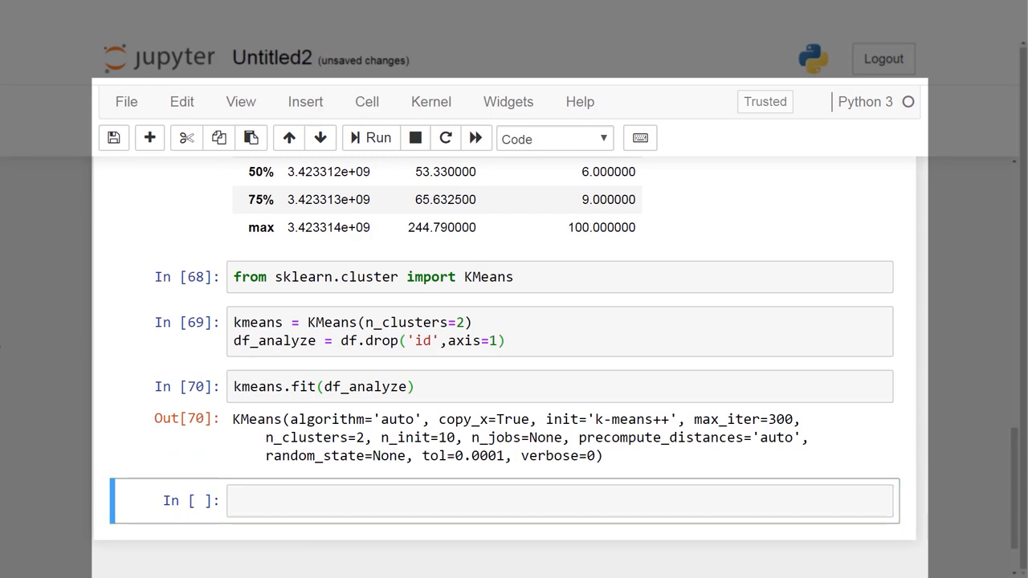
pyautogui.moveTo(405, 528)
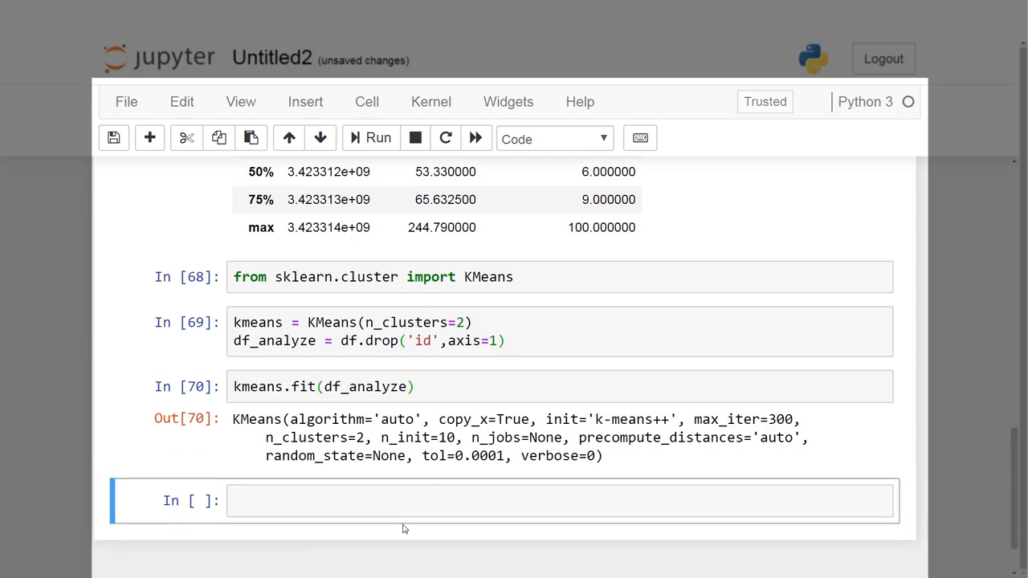
pyautogui.write('kmeans')
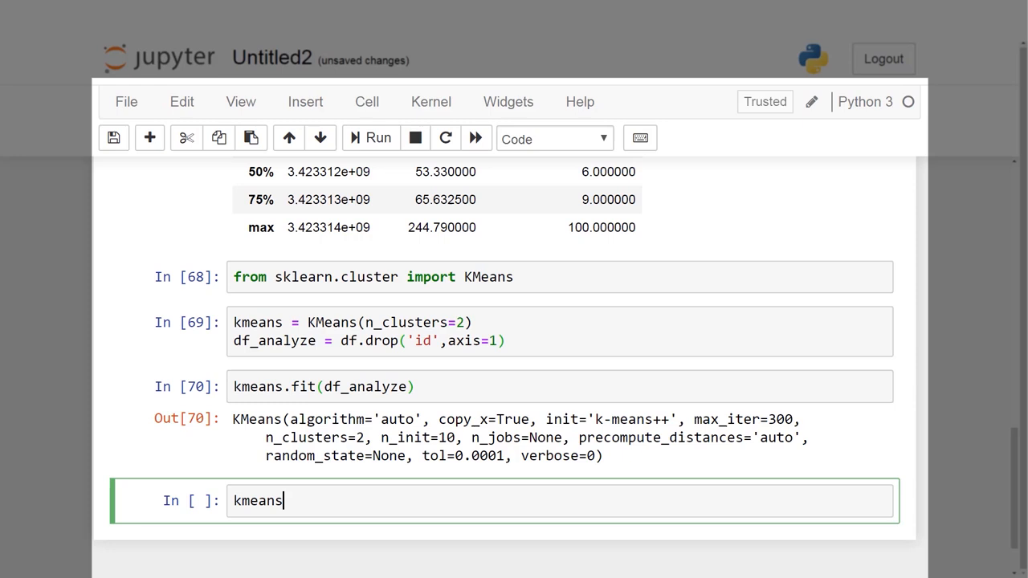
pyautogui.write('.cluster_centers_')
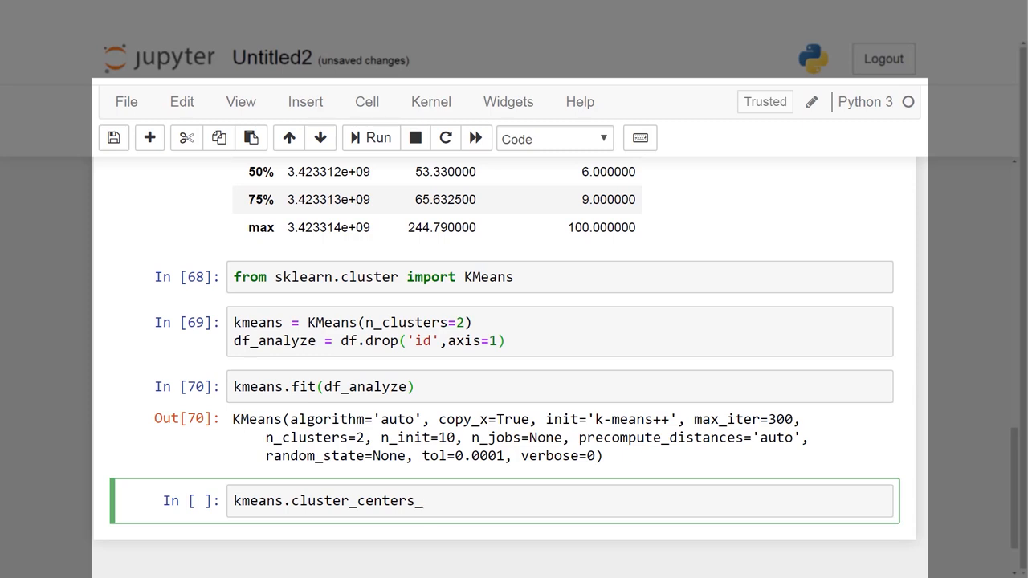
# Step: Write print(kmeans.labels_) and print(len(kmeans.labels_)) to show the labels and their count
pyautogui.write('print(')
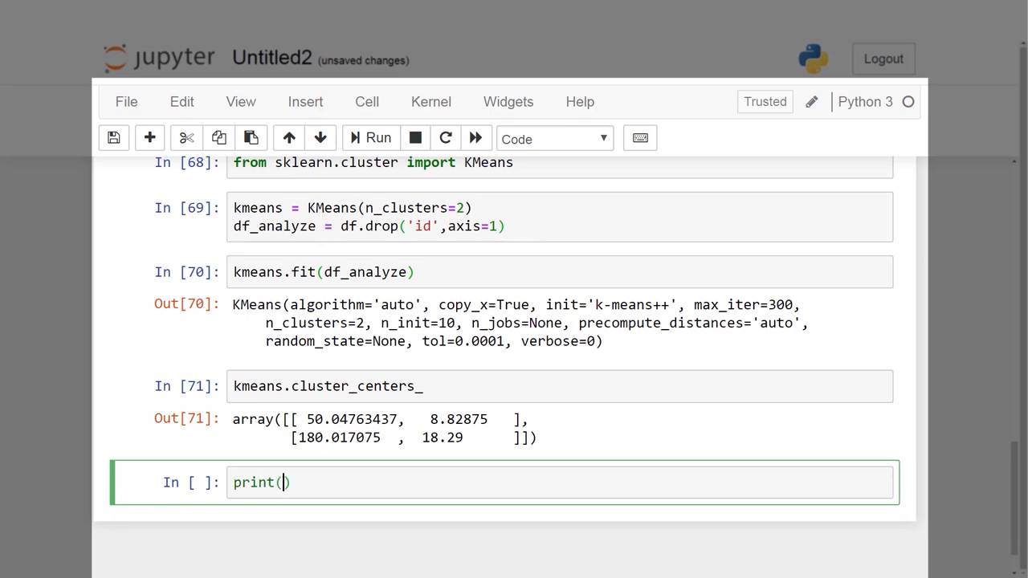
pyautogui.write('kmeans')
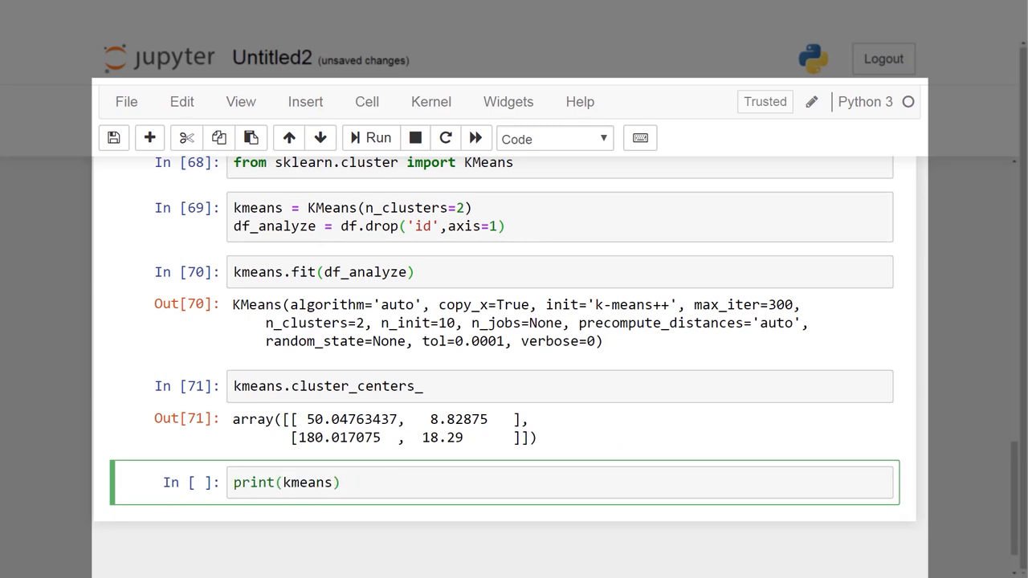
pyautogui.write('.labels_')
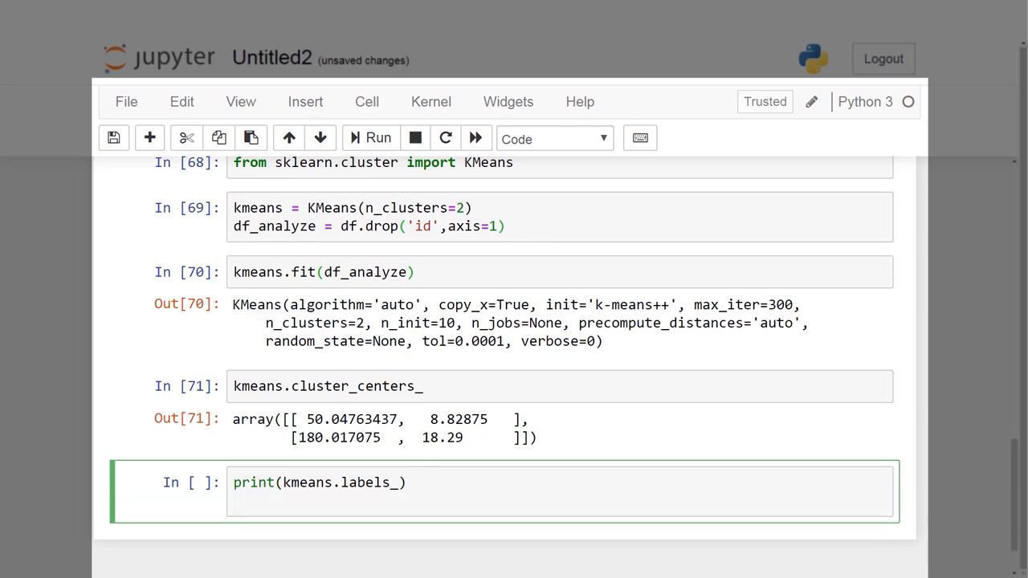
pyautogui.write('print()')
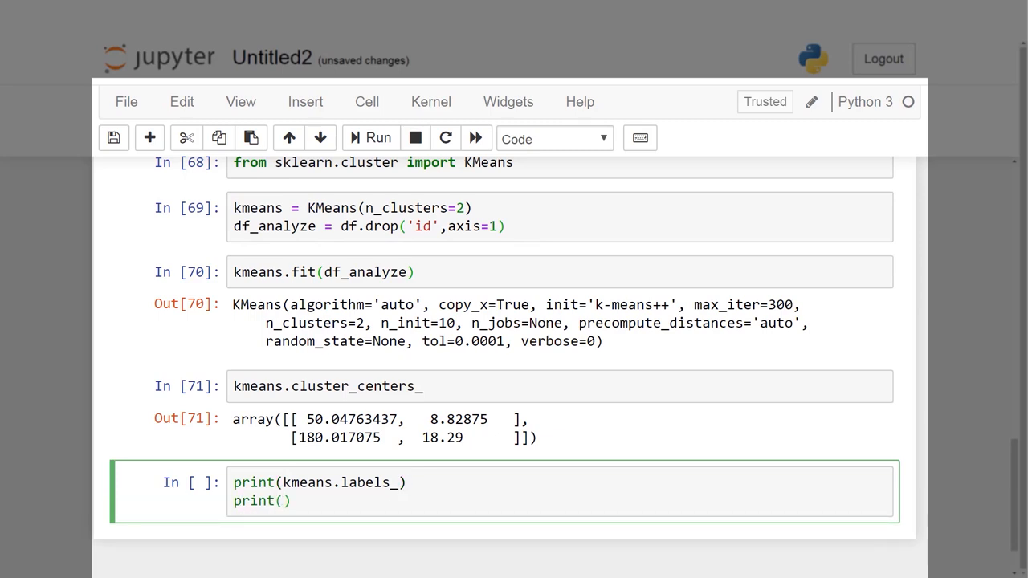
pyautogui.write('len(keaM')
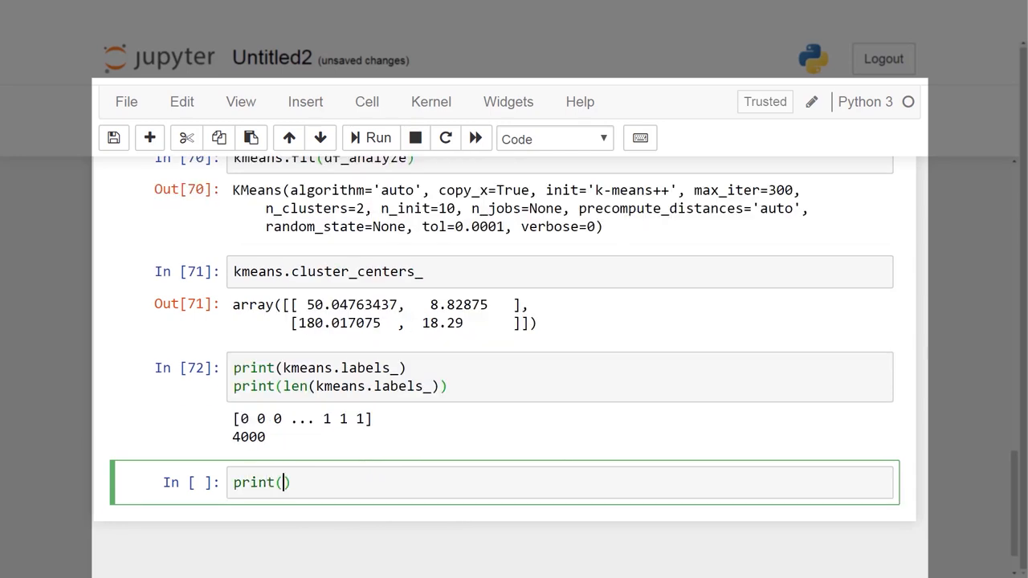
# Step: Print the labels' type and compute unique,counts with np.unique(kmeans.labels_, return_counts=True)
pyautogui.write('type(kme)')
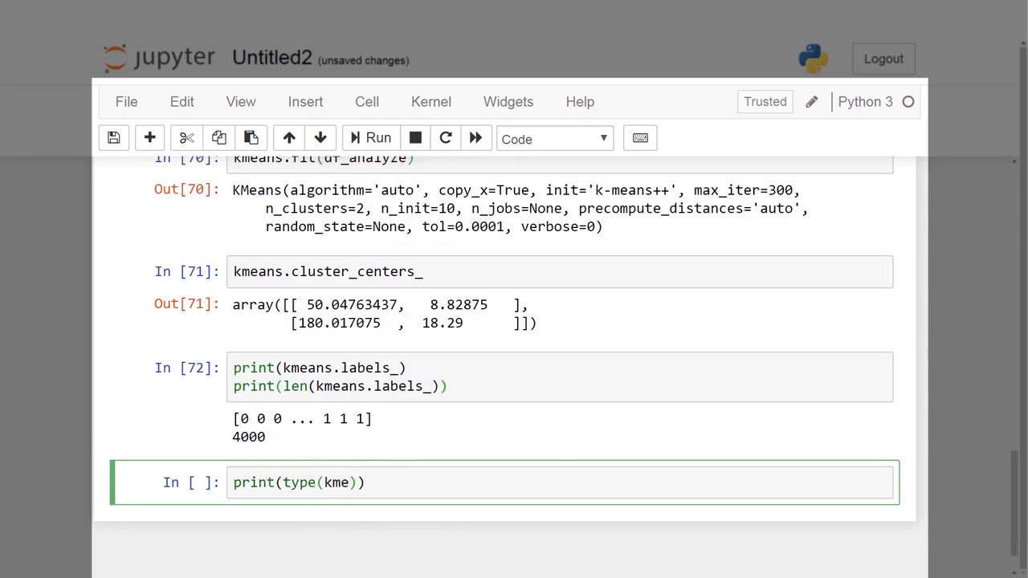
pyautogui.write('ans.labels_')
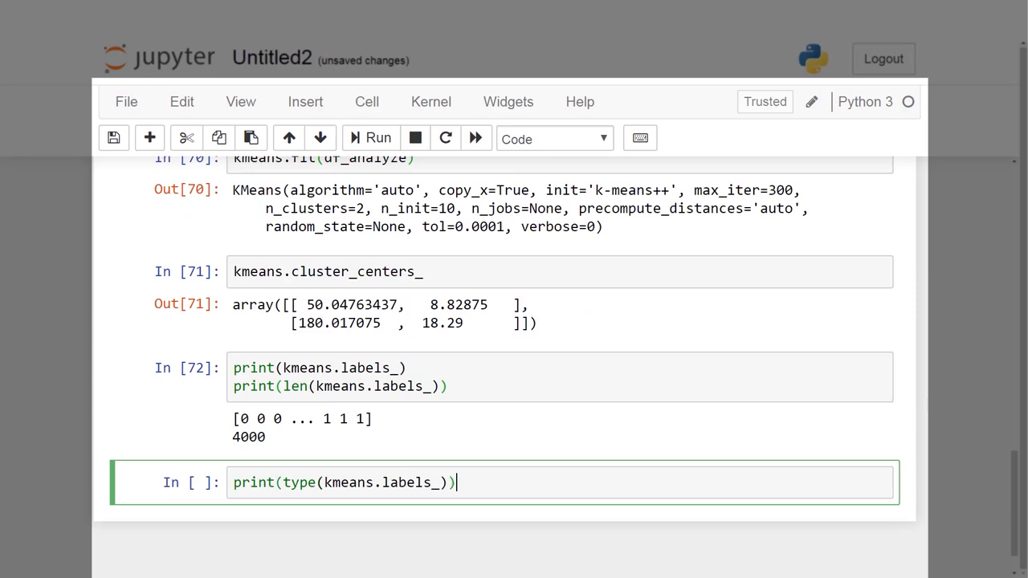
pyautogui.write('uniq')
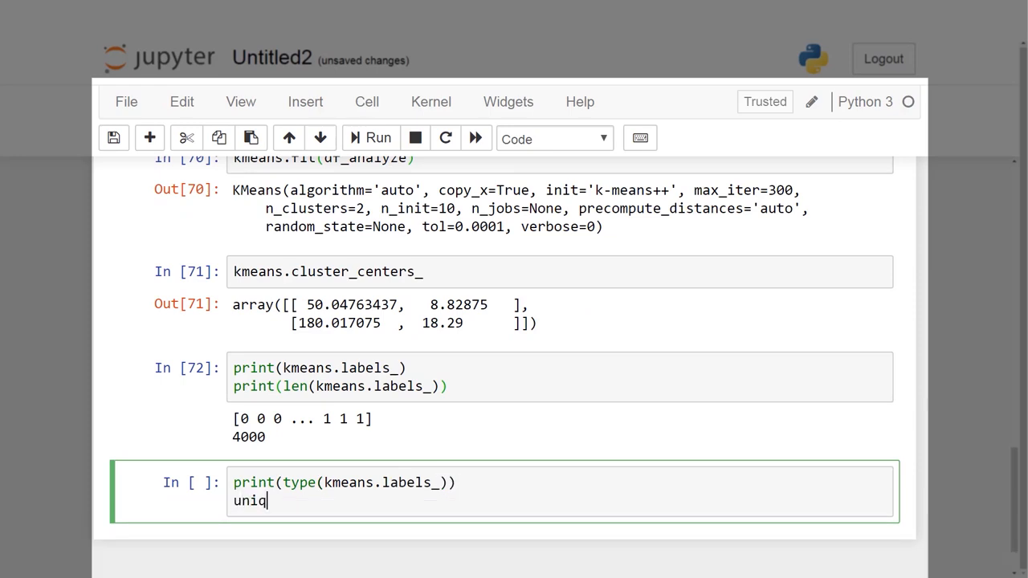
pyautogui.write('ue,counts = np.unique(kmeans')
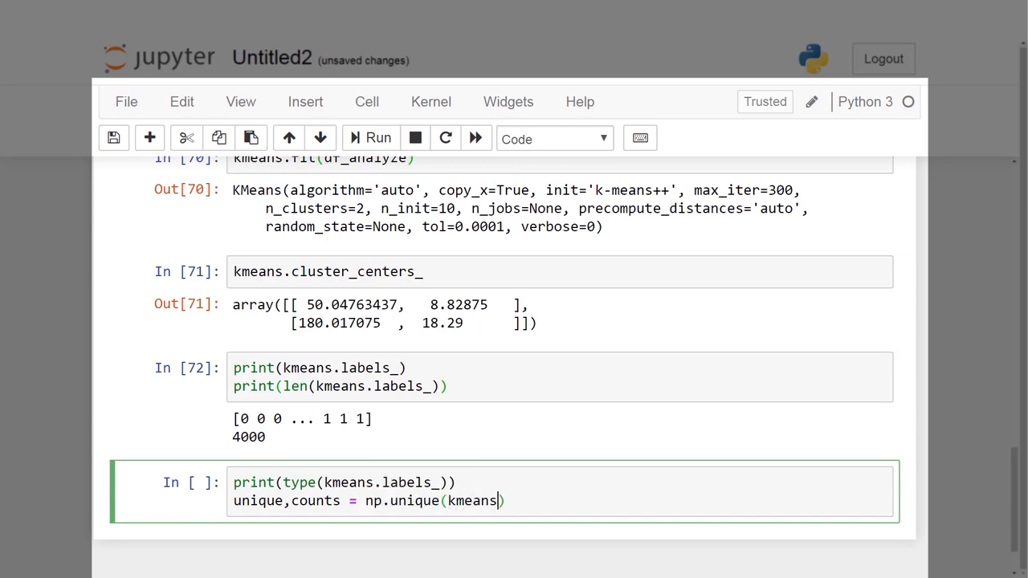
pyautogui.write('.labels_,return_counts=True')
pyautogui.write('print((')
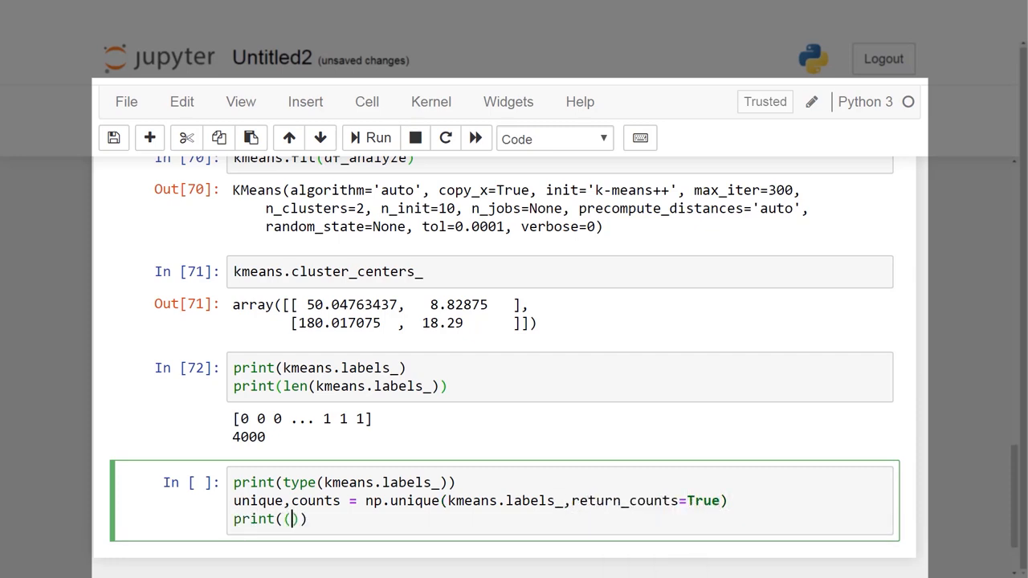
# Step: Print dict(zip(unique,counts)) giving {0: 3200, 1: 800}, then move to the new empty cell
pyautogui.write('dict')
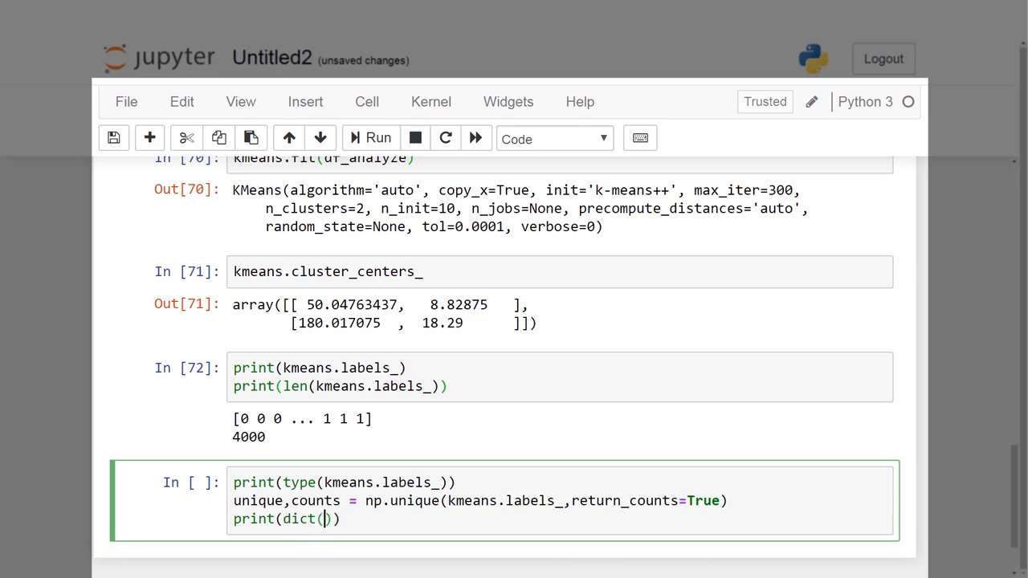
pyautogui.write('zip(unique,counts')
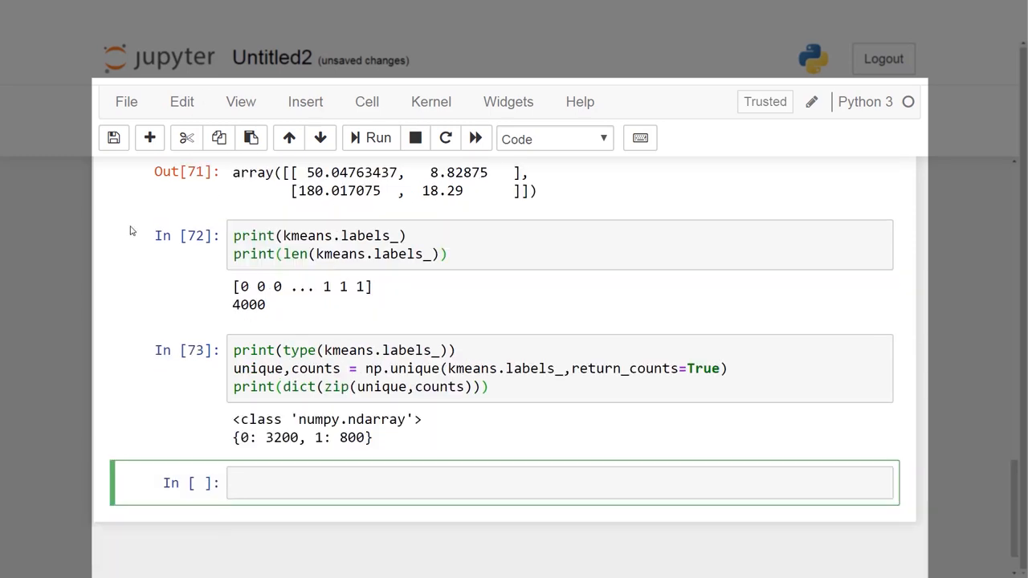
pyautogui.click(370, 482)
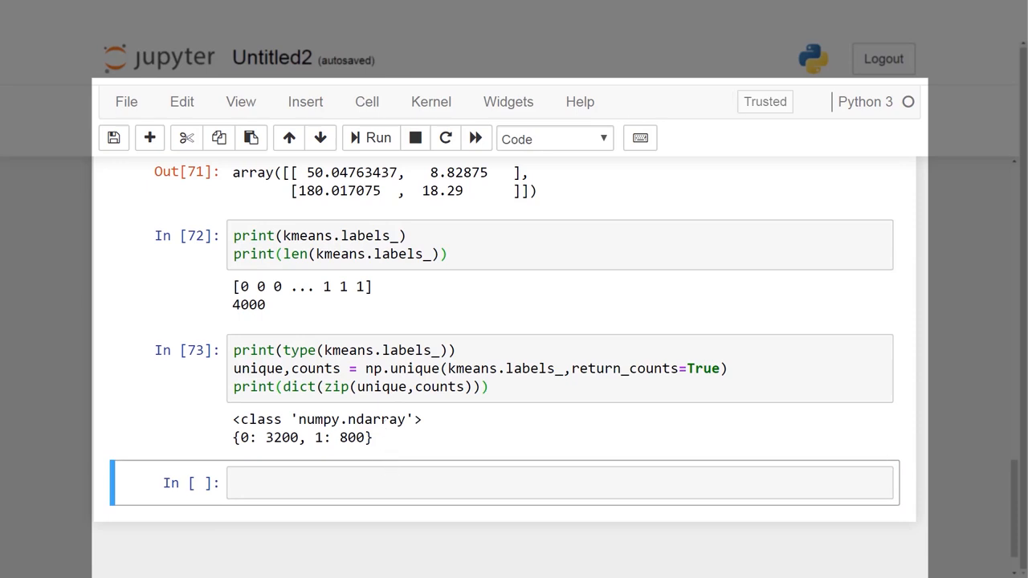
pyautogui.click(559, 482)
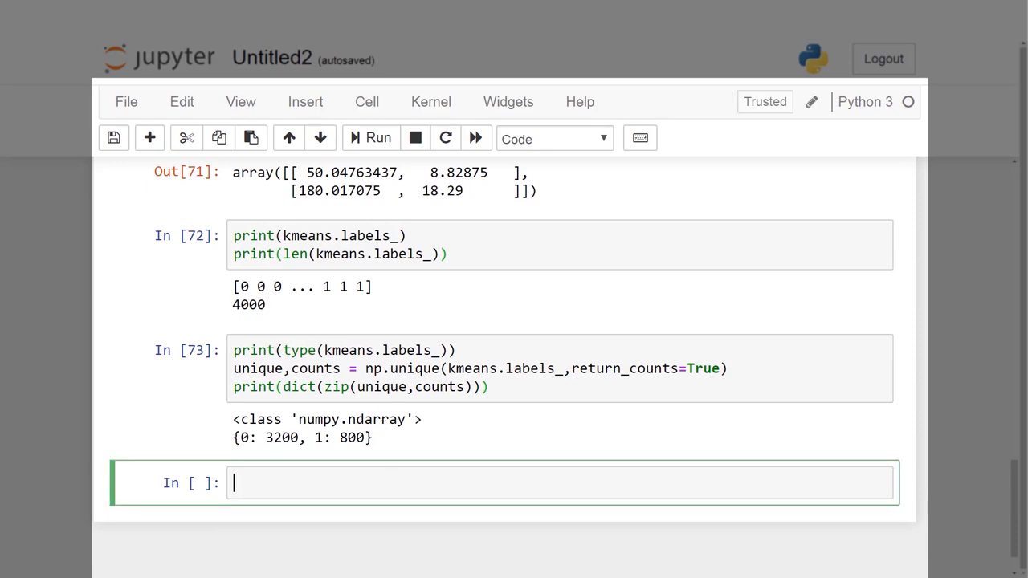
# Step: Assign kmeans.labels_ to df_analyze['cluster'] and set the seaborn whitegrid style
pyautogui.write("df_analyze['c")
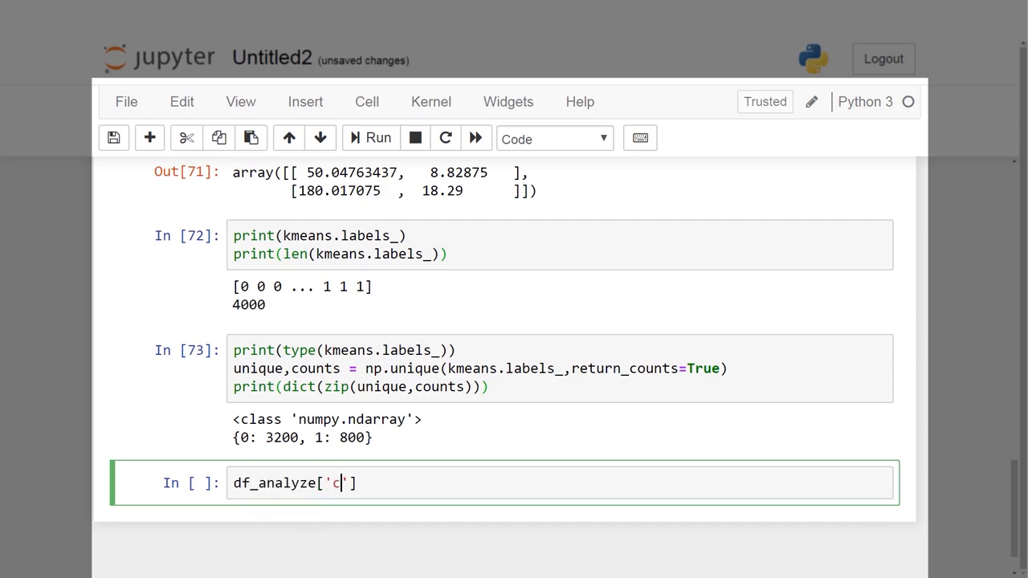
pyautogui.write("luster'] =")
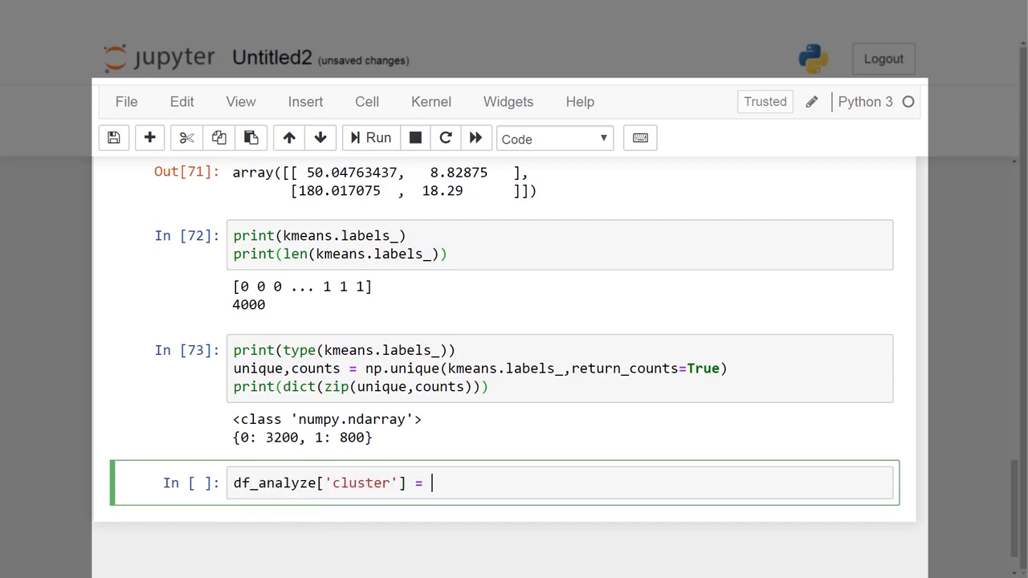
pyautogui.write('kmeans.labels_')
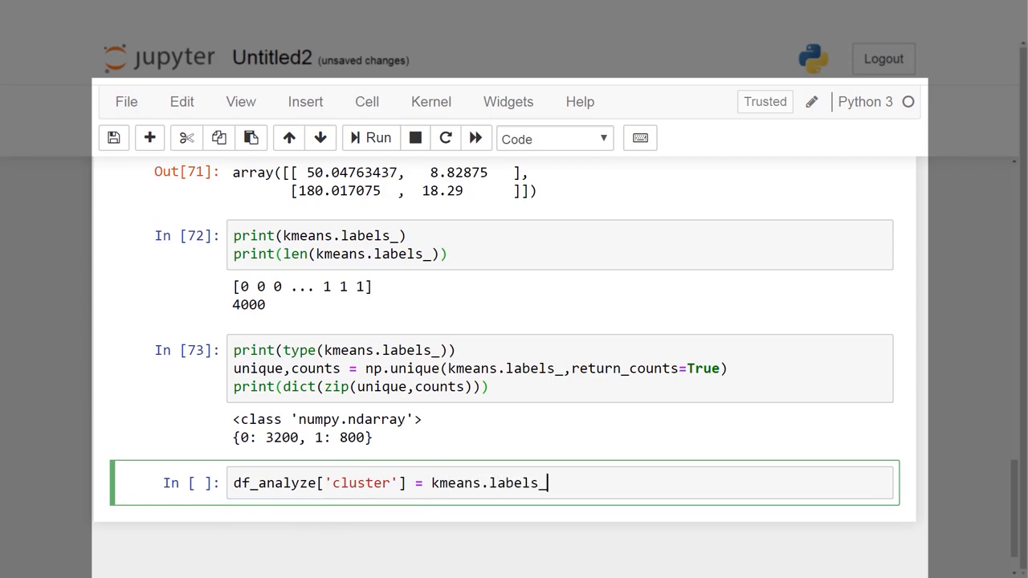
pyautogui.write('sns')
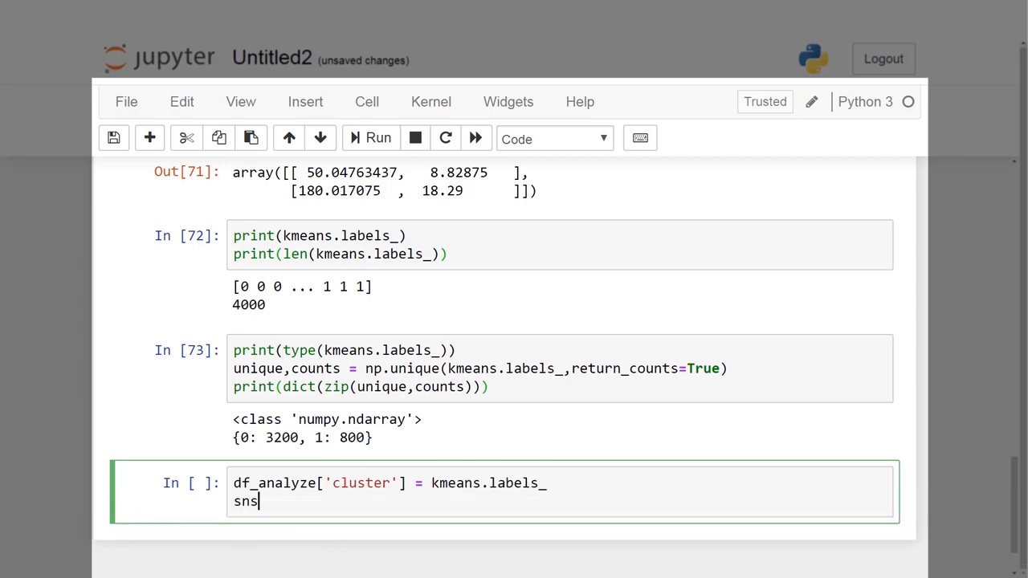
pyautogui.write(".set_style(''")
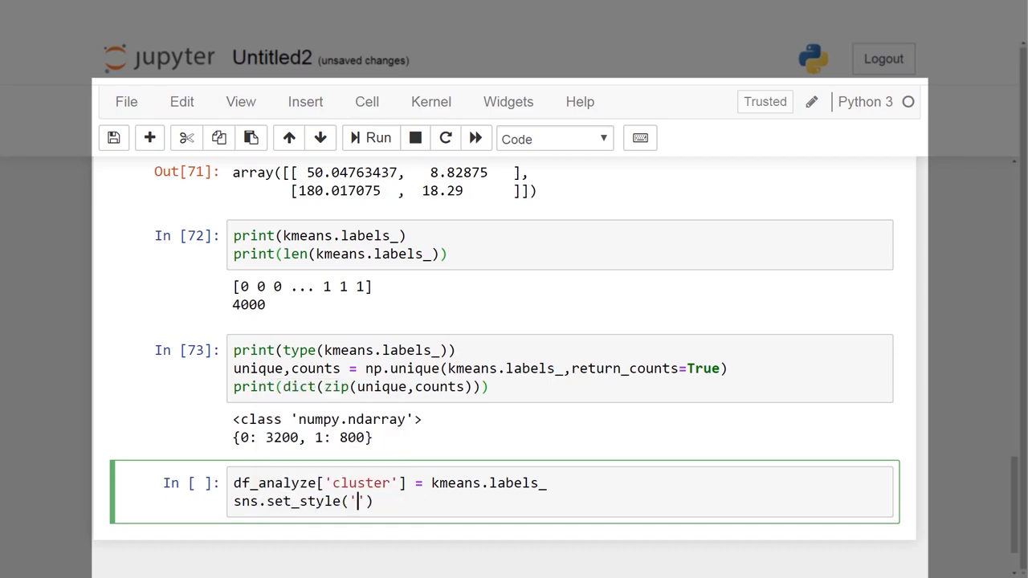
pyautogui.write('wh')
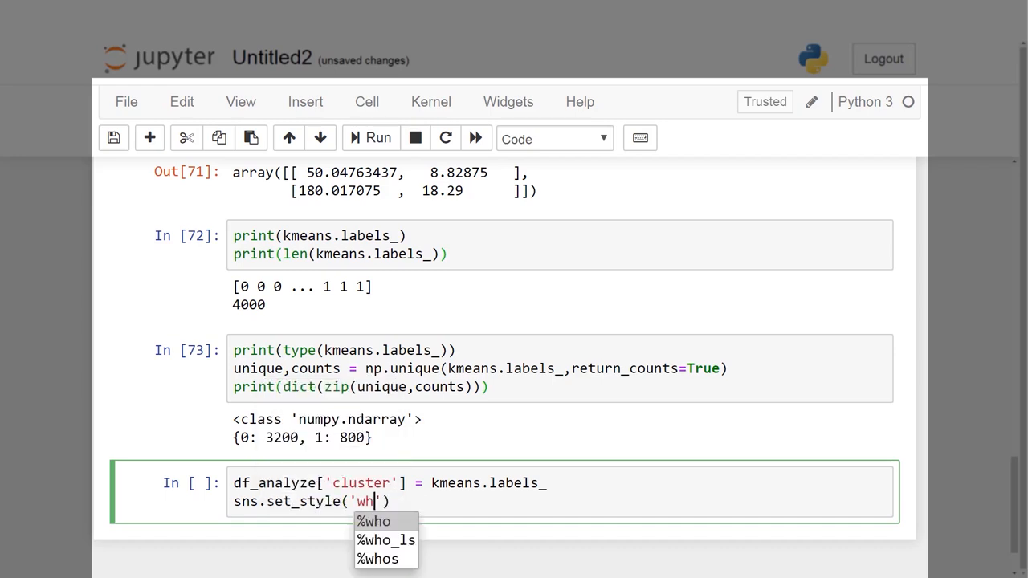
pyautogui.write('itegrid')
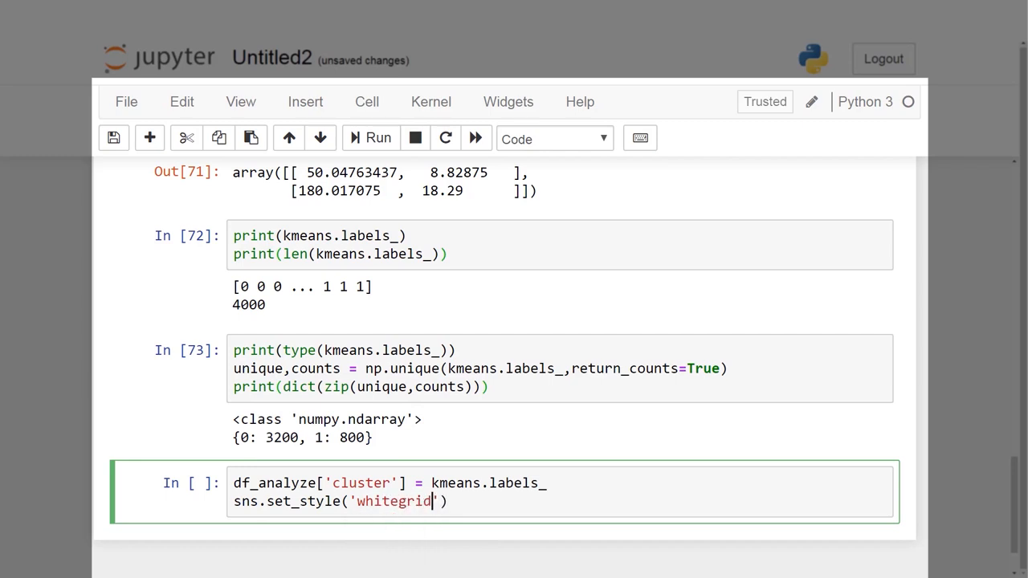
# Step: Call sns.lmplot of mean_dist_day against mean_over_speed_perc with data=df_analyze
pyautogui.write("sns.lmplot('meaN_dist'")
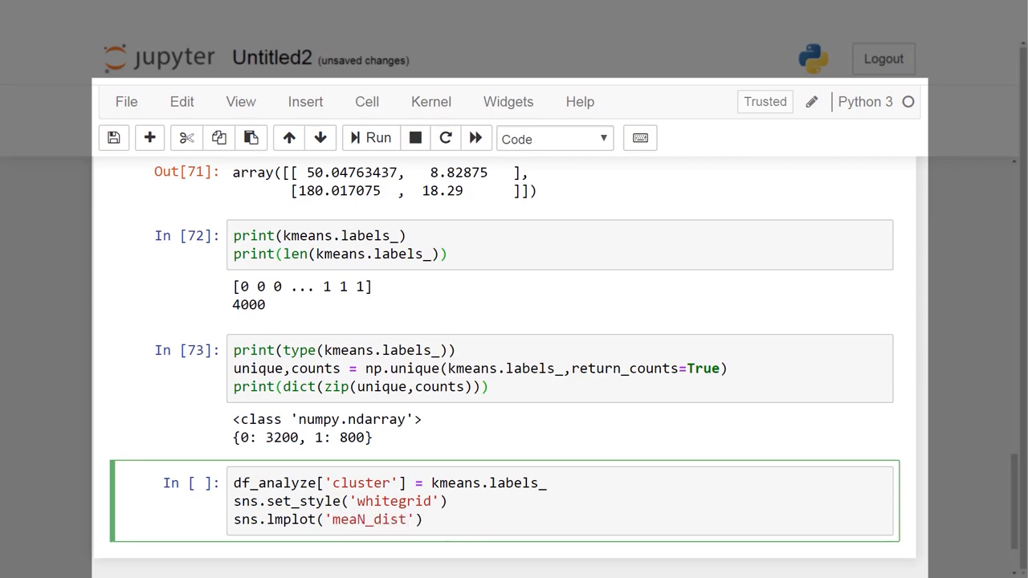
pyautogui.write('mean_dist')
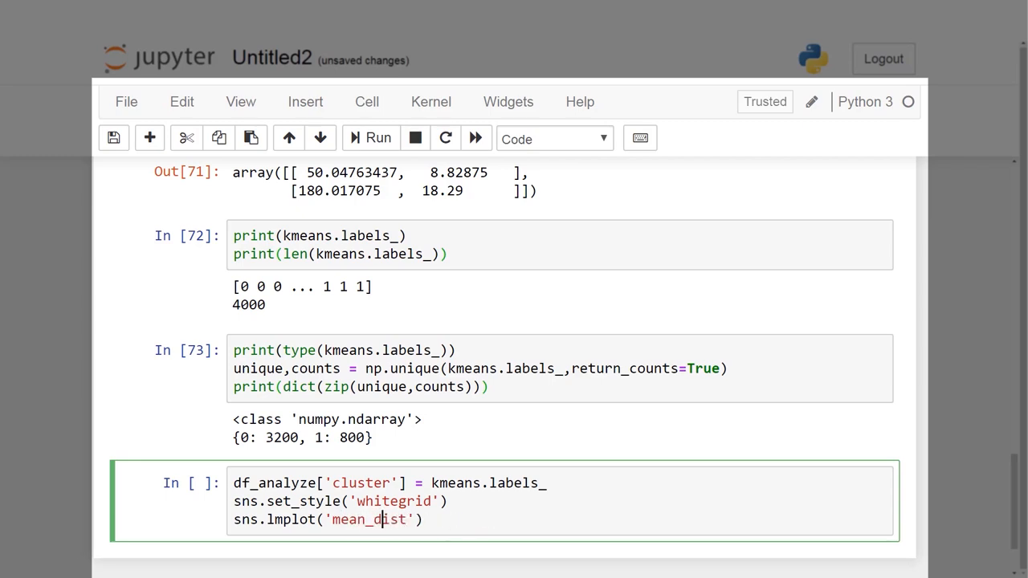
pyautogui.write('_day')
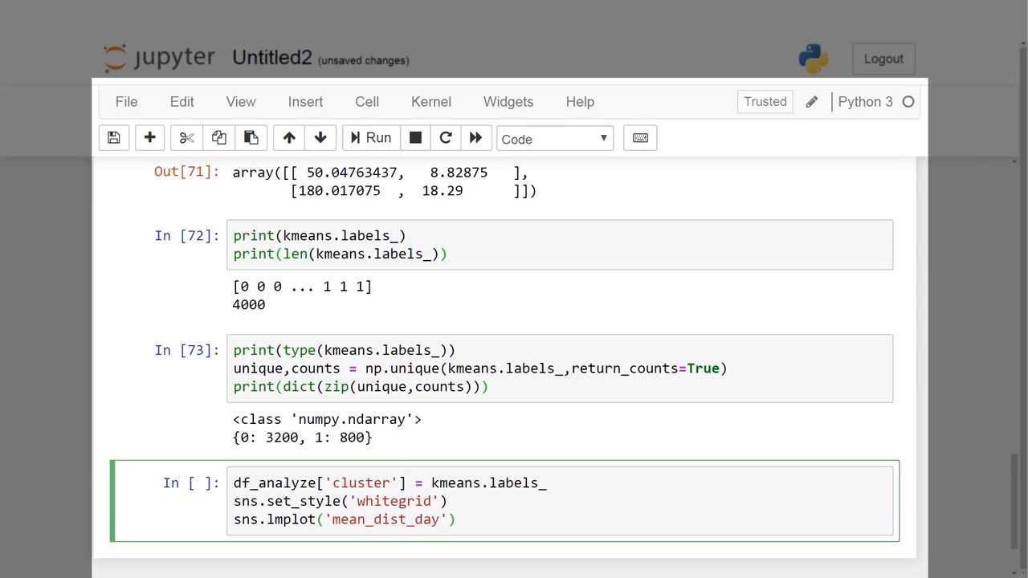
pyautogui.write(",'mean_o'")
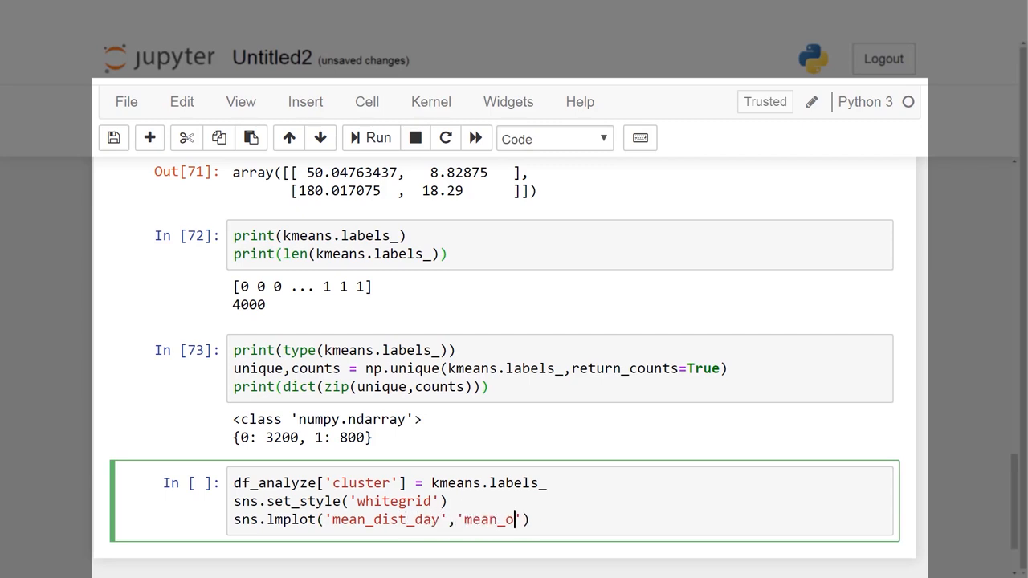
pyautogui.write('ver_speed_per')
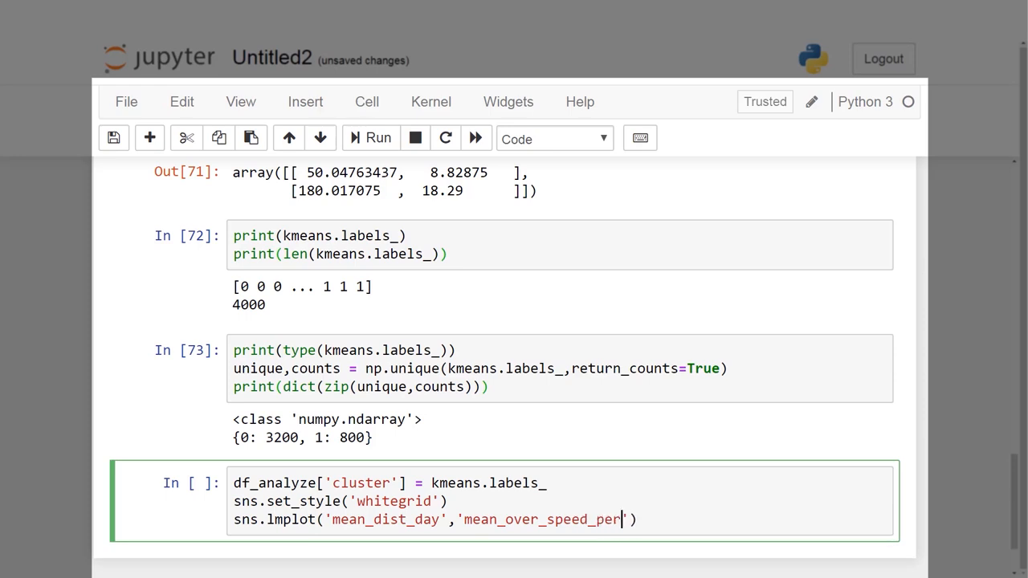
pyautogui.write("c',da")
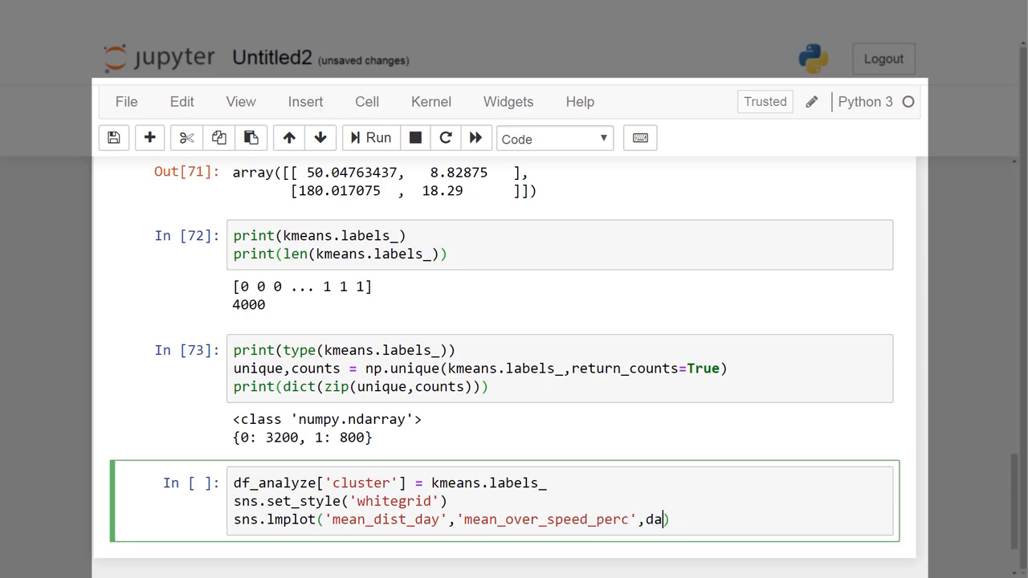
pyautogui.write('ta=df_analyze')
pyautogui.write(',hue=)')
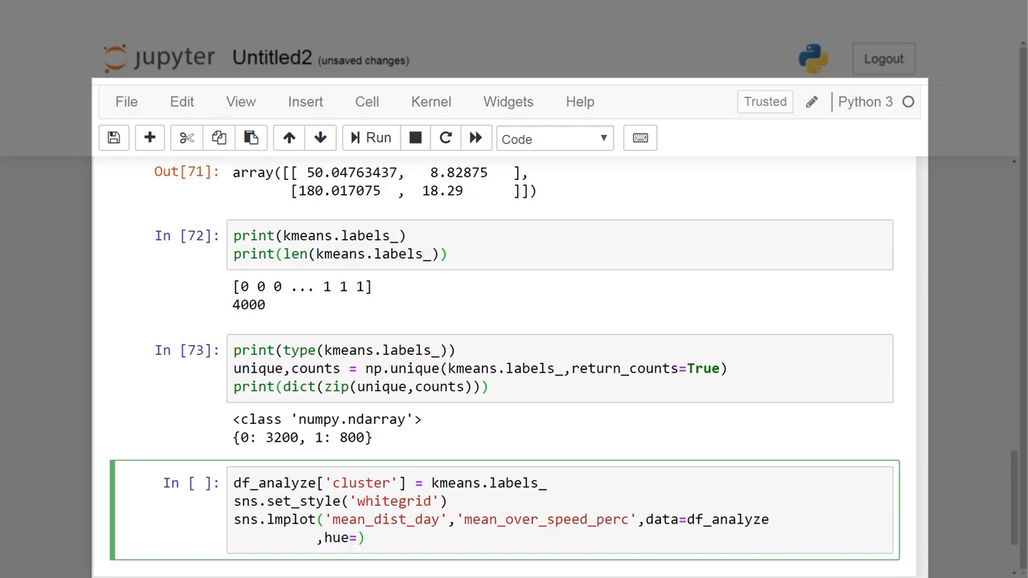
# Step: Colour the lmplot by hue='cluster' with coolwarm palette, size 6, aspect 1 and fit_reg=False
pyautogui.write("'cluster'")
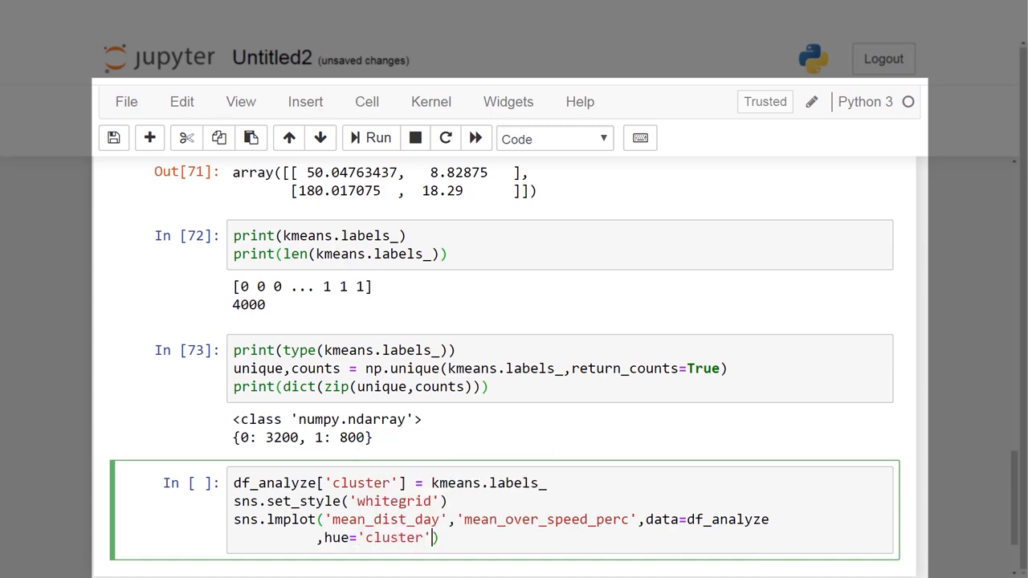
pyautogui.write(",palette='coolw'")
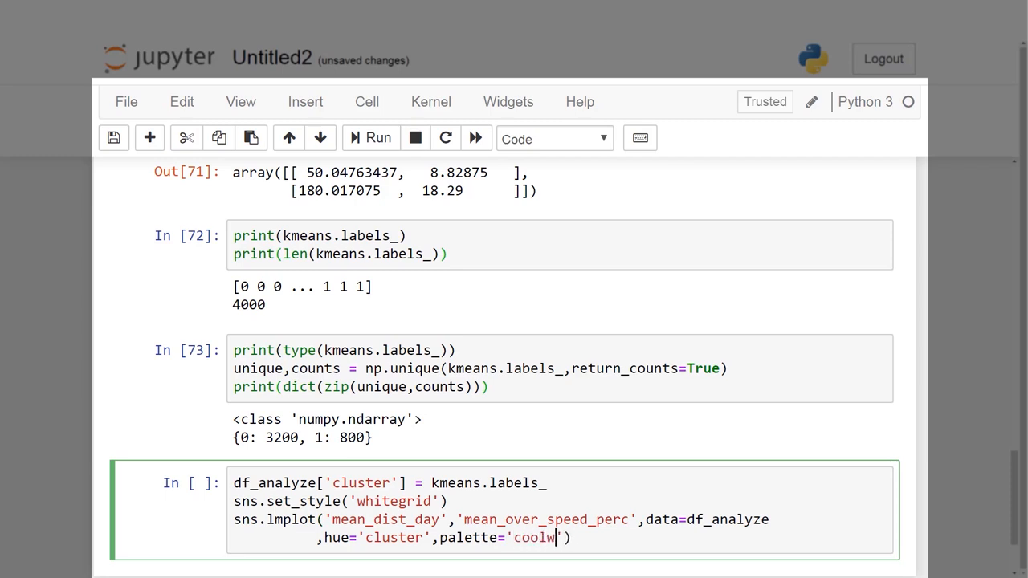
pyautogui.write("arm',size=")
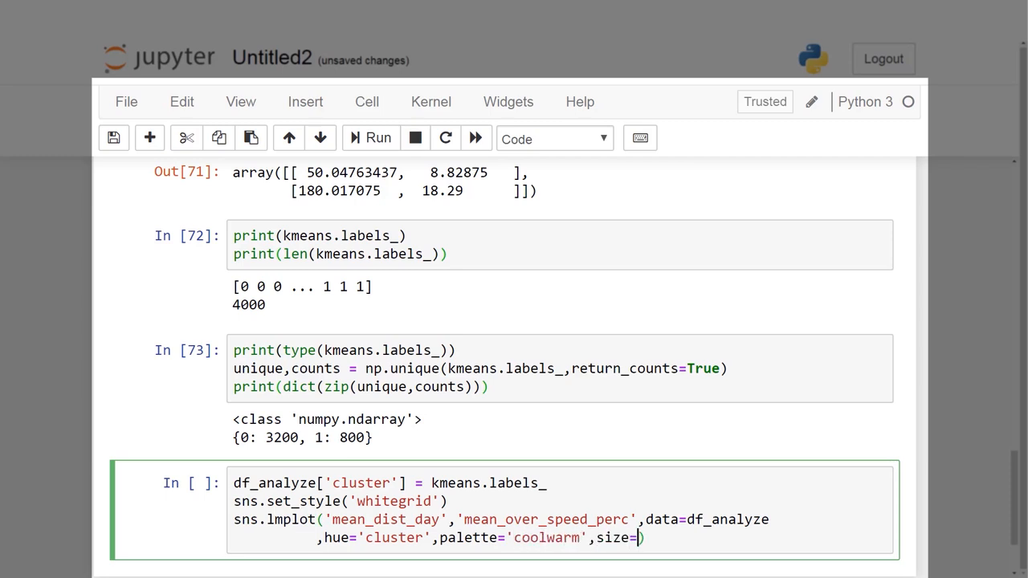
pyautogui.write('6,aspect=1.')
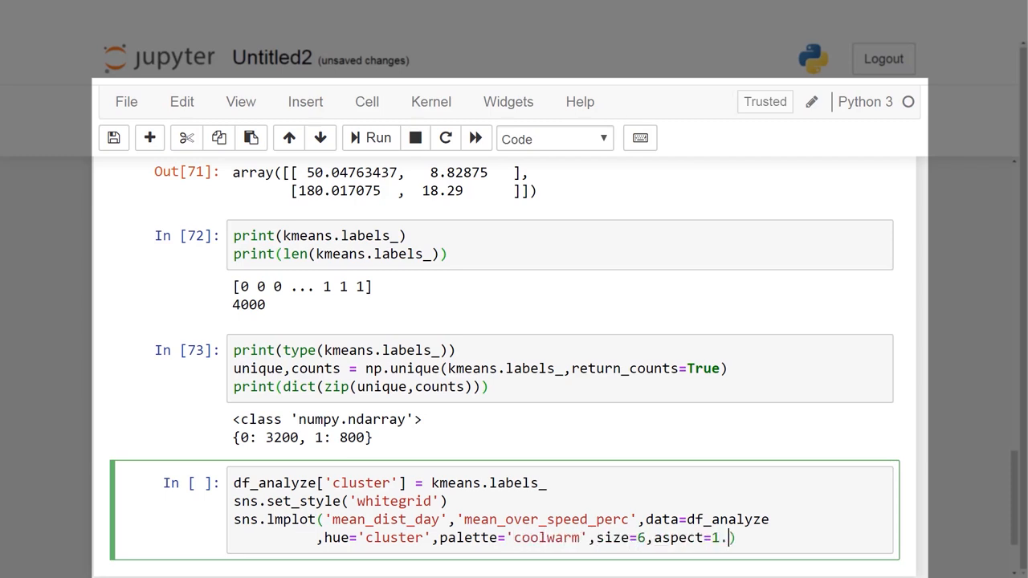
pyautogui.write(', fit_reg=False')
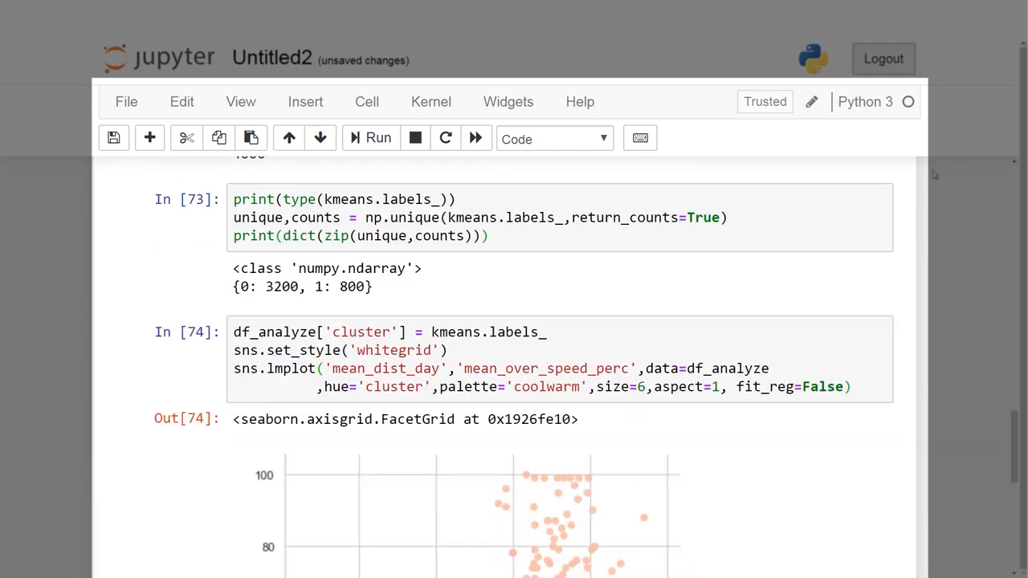
pyautogui.scroll(-3)
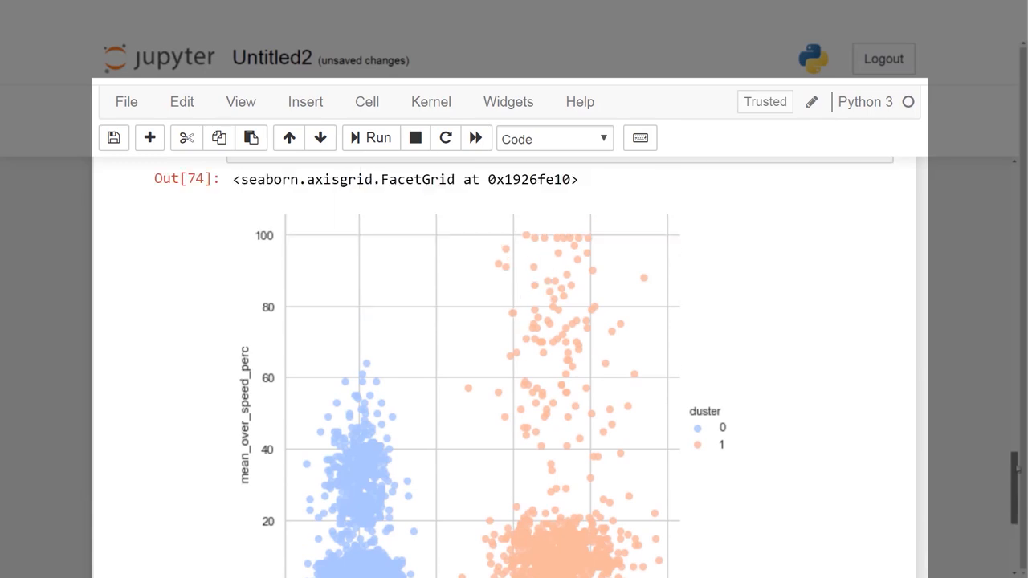
pyautogui.scroll(-3)
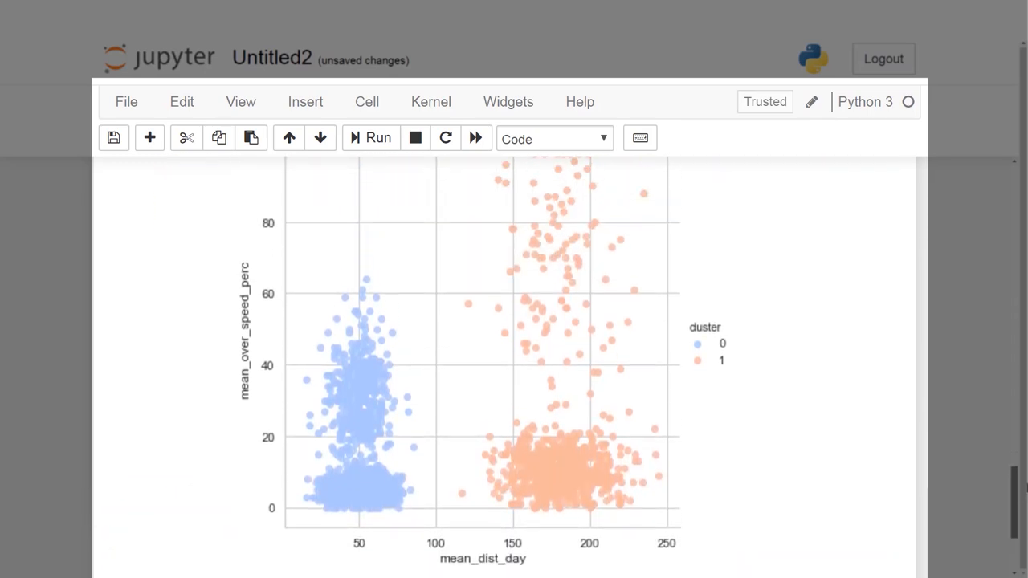
pyautogui.scroll(-3)
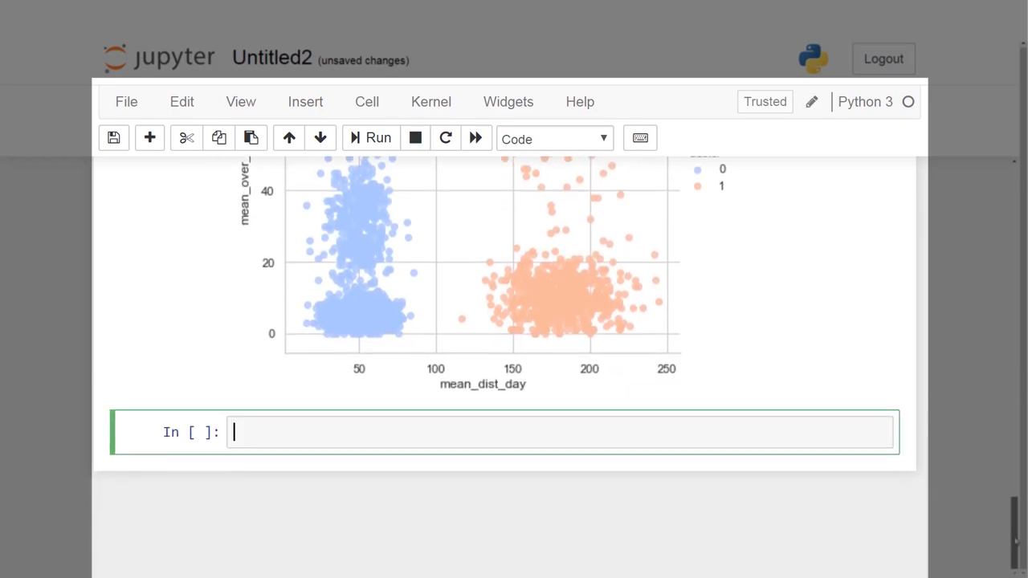
# Step: Define kmeans_4 as a four-cluster KMeans and fit it on df without the id column
pyautogui.write('kmeans')
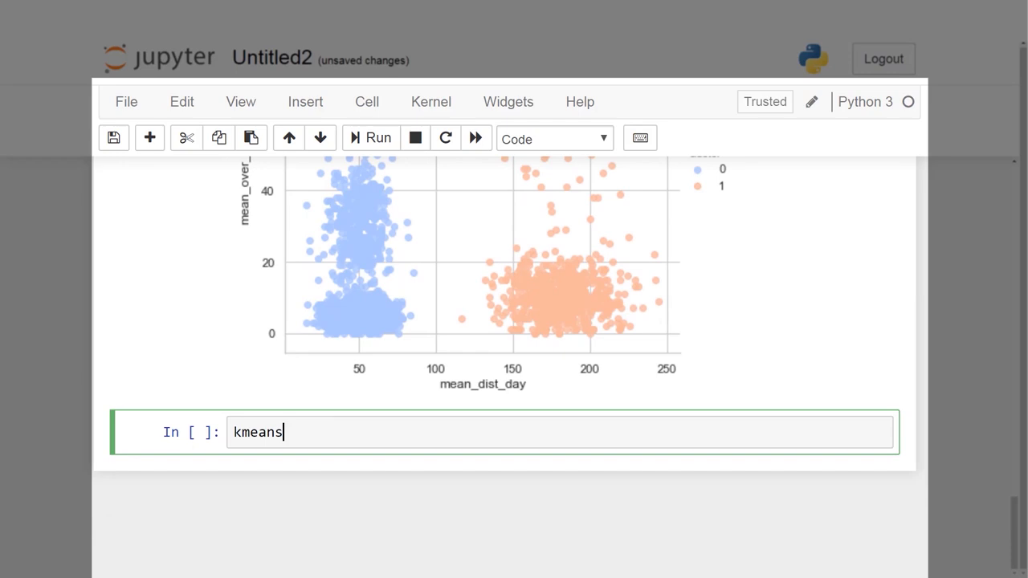
pyautogui.write('_4 =')
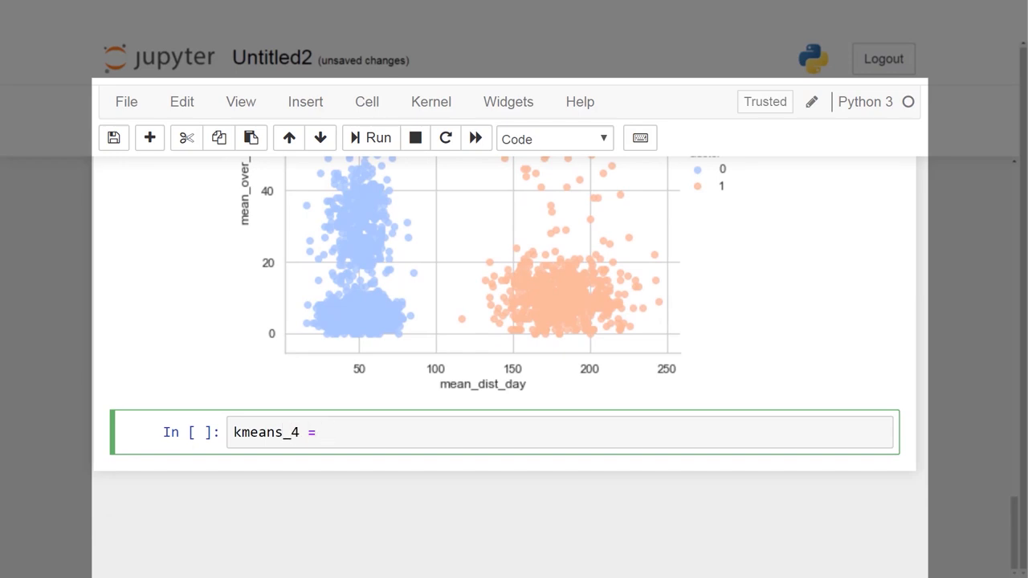
pyautogui.write('KMeans(n_clusters=4')
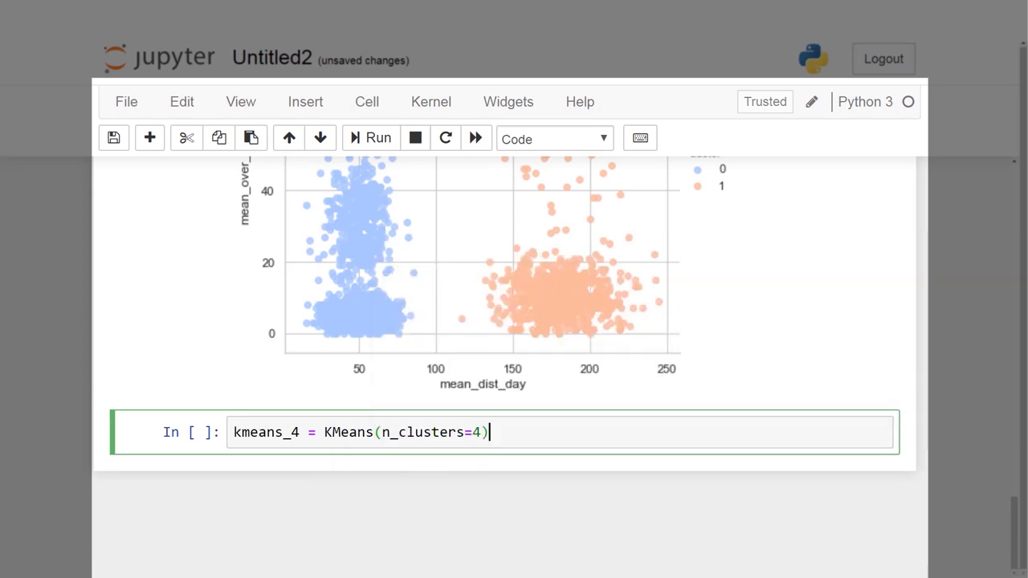
pyautogui.write('kmeans')
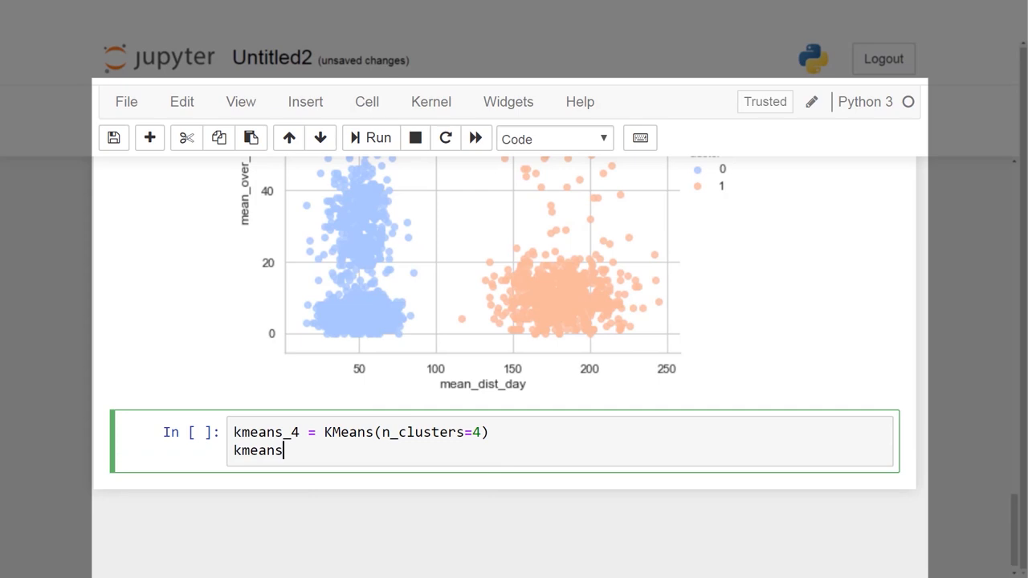
pyautogui.write('_4.fit')
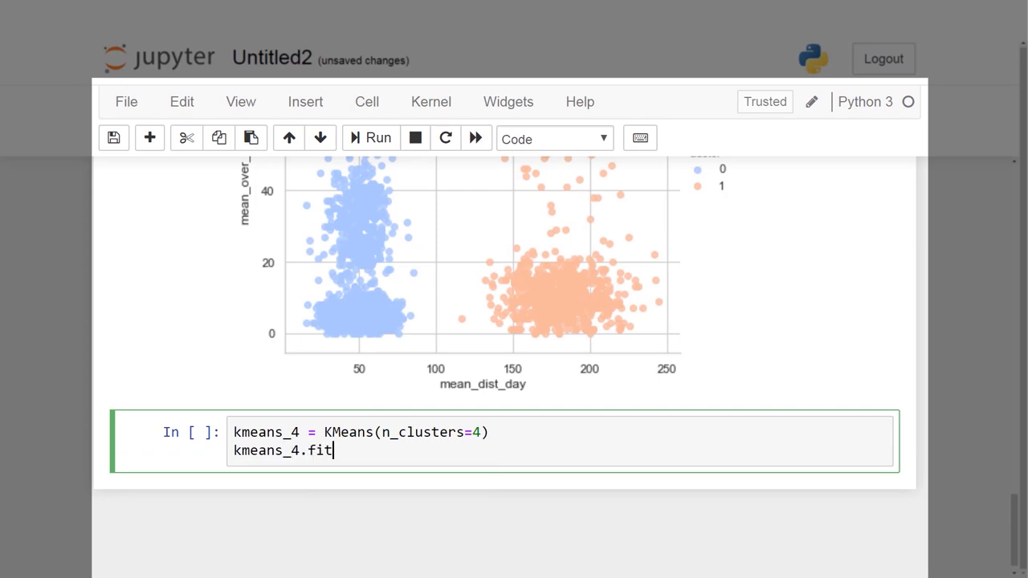
pyautogui.write("(df.drop('id")
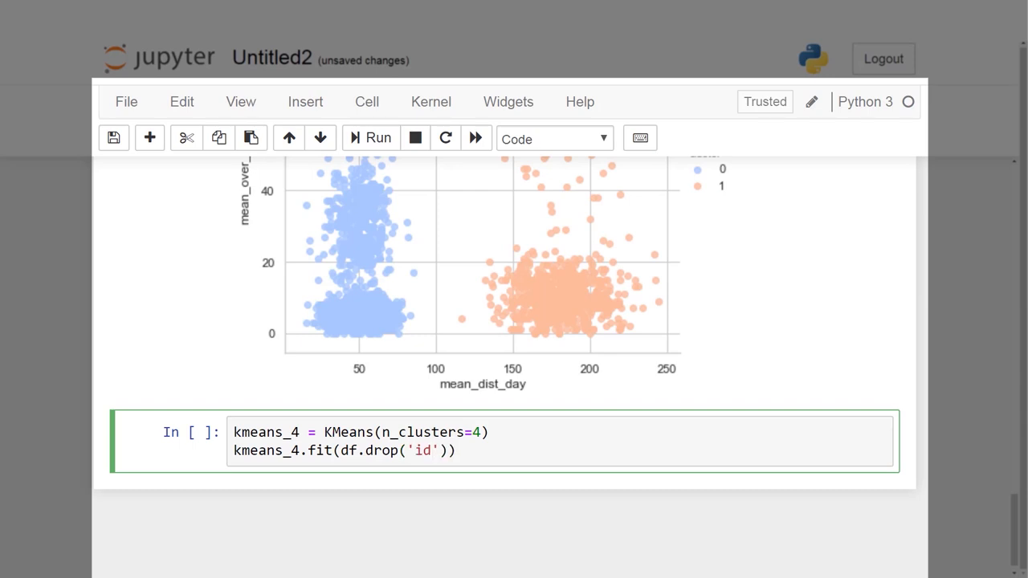
pyautogui.write(',axis=1')
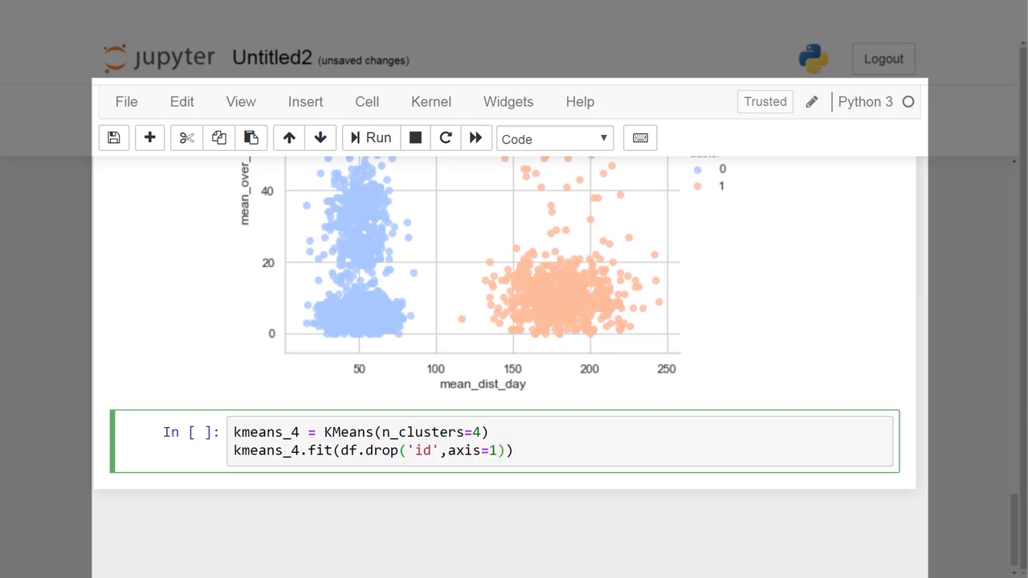
pyautogui.write('k')
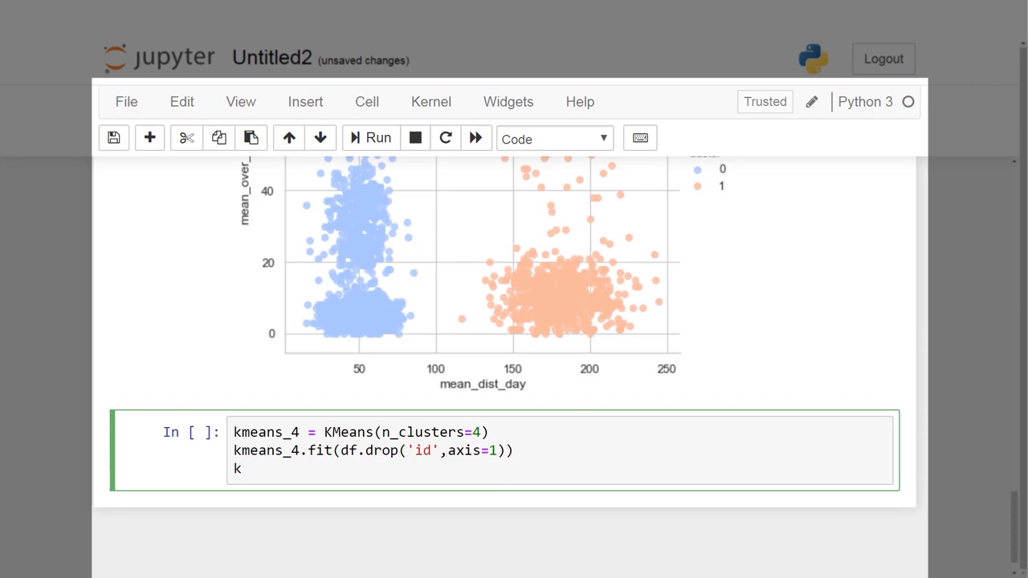
pyautogui.write('means_4.fit(df')
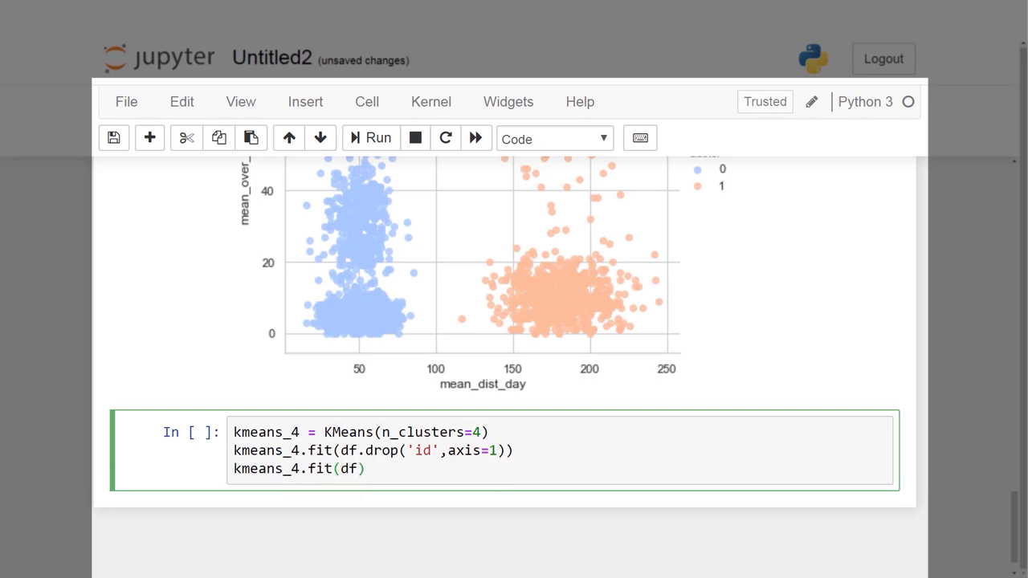
pyautogui.write(".drop('')")
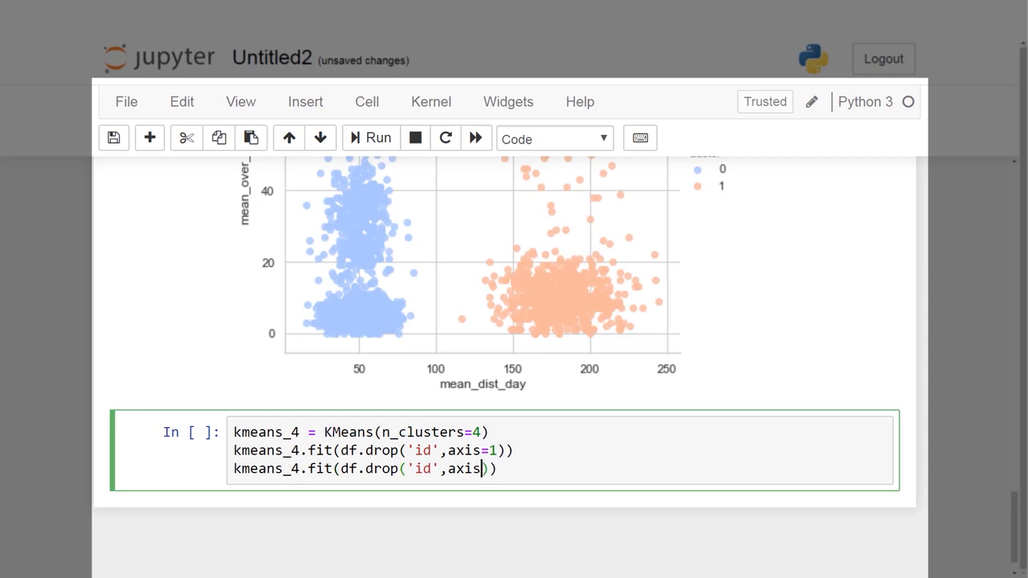
# Step: Print kmeans_4.cluster_centers_ and the np.unique per-cluster counts, then run the cell
pyautogui.write('print')
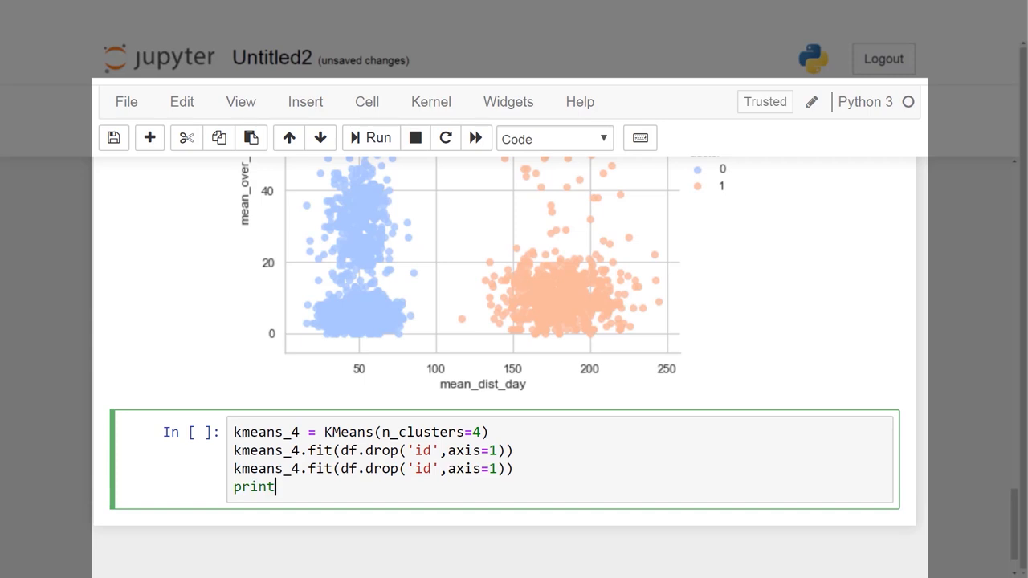
pyautogui.write('(kmeans_4.cluster_')
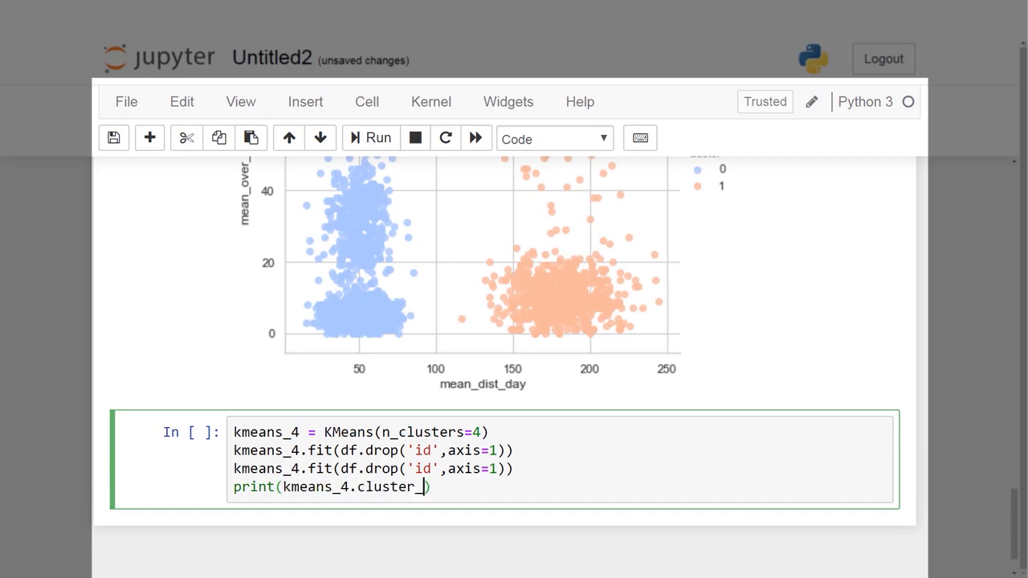
pyautogui.write('centers_')
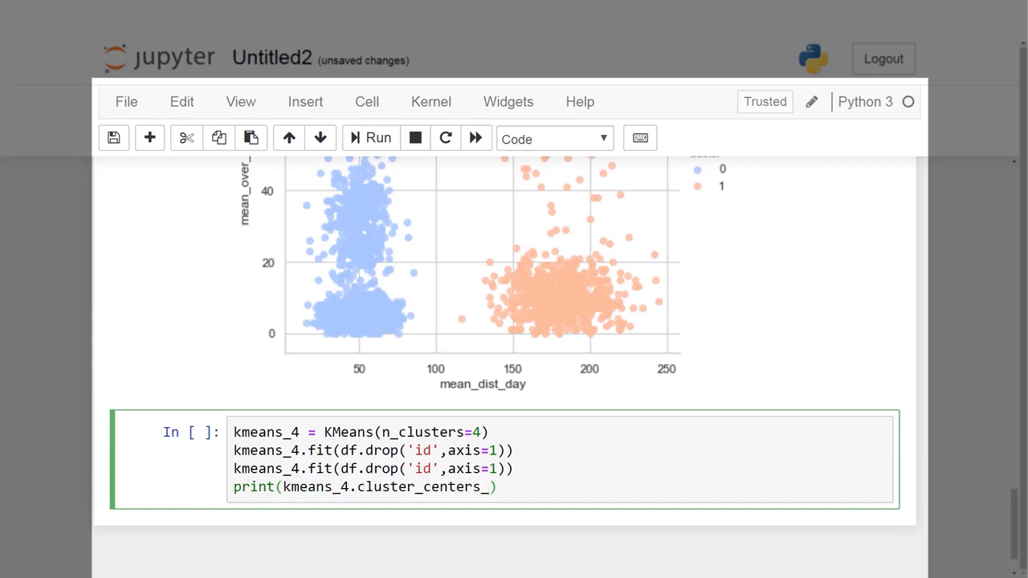
pyautogui.write('unique,')
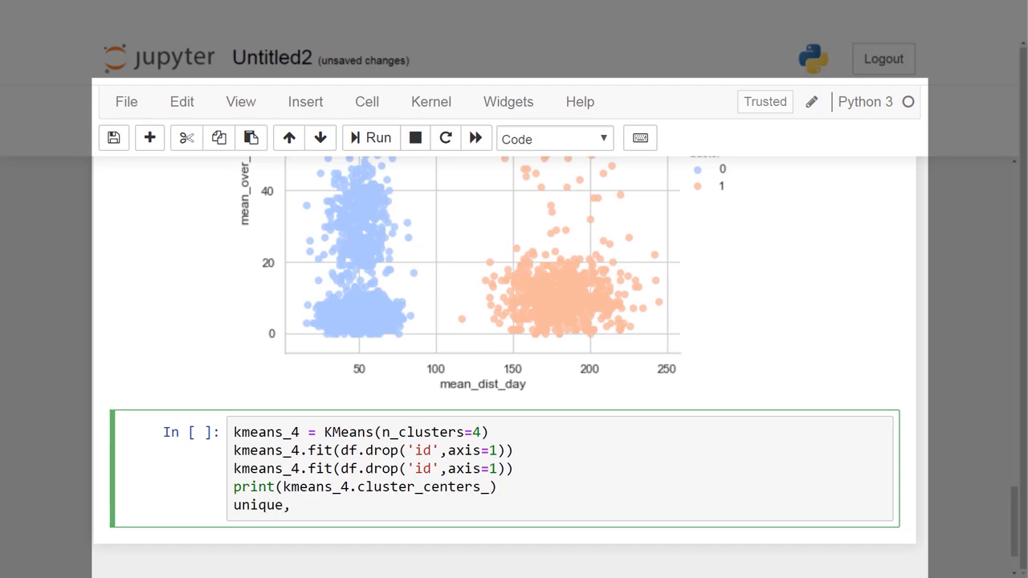
pyautogui.write(',counts = np.unique(kmeans_4.labels')
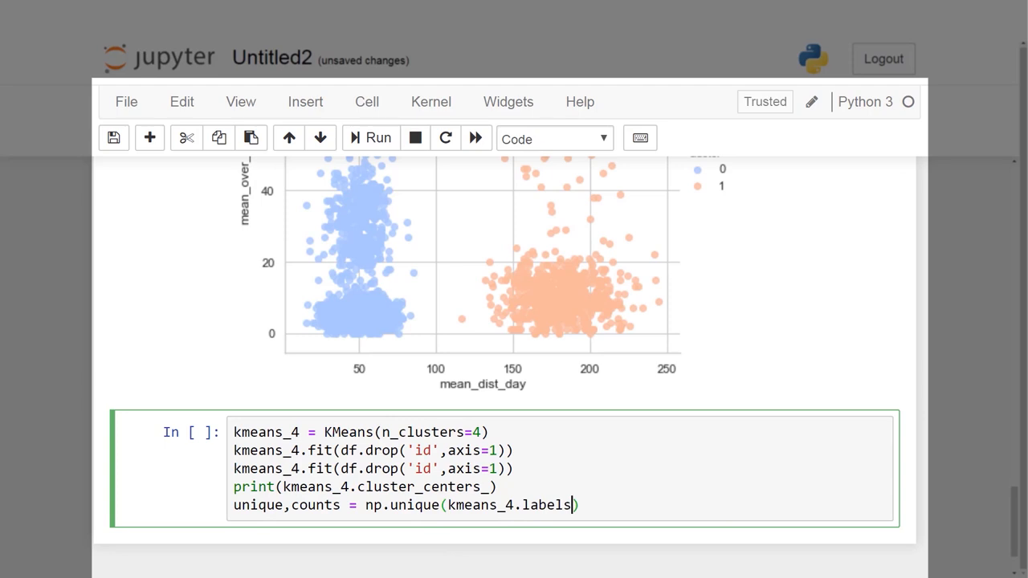
pyautogui.write(',return_counts=')
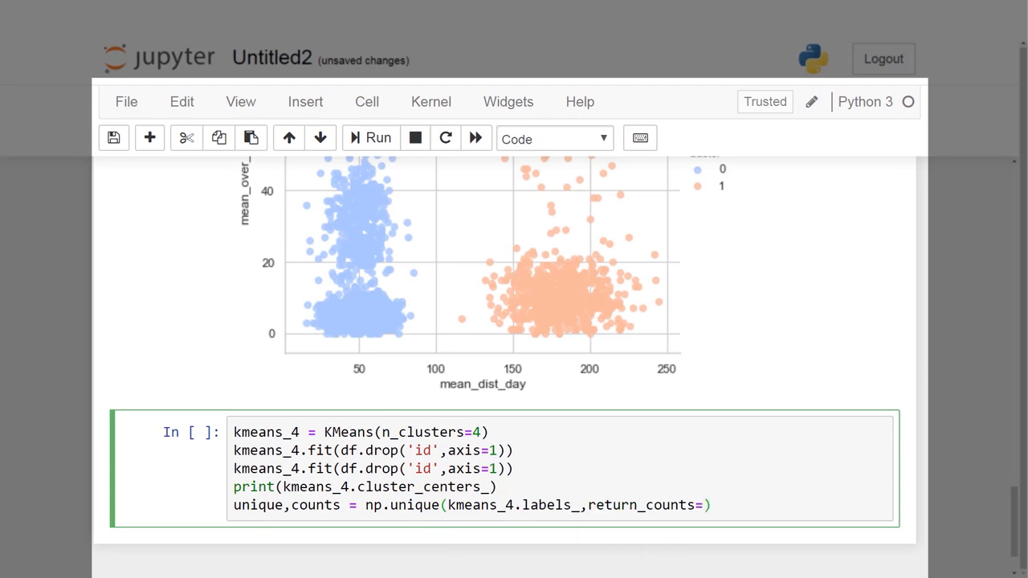
pyautogui.write('True')
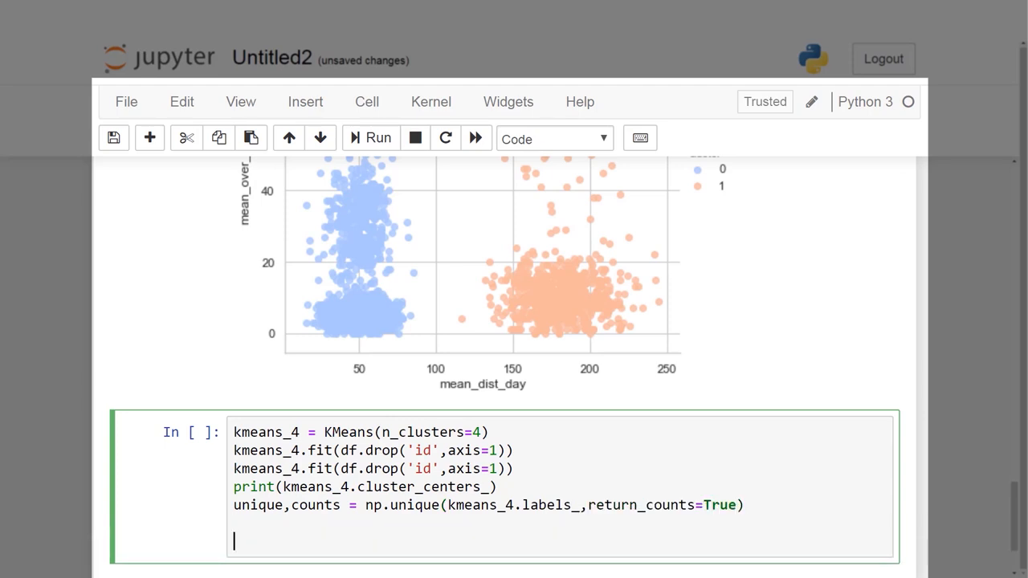
pyautogui.write('kmeans_')
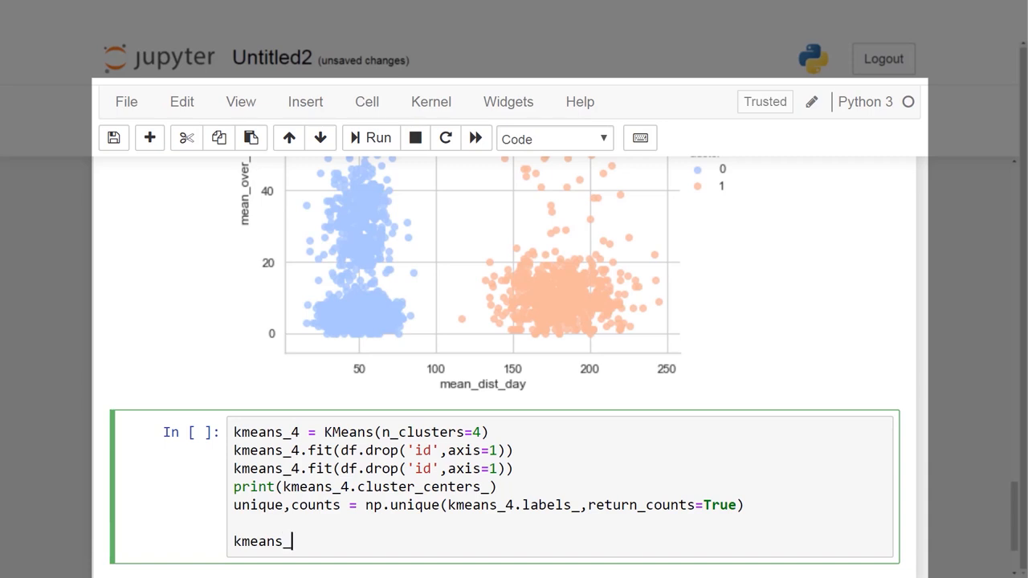
pyautogui.write('4.cluster_centers_')
pyautogui.write('print')
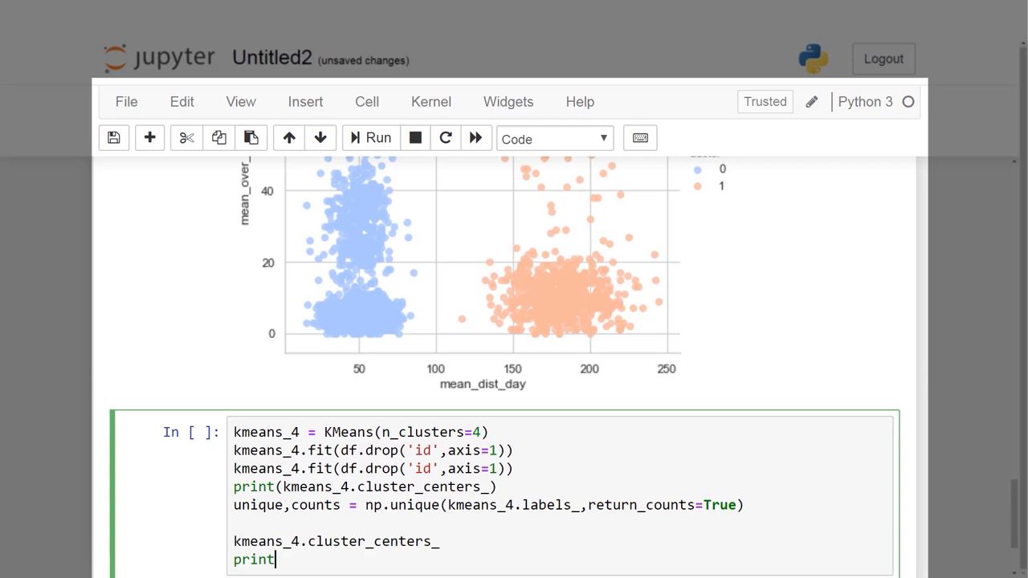
pyautogui.write('(dict(zip(unique,counts')
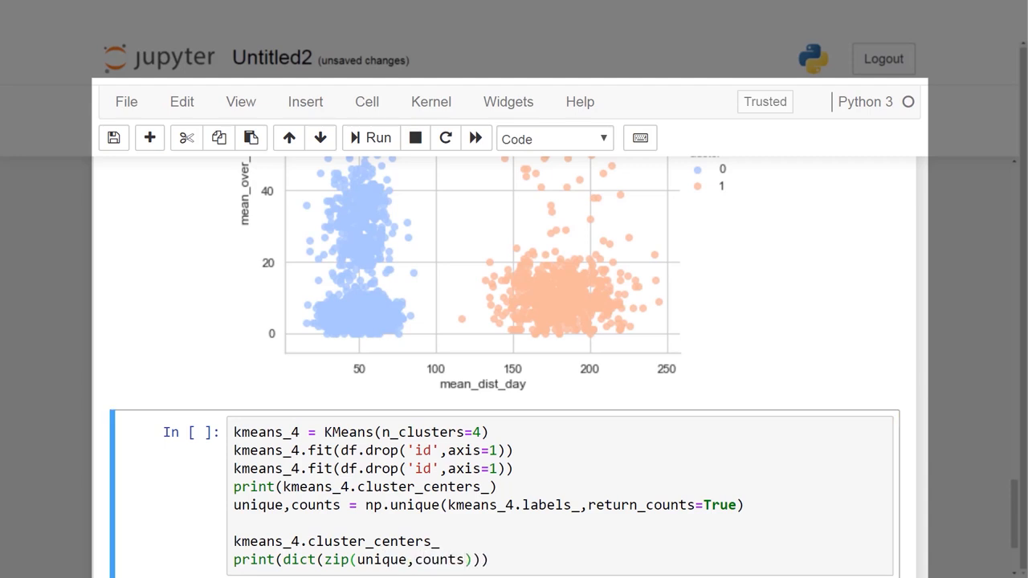
pyautogui.click(369, 138)
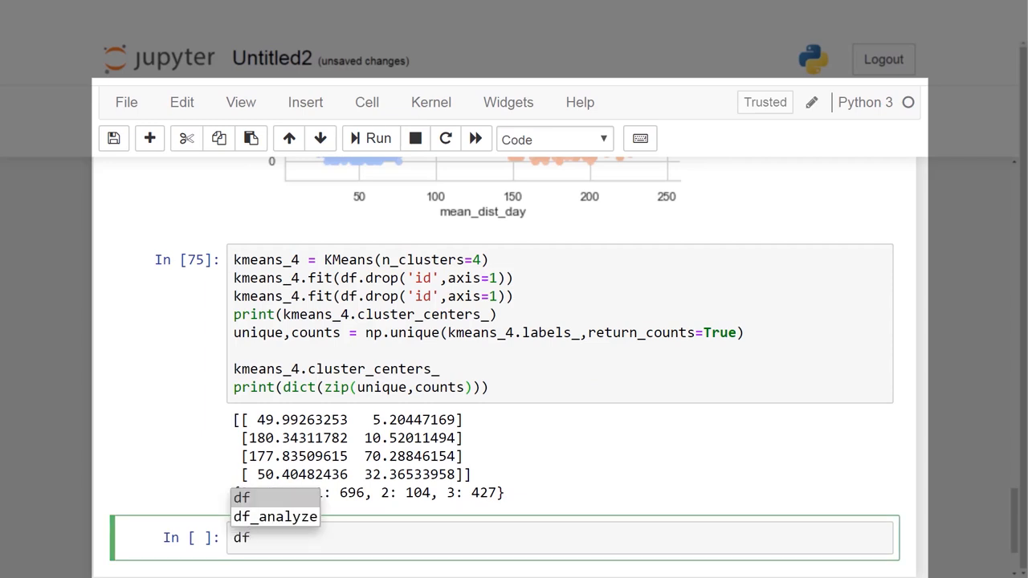
# Step: Assign kmeans_4.labels_ to df_analyze['cluster'], set whitegrid style and call sns.lmplot coloured by cluster
pyautogui.click(275, 517)
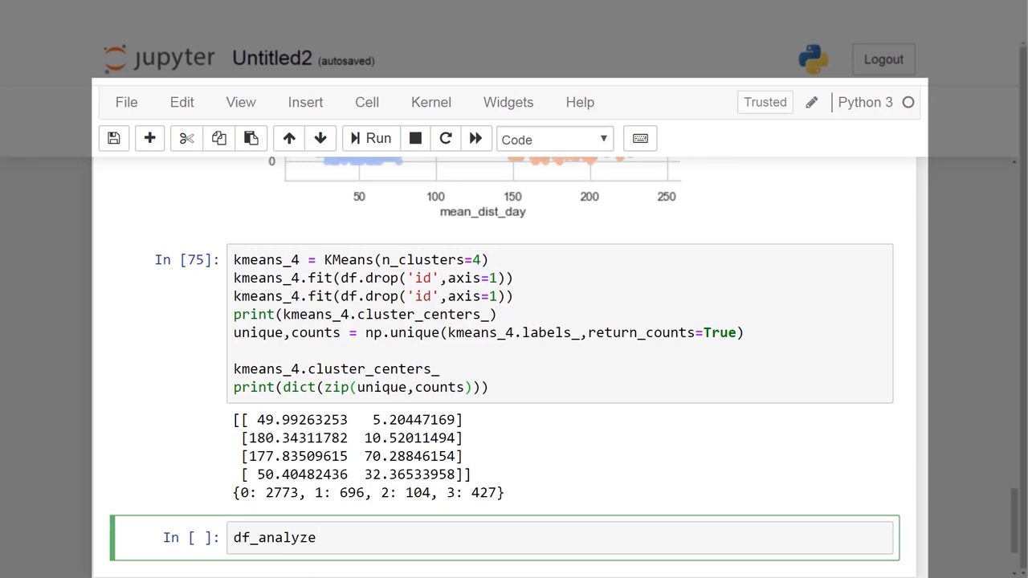
pyautogui.write("['c']")
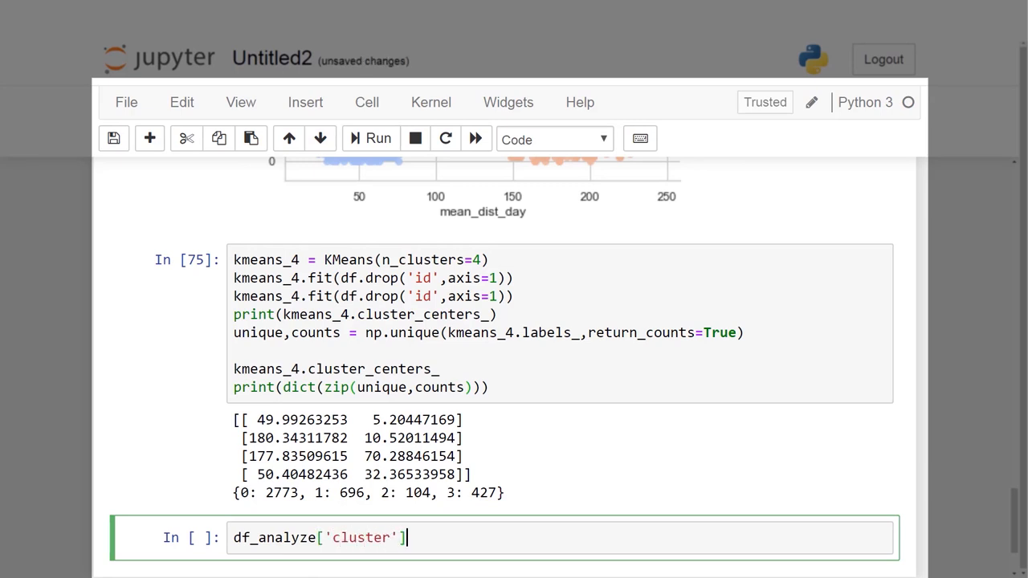
pyautogui.write('=kmeans_4.')
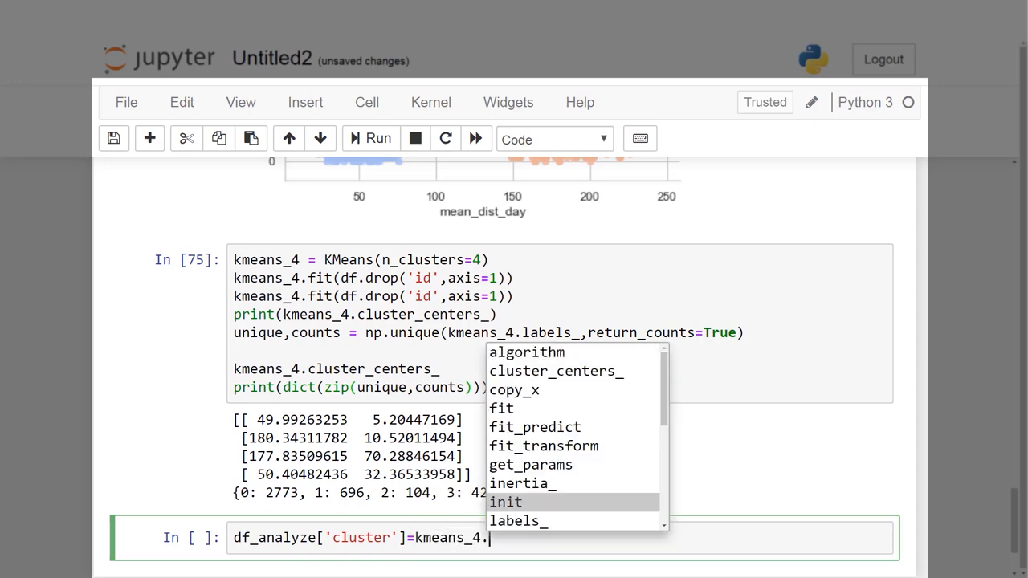
pyautogui.write('labels_')
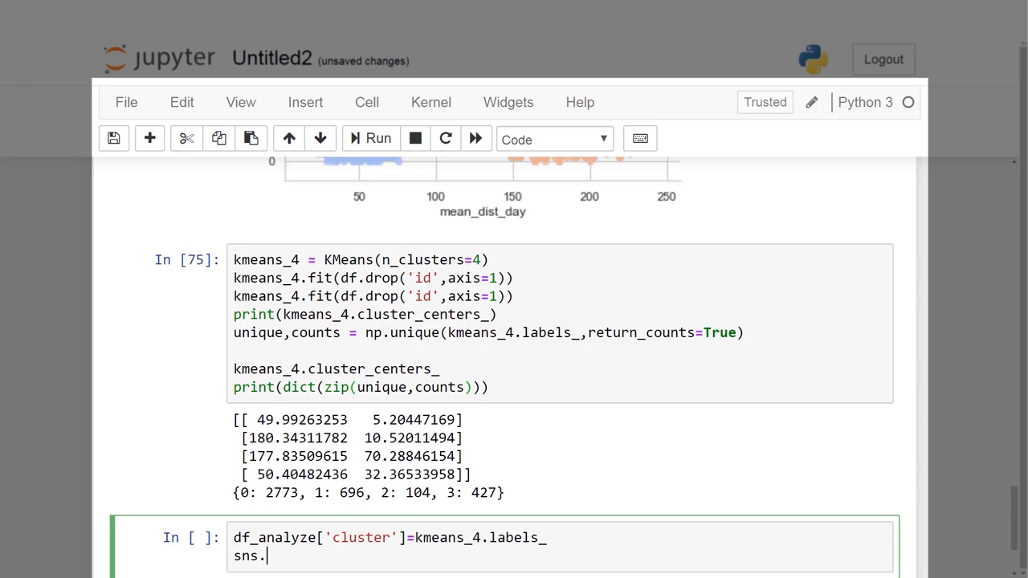
pyautogui.write("set_style('whitegrid")
pyautogui.write('sns')
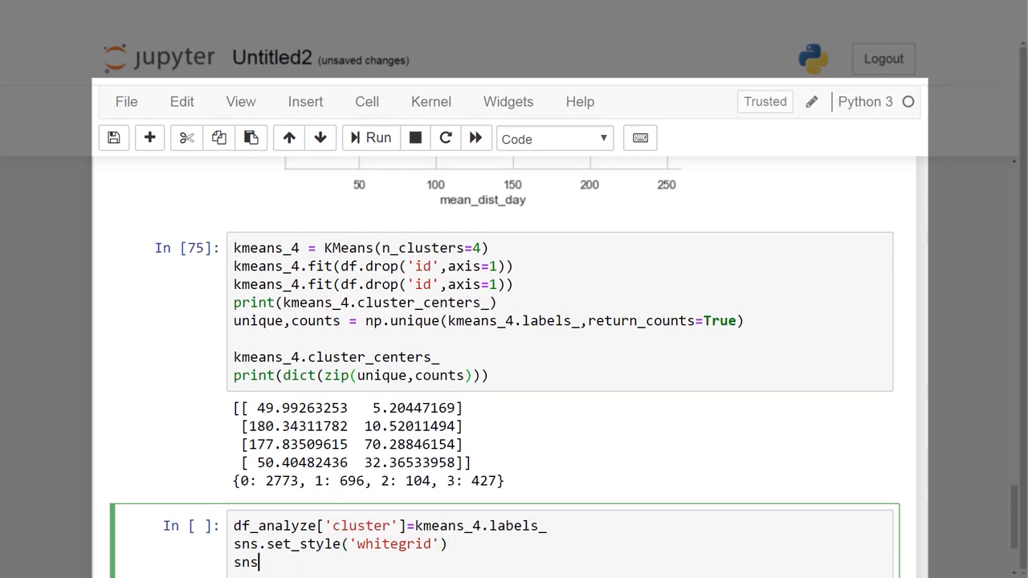
pyautogui.write('.lmplot()')
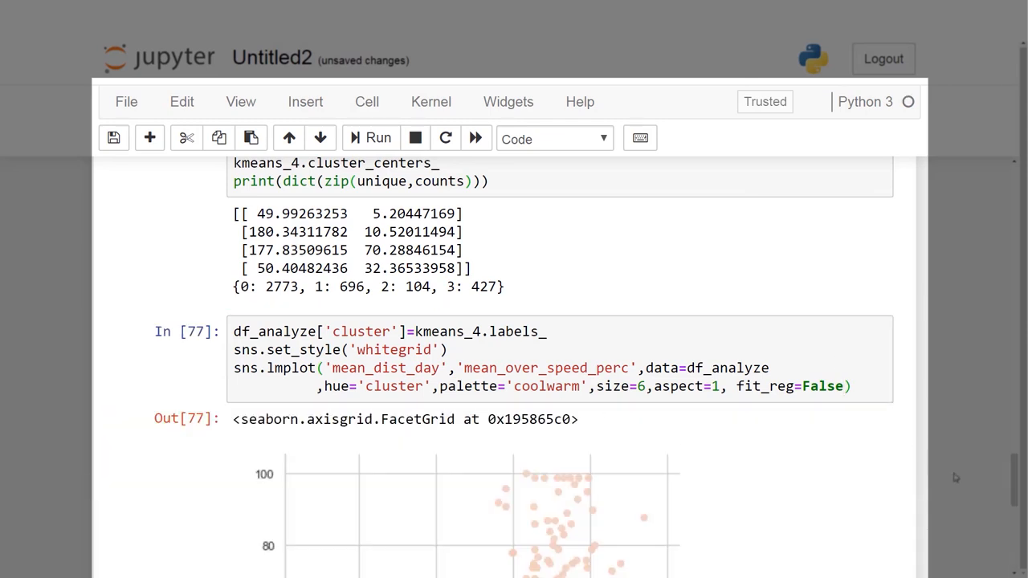
pyautogui.scroll(-3)
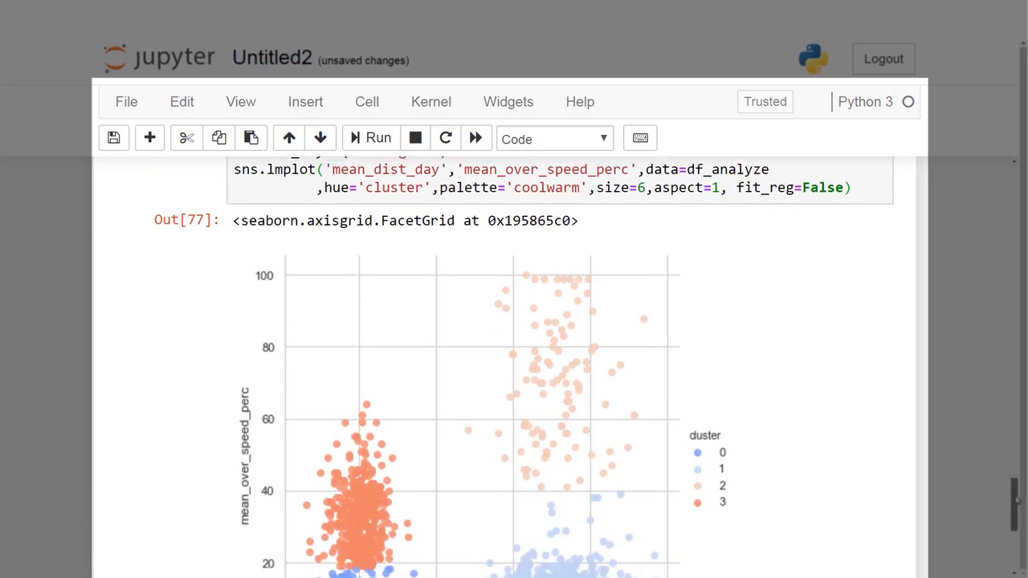
pyautogui.scroll(-3)
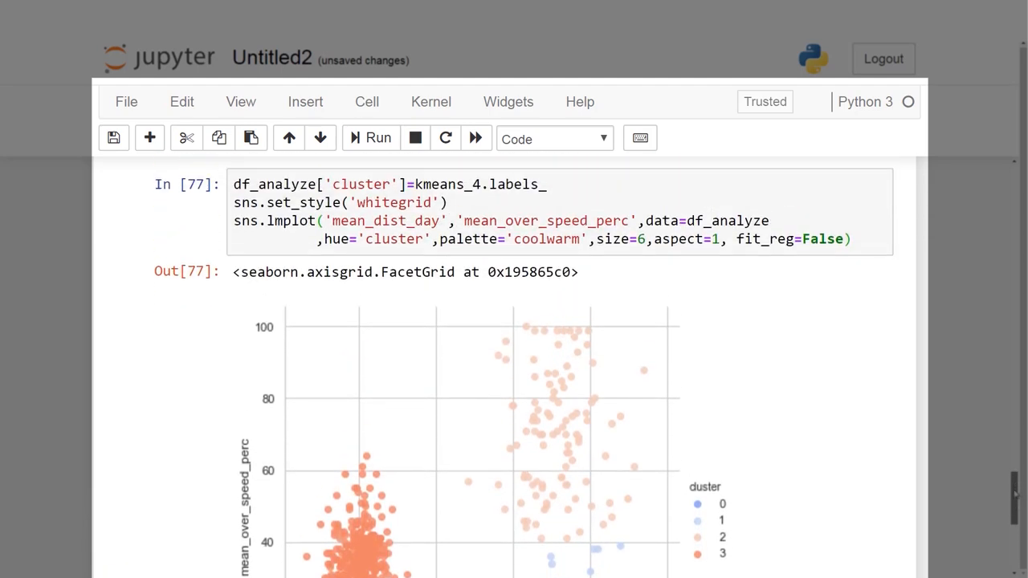
pyautogui.scroll(-3)
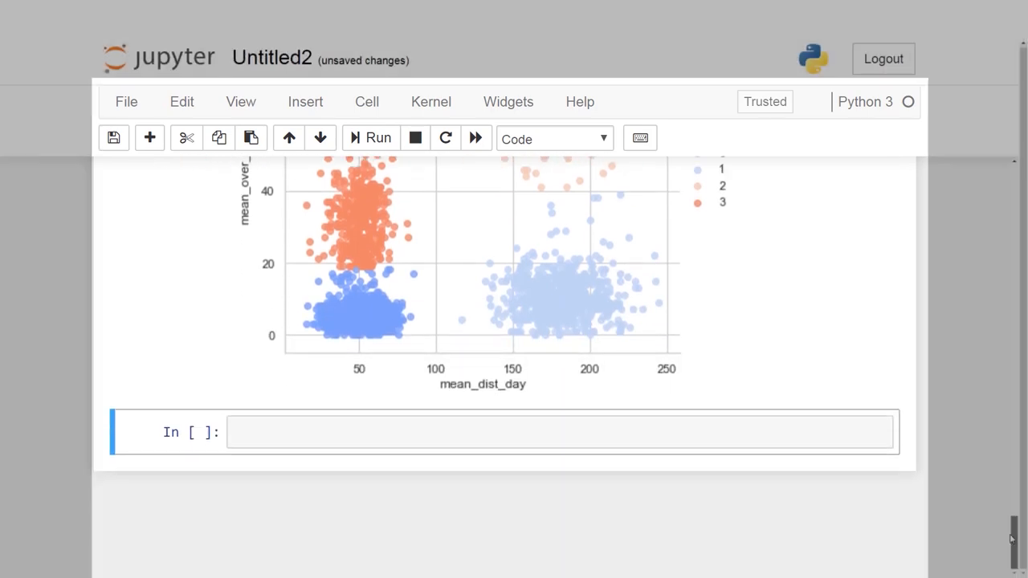